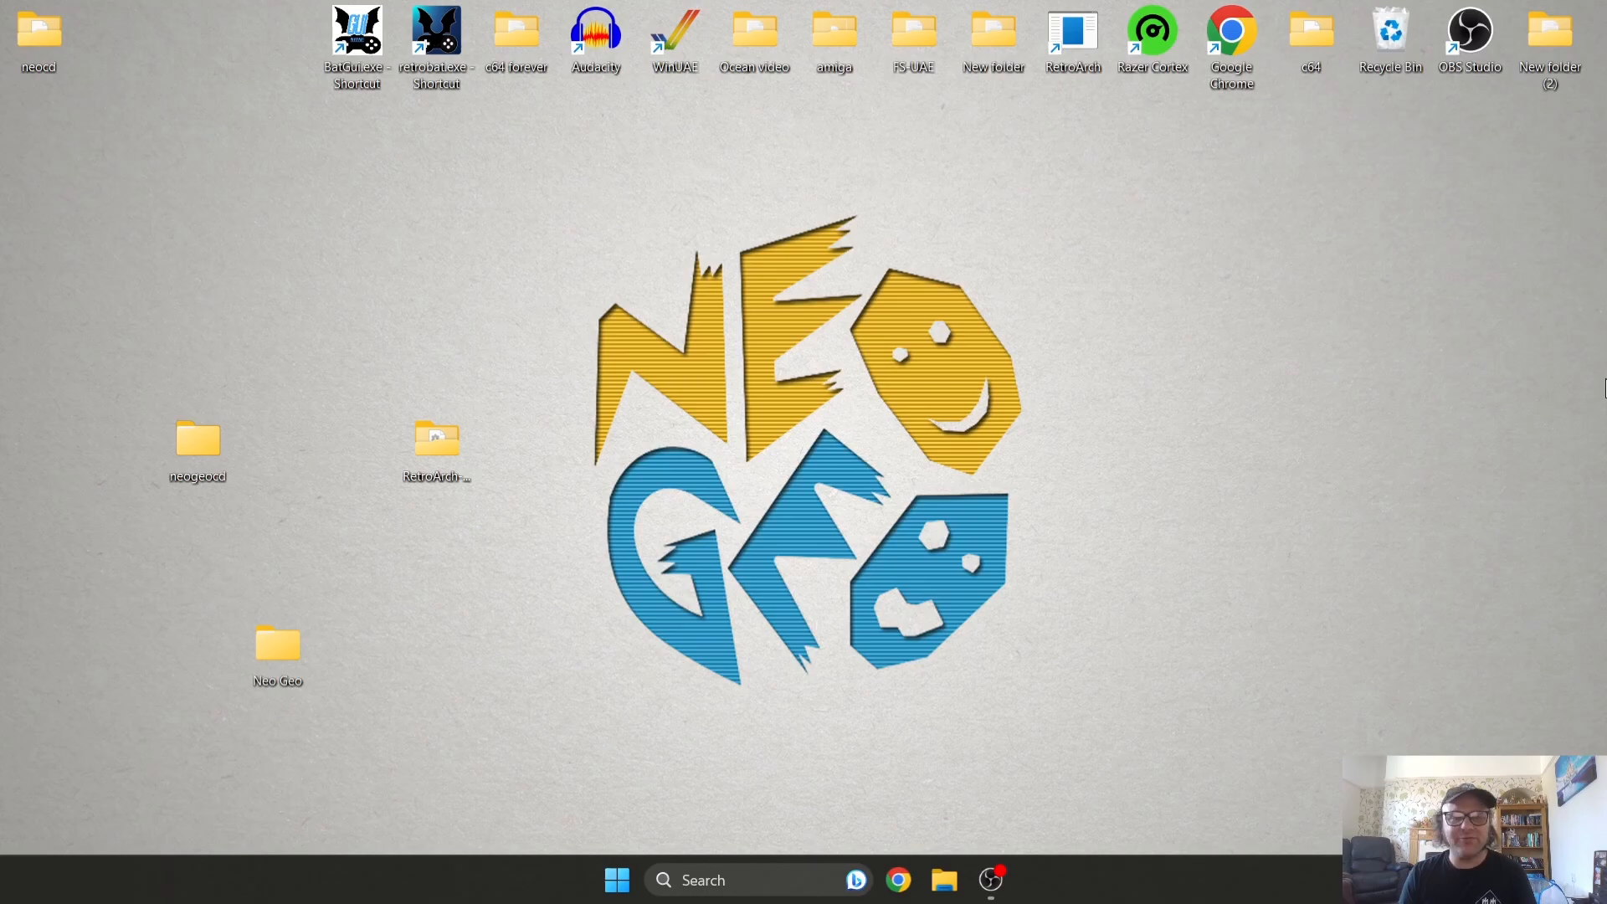
{"action": "mouse_move", "coordinate": [522, 431]}
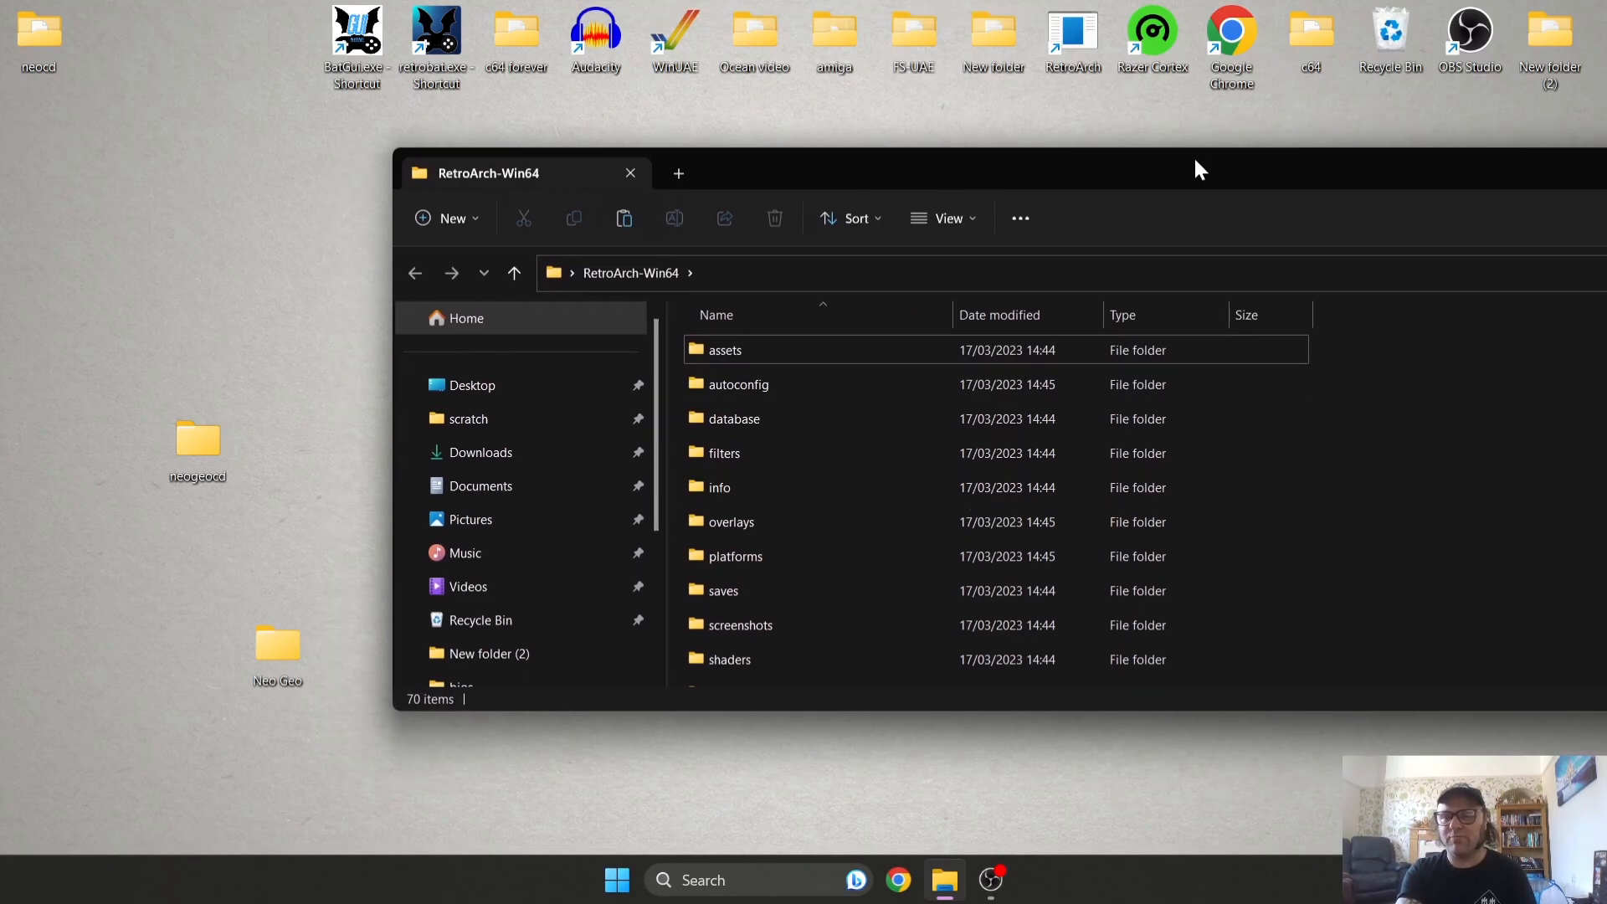
{"action": "mouse_move", "coordinate": [951, 715]}
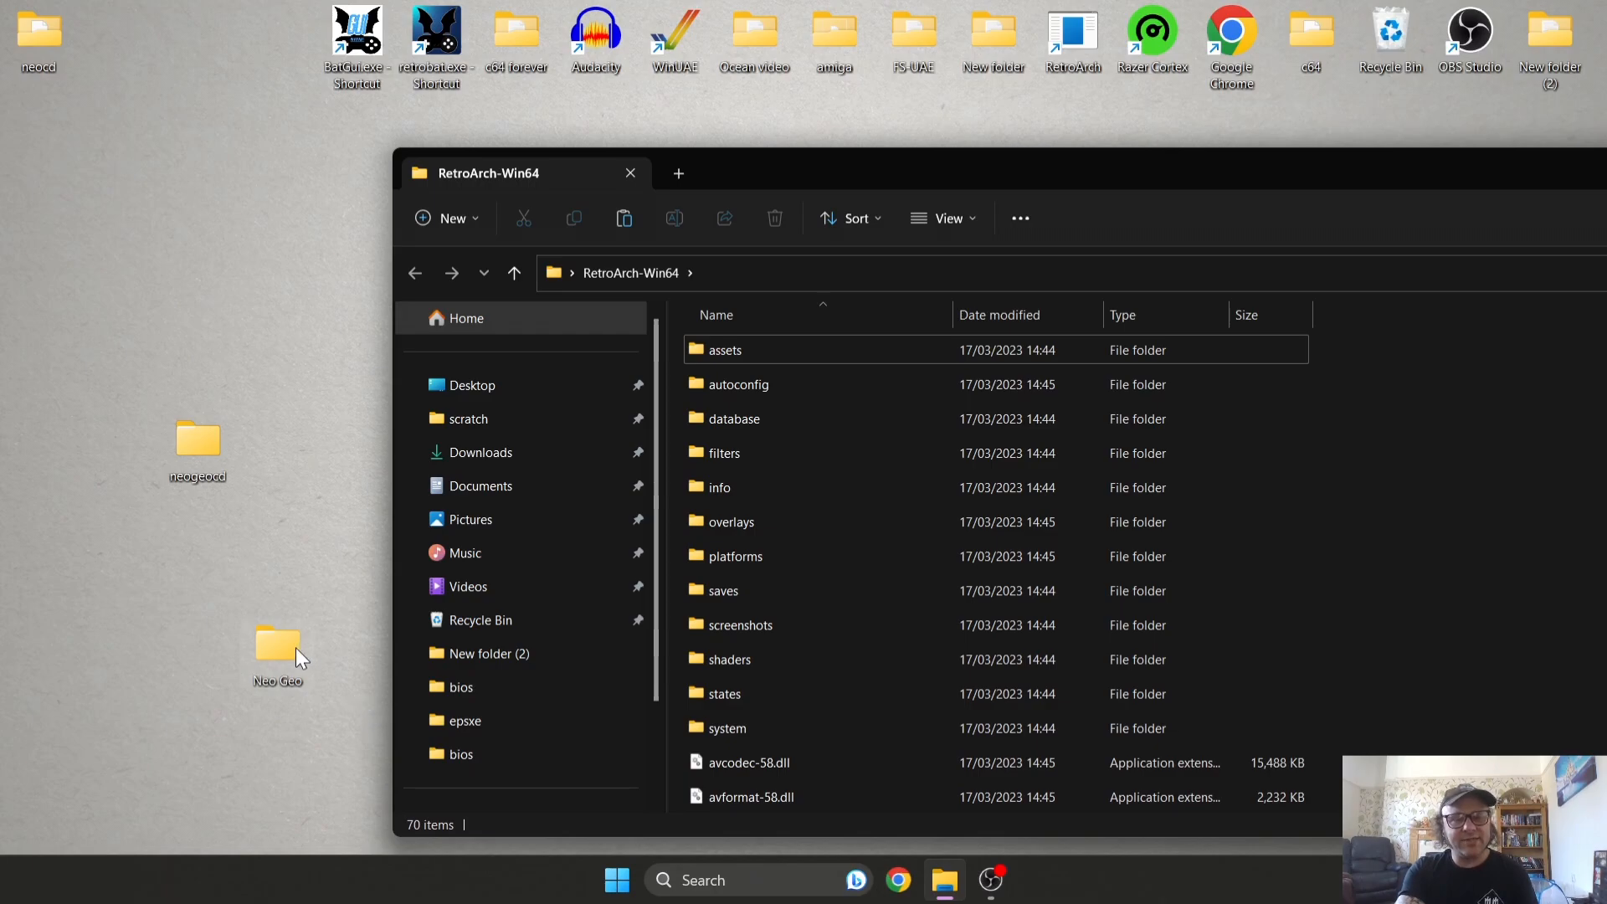
{"action": "mouse_move", "coordinate": [316, 387]}
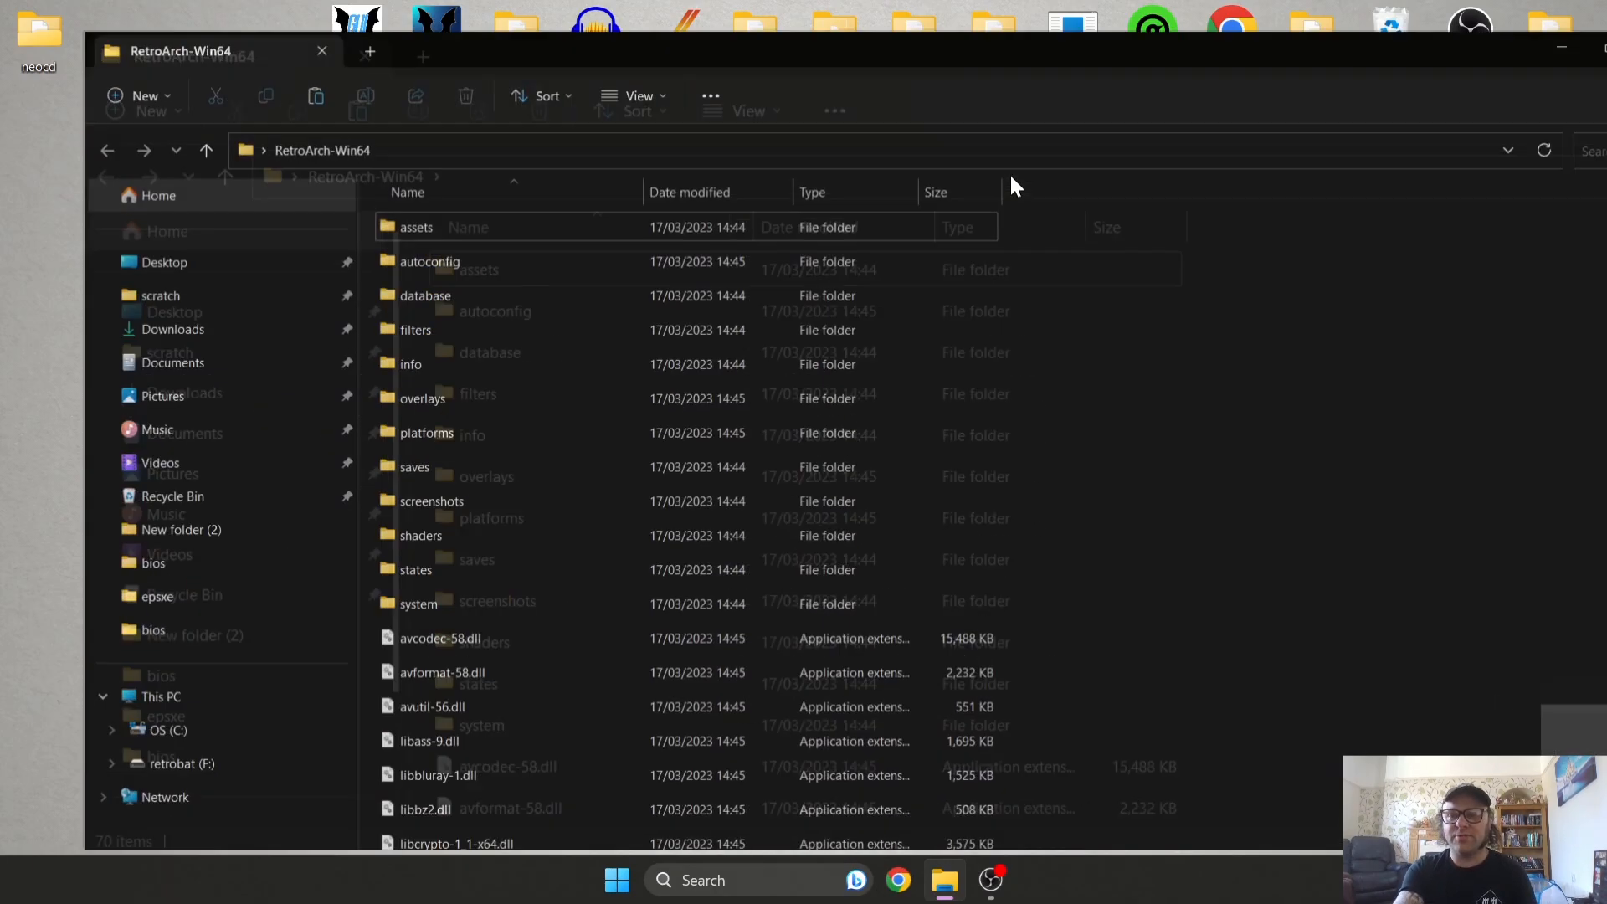
Scroll the RetroArch-Win64 file list down to retroarch.exe
{"action": "scroll", "scroll_direction": "down", "scroll_amount": 3}
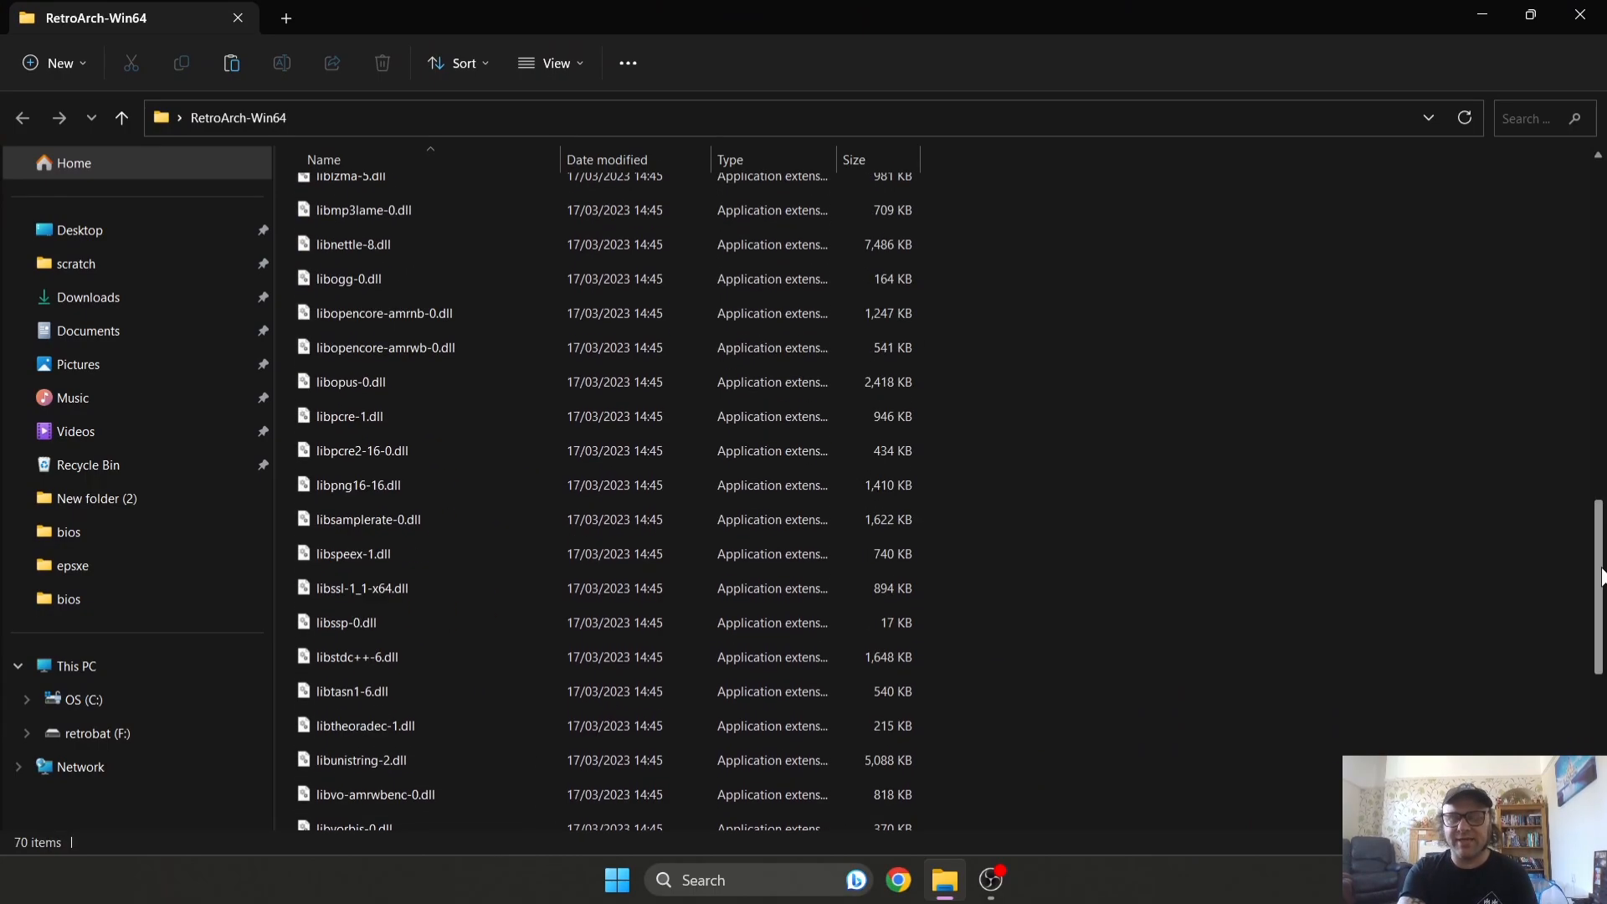
{"action": "scroll", "scroll_direction": "down", "scroll_amount": 3}
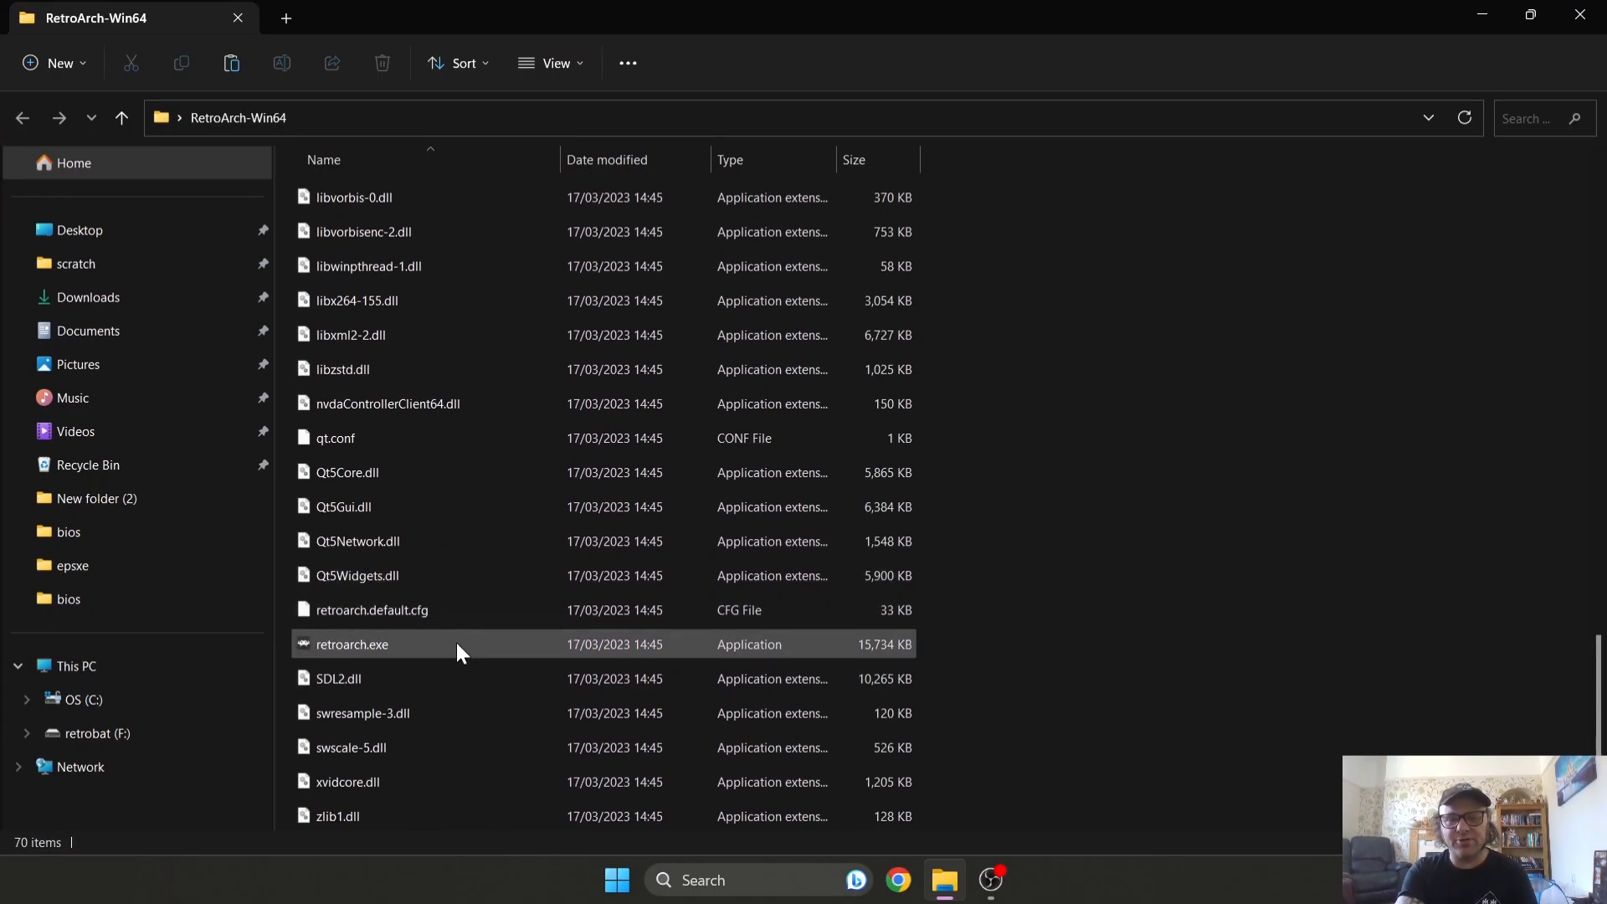
Launch retroarch.exe and switch RetroArch to fullscreen via Window > Fullscreen (Toggle)
{"action": "double_click", "coordinate": [350, 643]}
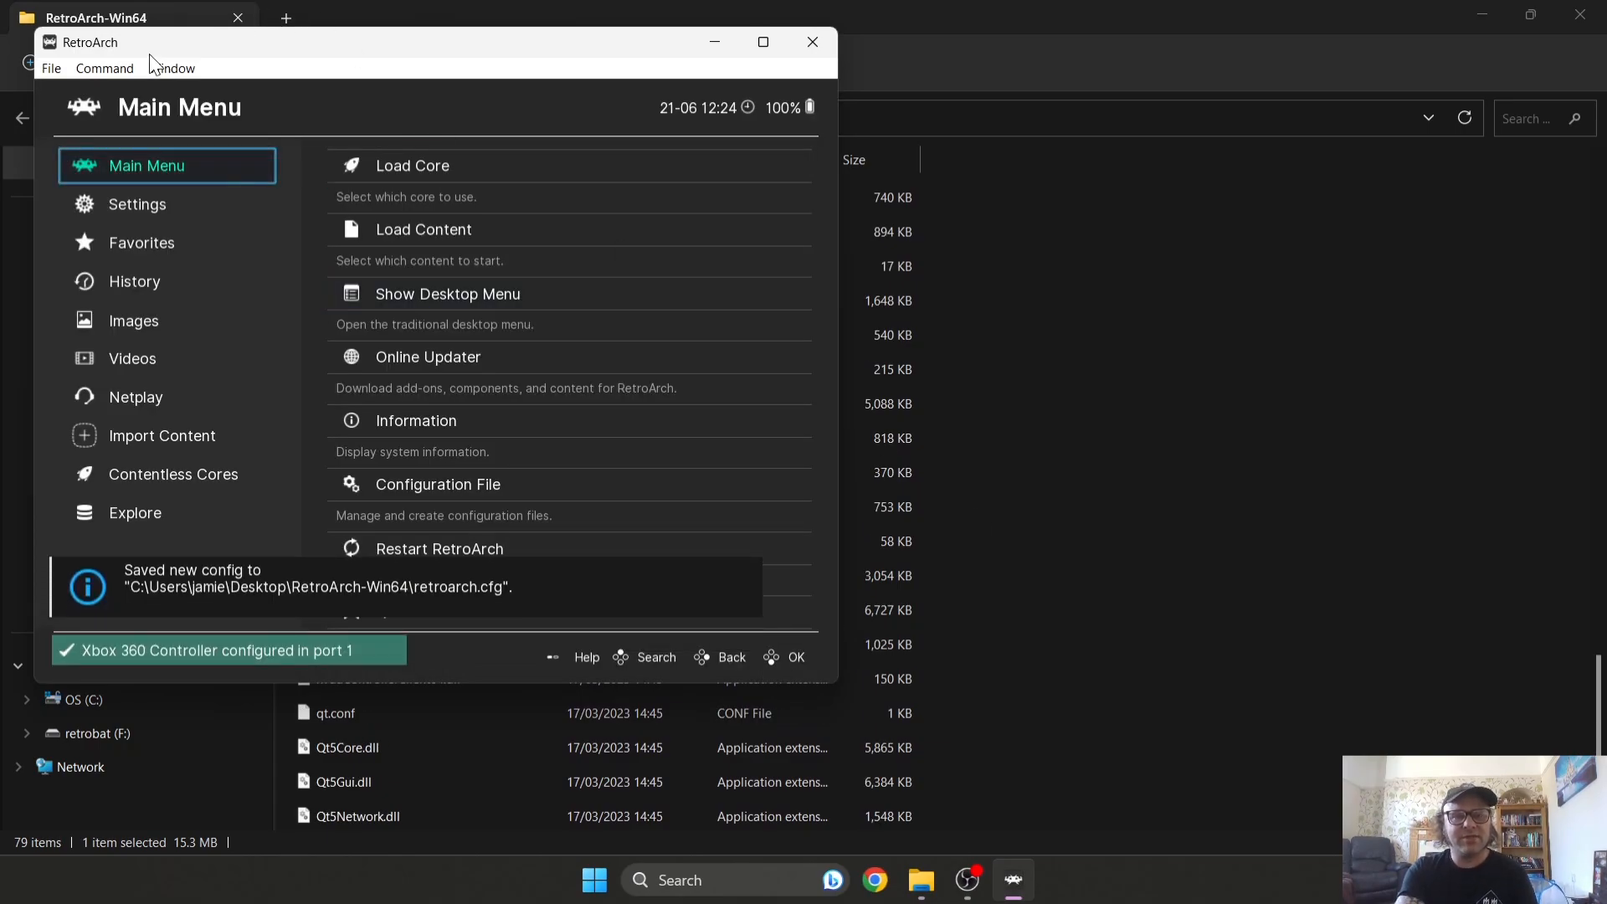
{"action": "left_click", "coordinate": [170, 67]}
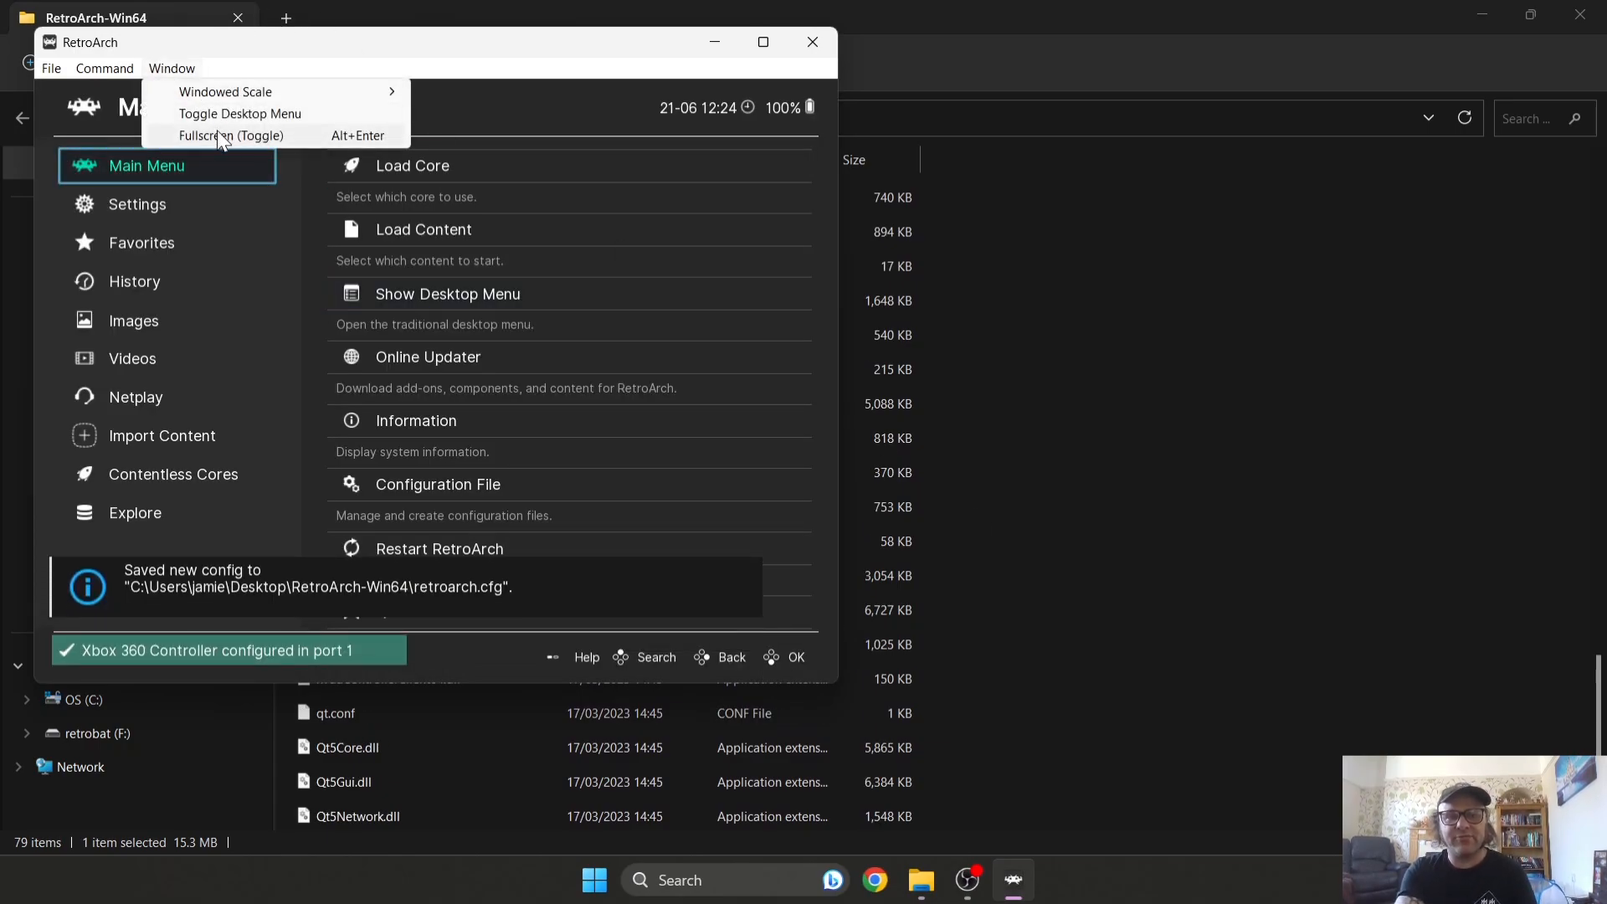
{"action": "left_click", "coordinate": [230, 135]}
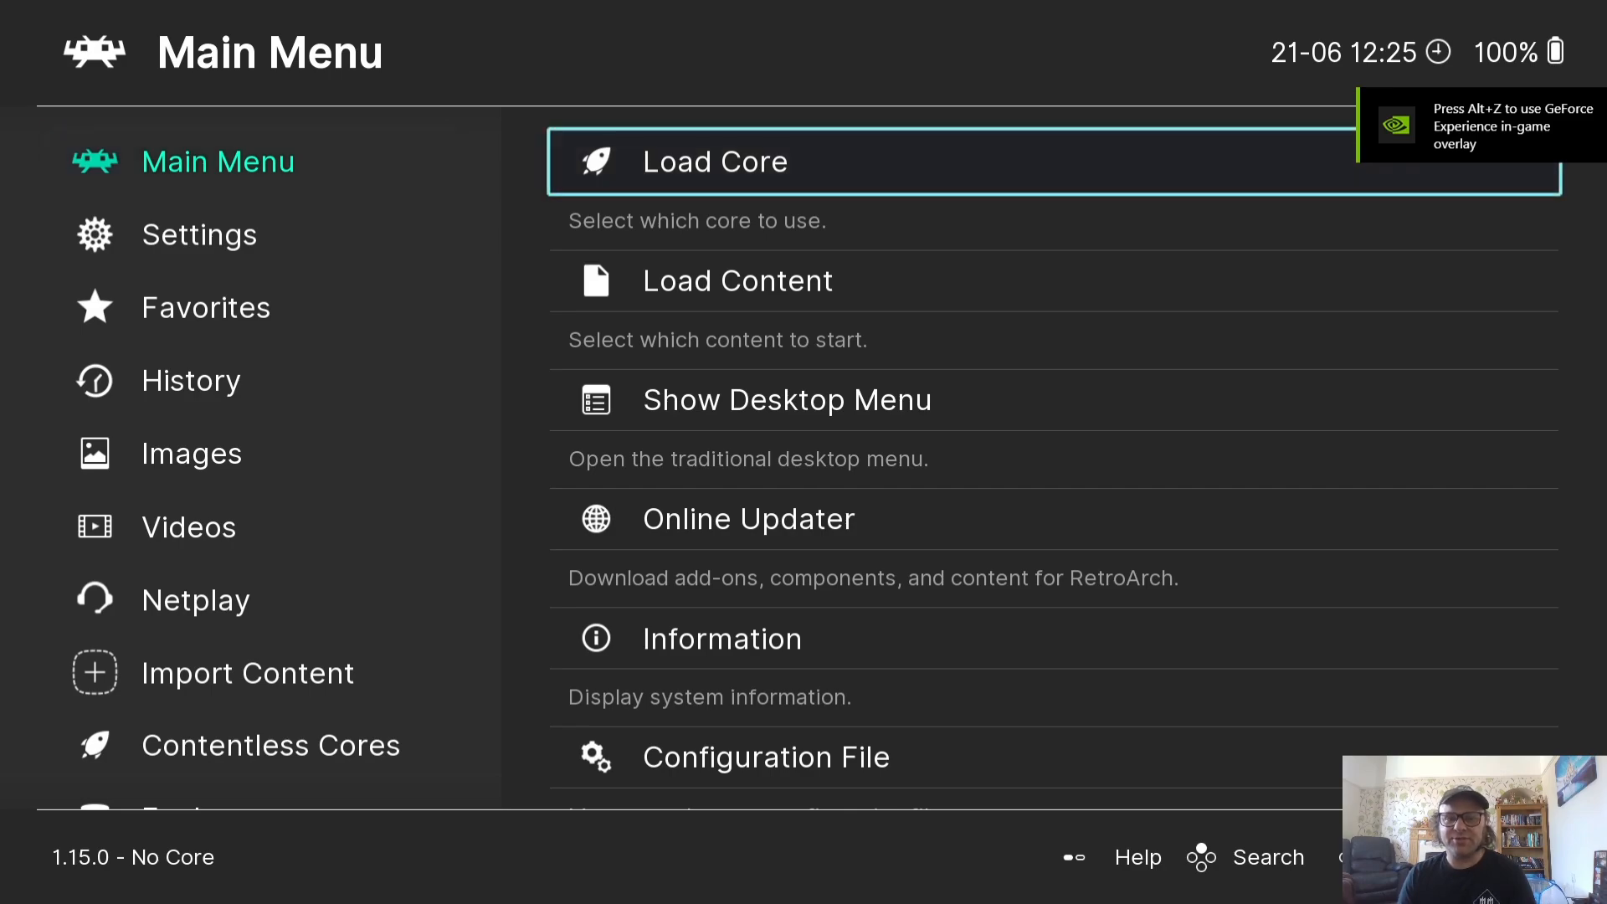
Download the Arcade (FB Alpha 2012 Neo Geo) core from the Online Updater's Core Downloader
{"action": "left_click", "coordinate": [749, 519]}
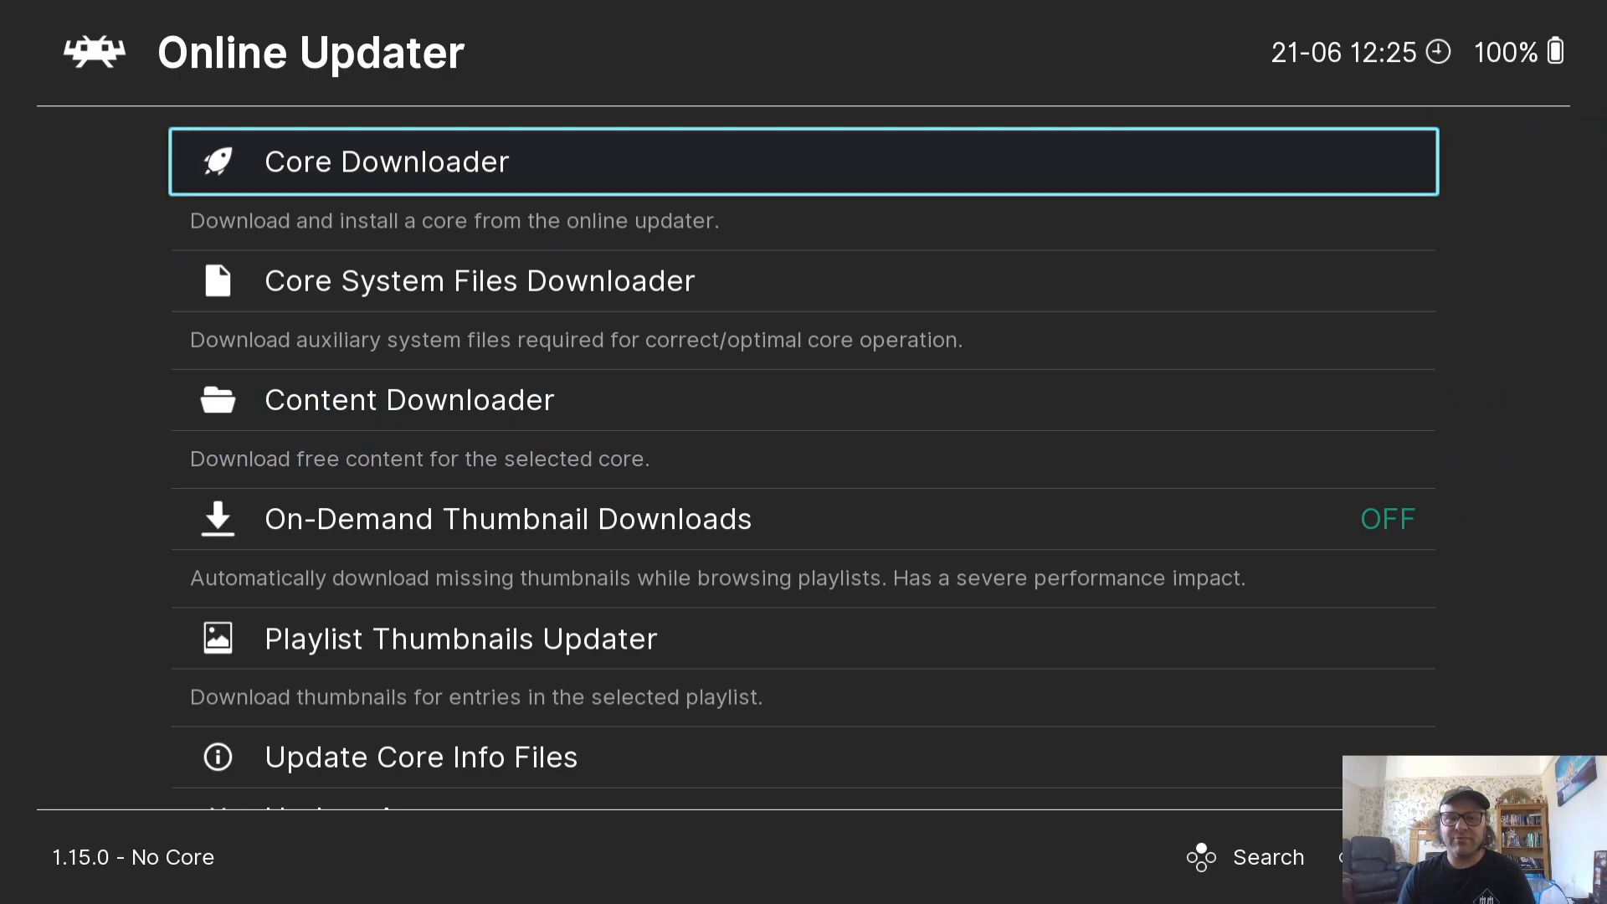
{"action": "left_click", "coordinate": [387, 161]}
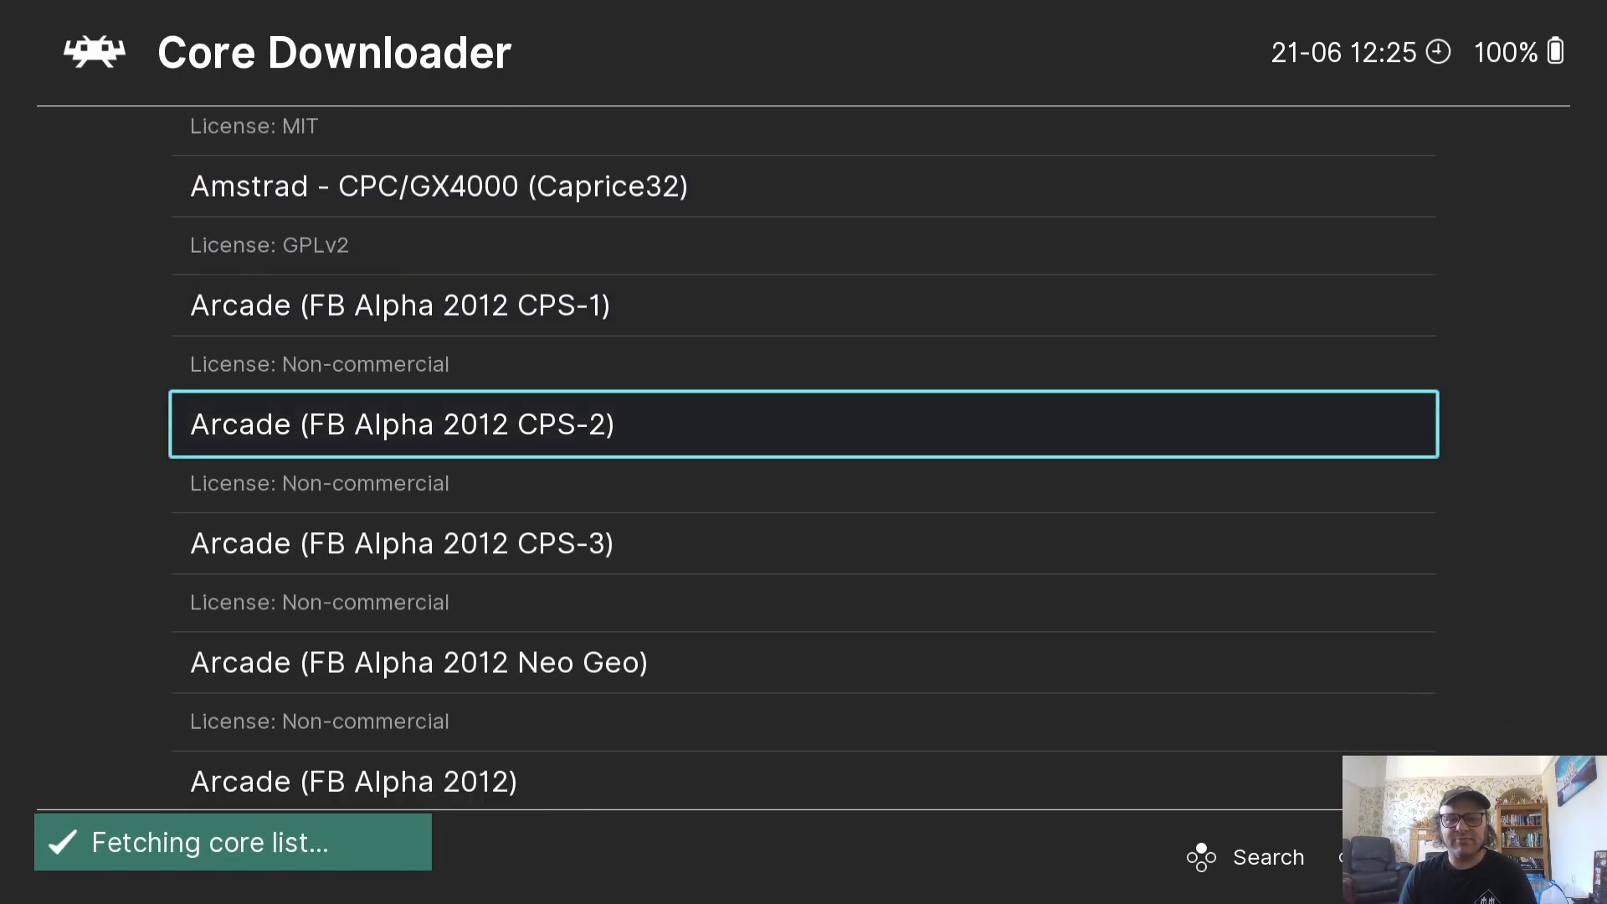
{"action": "scroll", "scroll_direction": "down", "scroll_amount": 3}
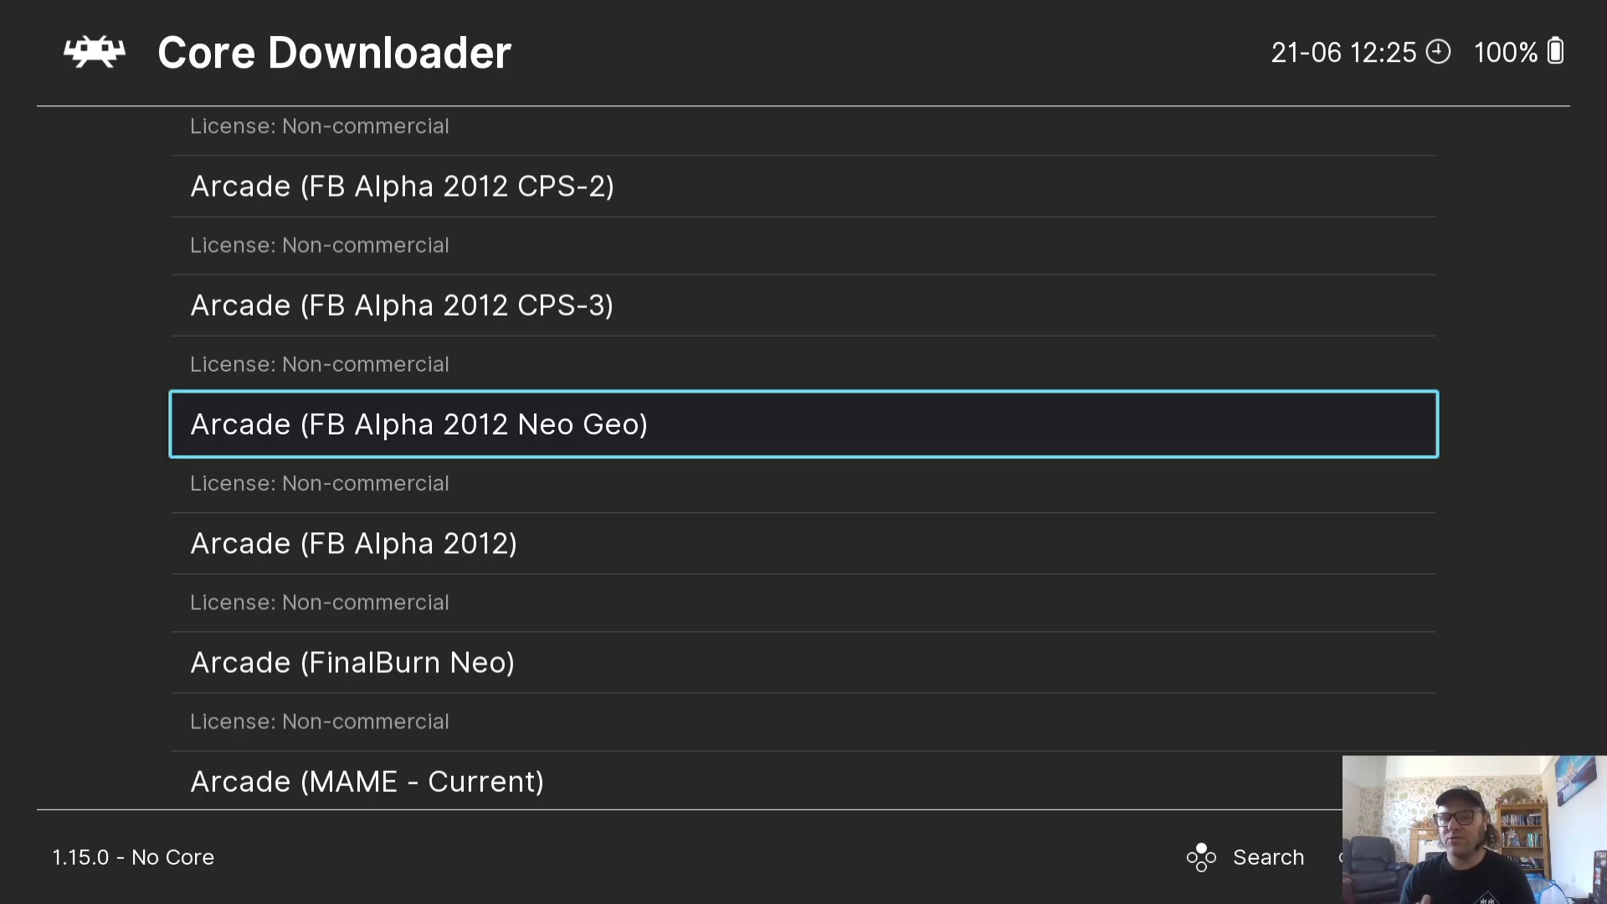
{"action": "left_click", "coordinate": [805, 423]}
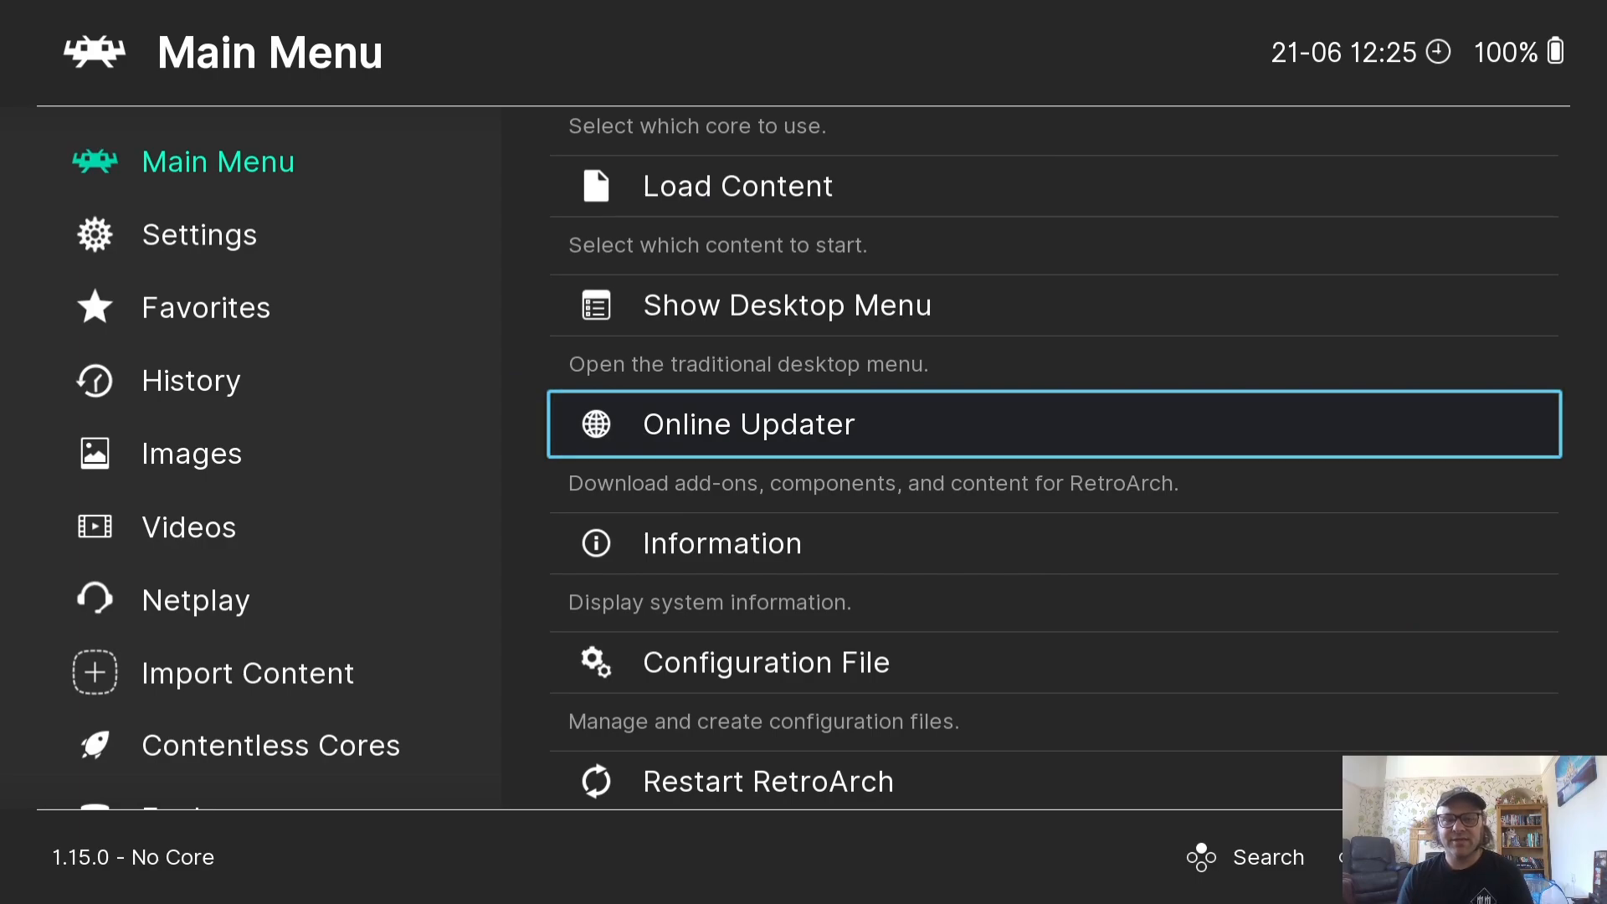
Manually scan the Desktop\Neo Geo folder, producing a Neo Geo playlist with 3countb
{"action": "left_click", "coordinate": [191, 380]}
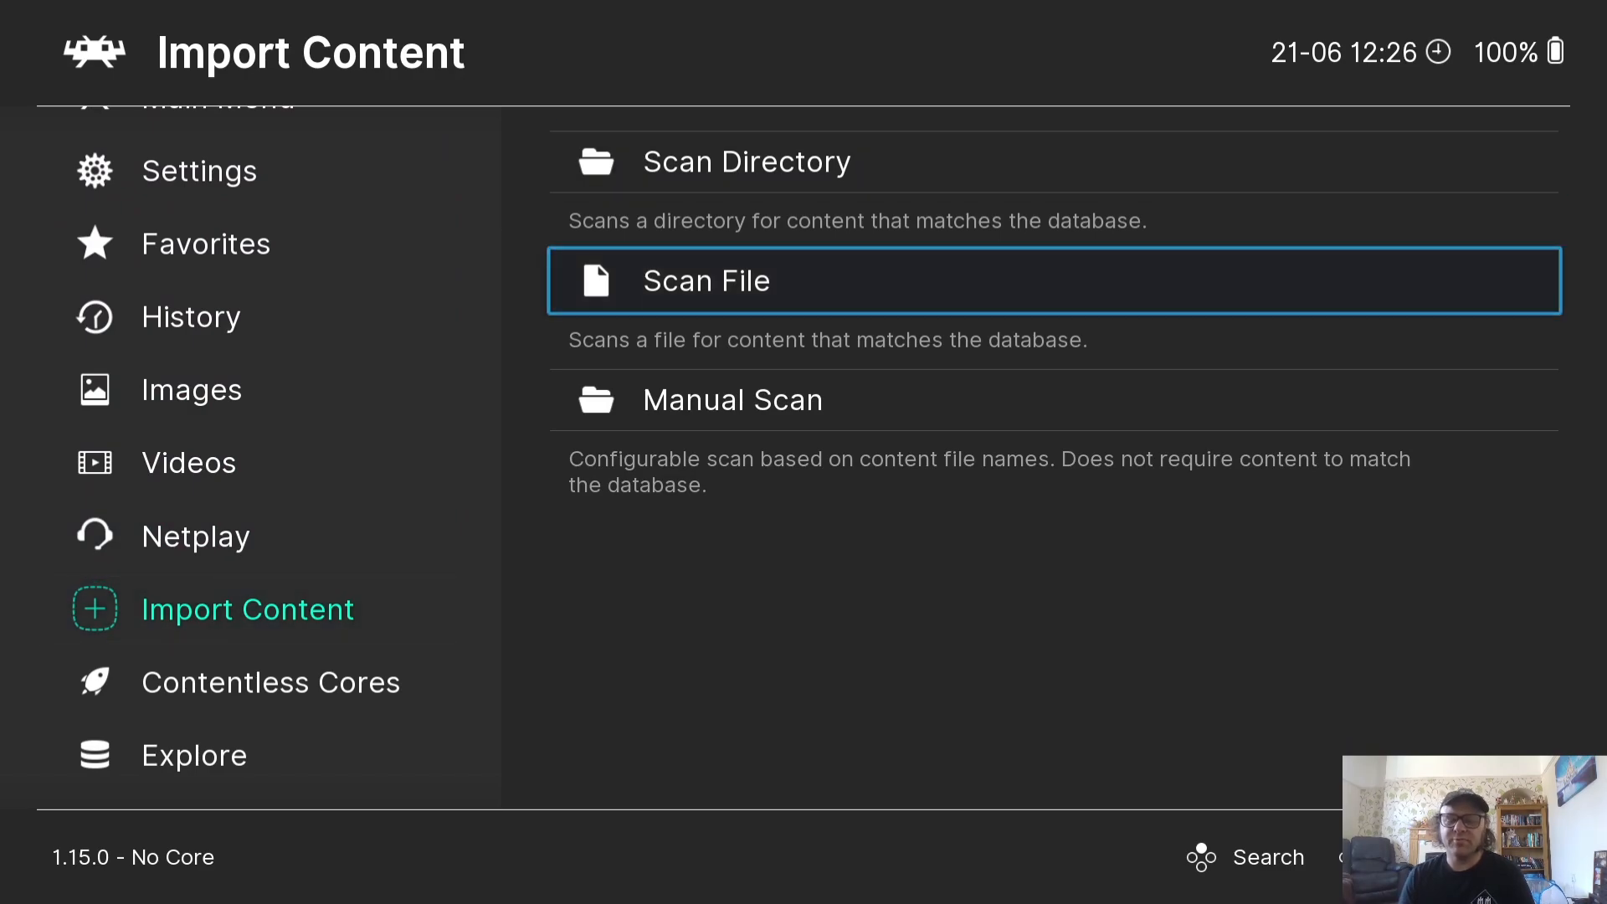
{"action": "left_click", "coordinate": [732, 400]}
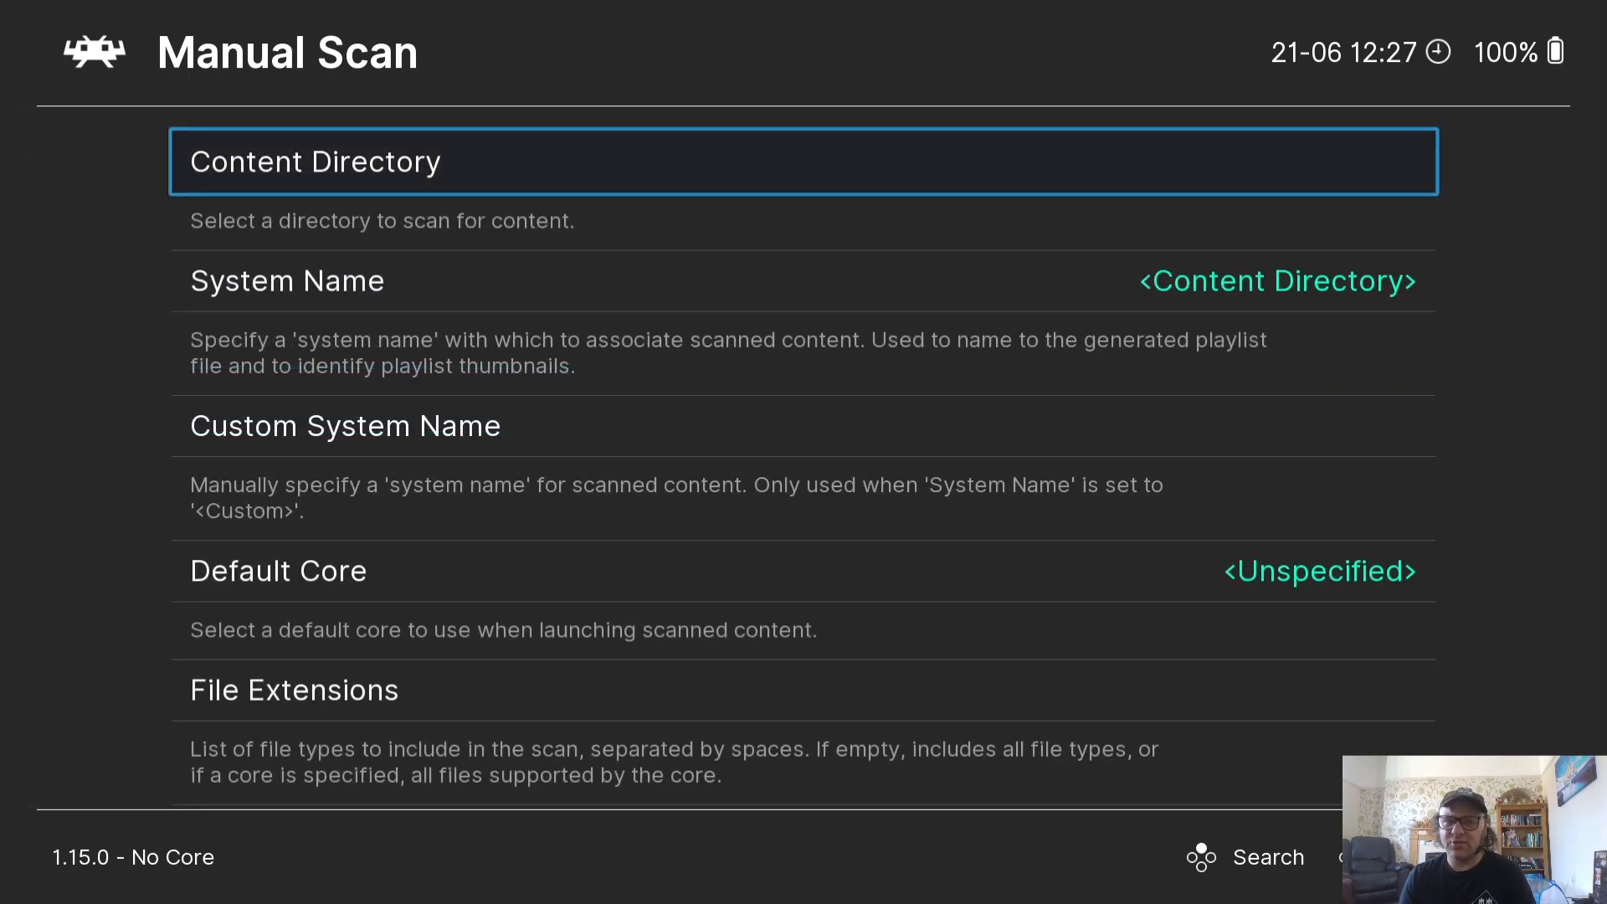
{"action": "left_click", "coordinate": [806, 161]}
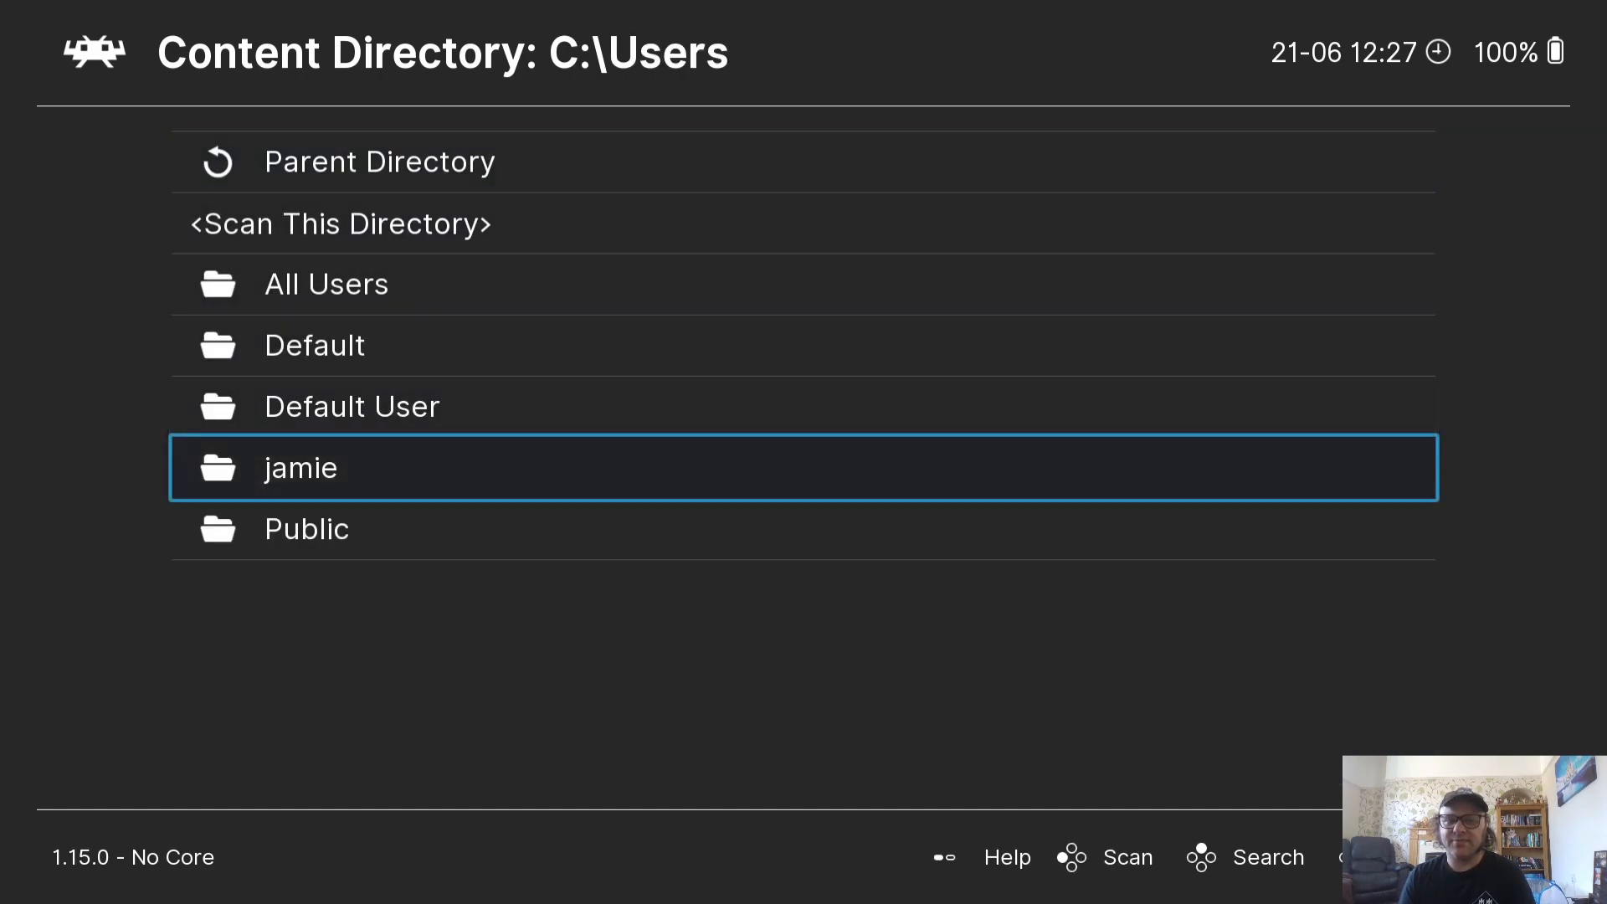
{"action": "left_click", "coordinate": [300, 467]}
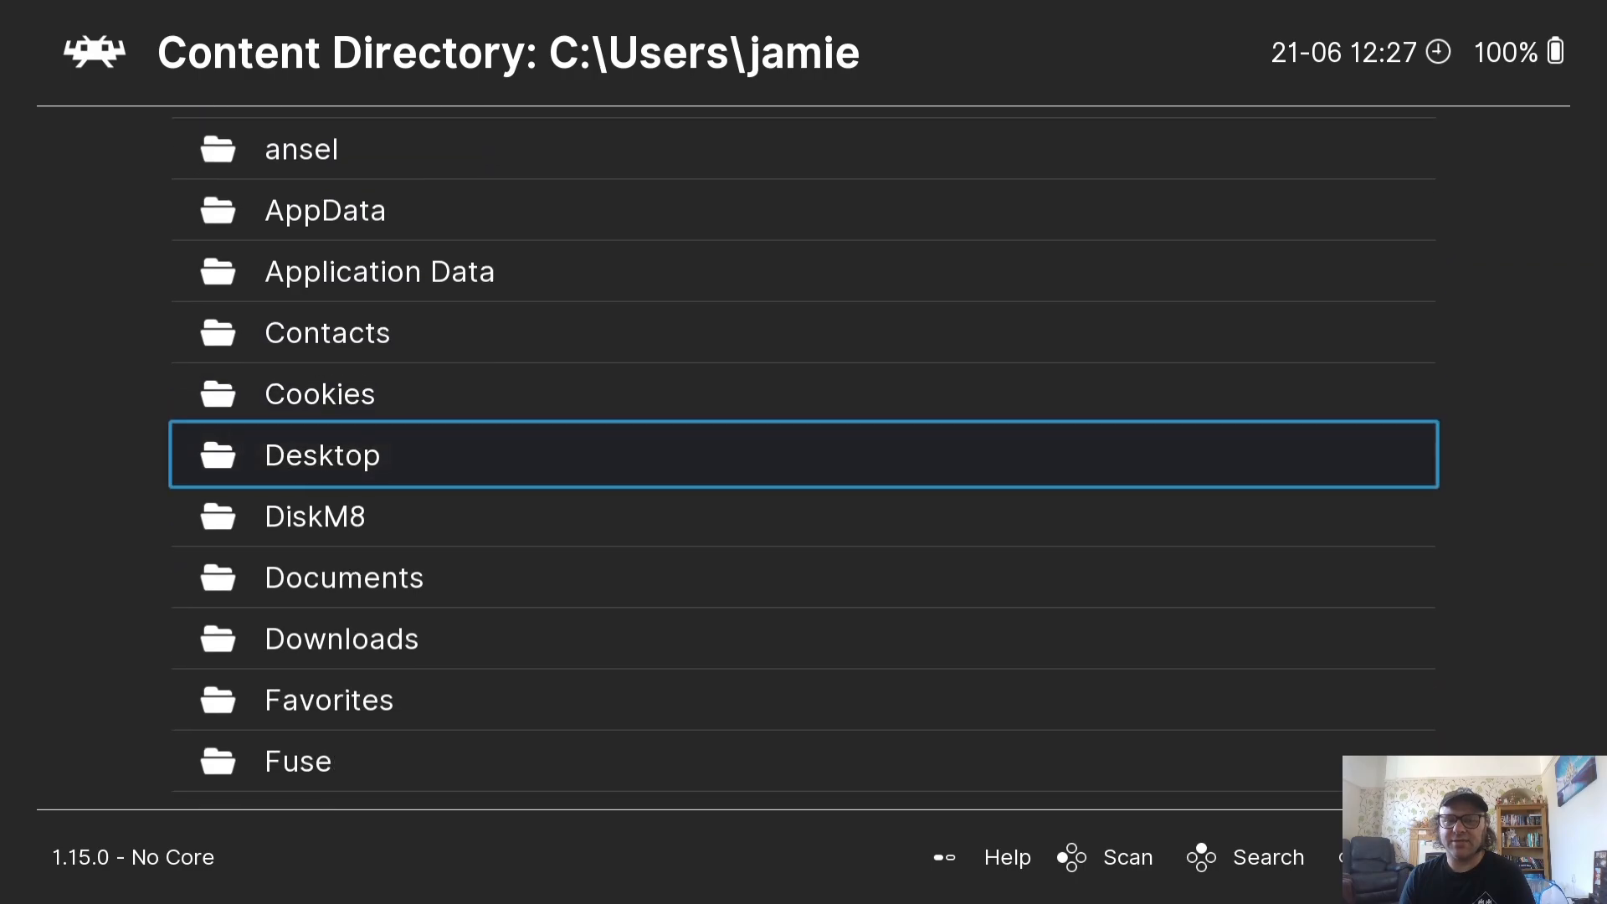
{"action": "left_click", "coordinate": [321, 454]}
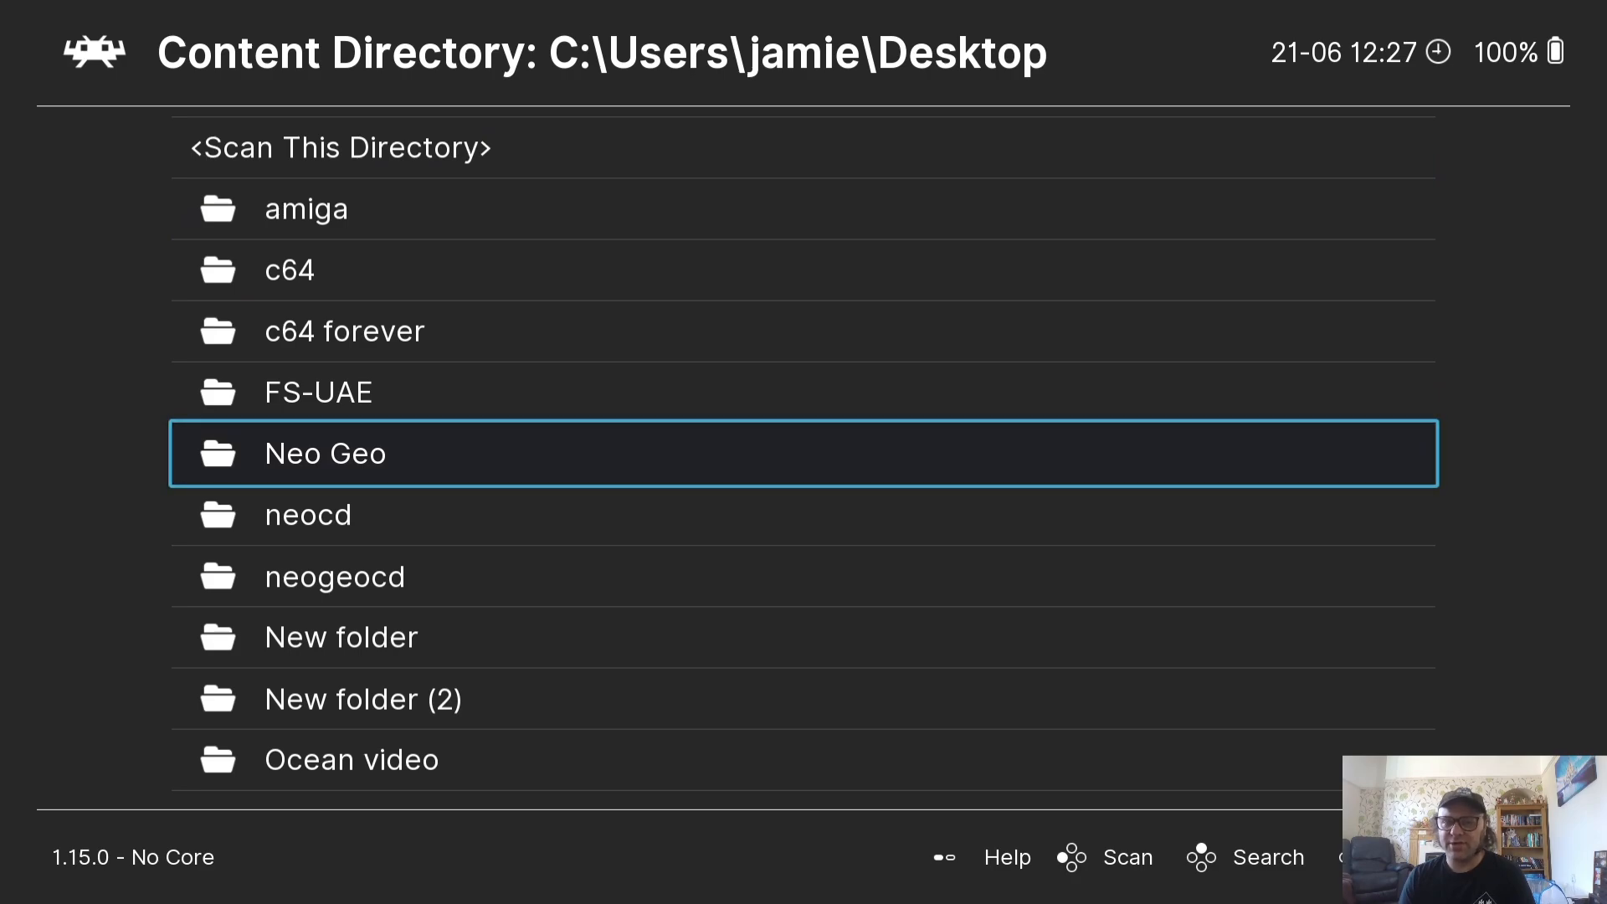
{"action": "left_click", "coordinate": [325, 454]}
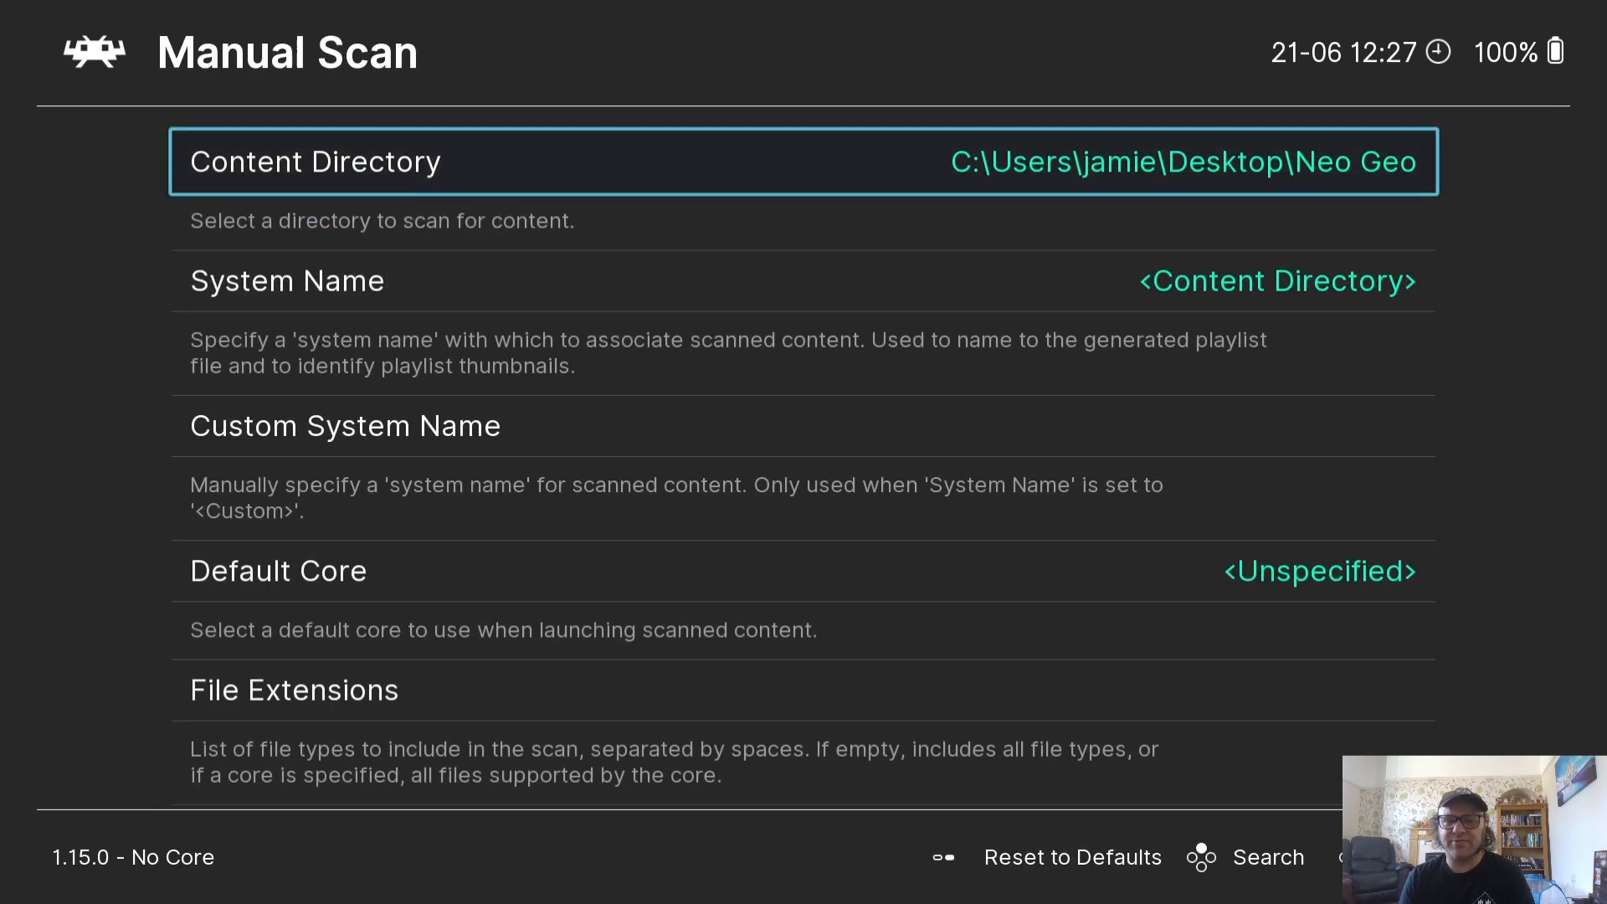
{"action": "scroll", "scroll_direction": "down", "scroll_amount": 3}
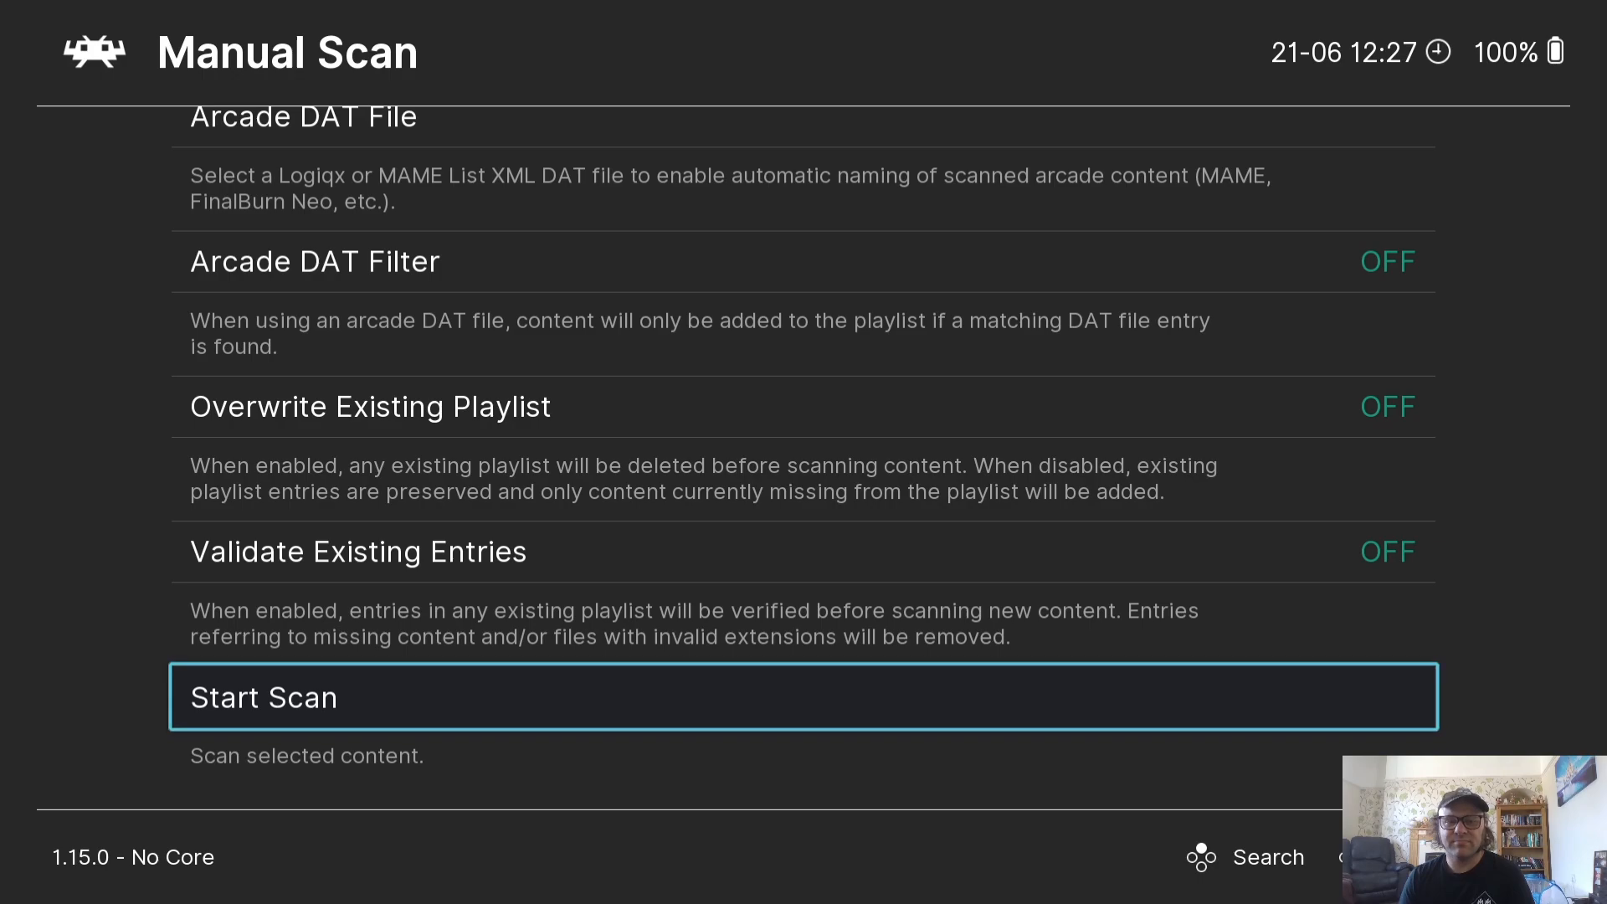
{"action": "left_click", "coordinate": [803, 696]}
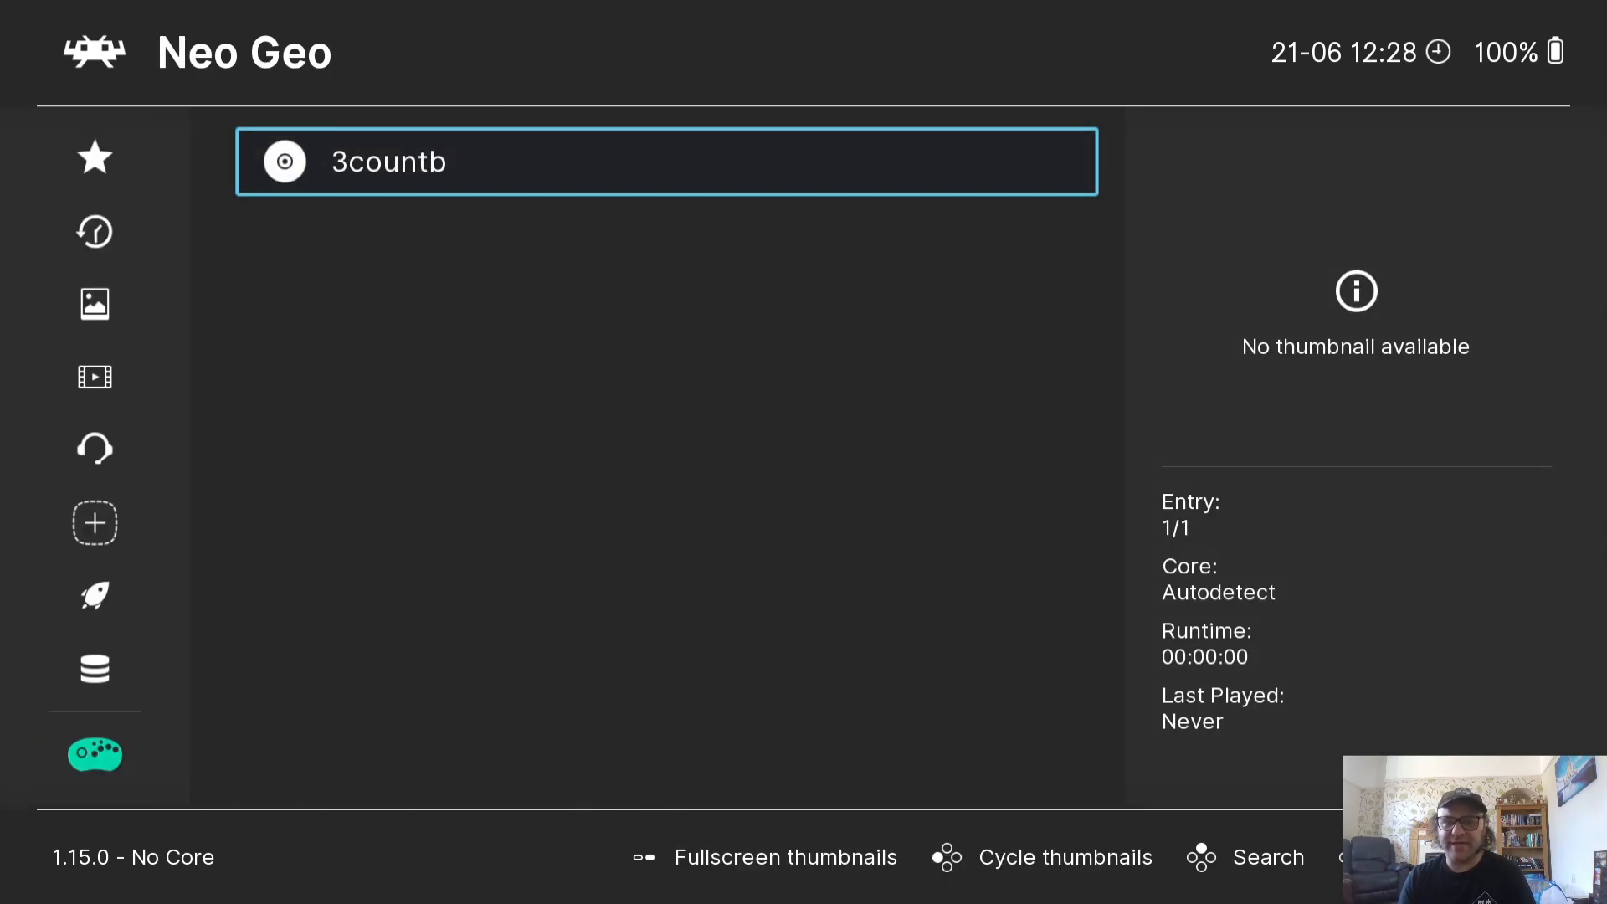
Associate 3countb with the Arcade (FB Alpha 2012 Neo Geo) core and run it
{"action": "left_click", "coordinate": [666, 160]}
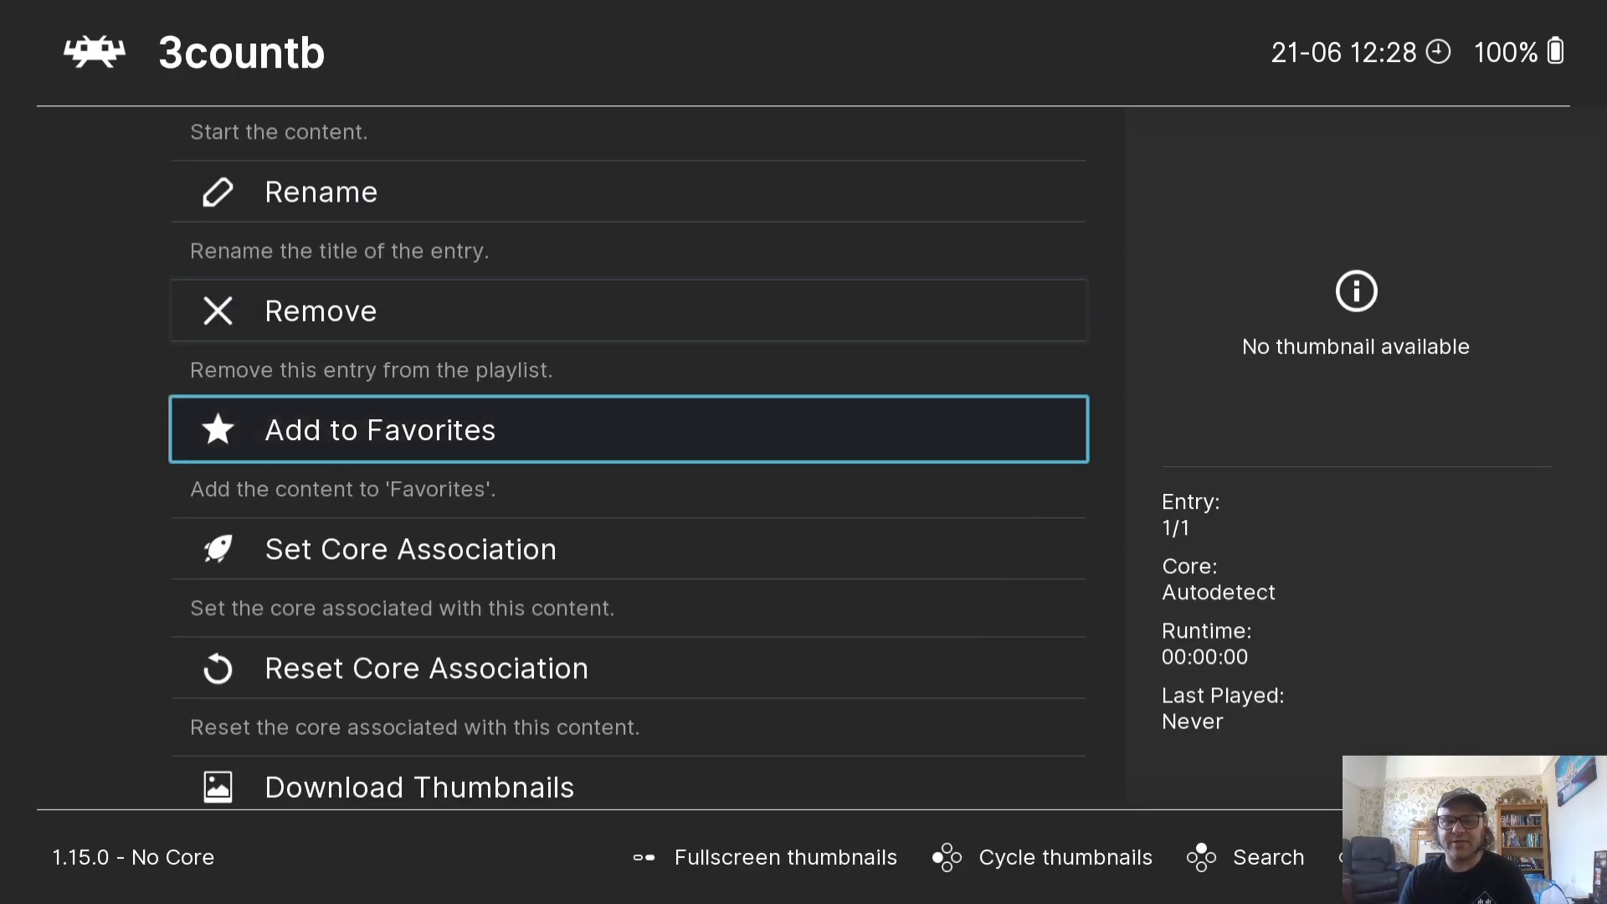
{"action": "scroll", "scroll_direction": "down", "scroll_amount": 3}
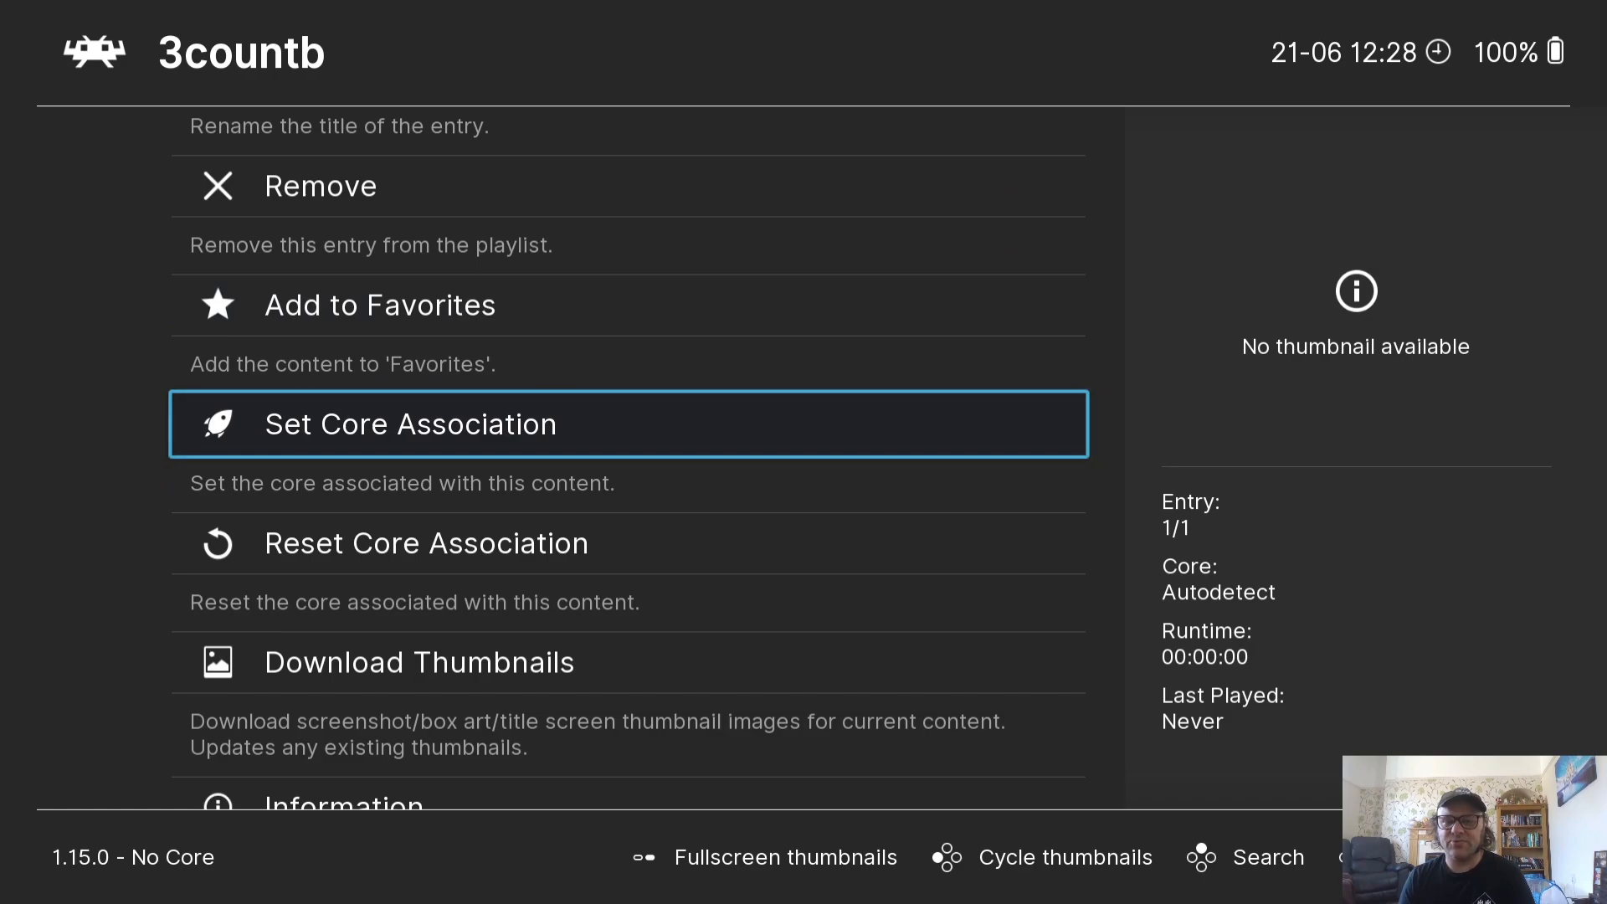
{"action": "left_click", "coordinate": [409, 423]}
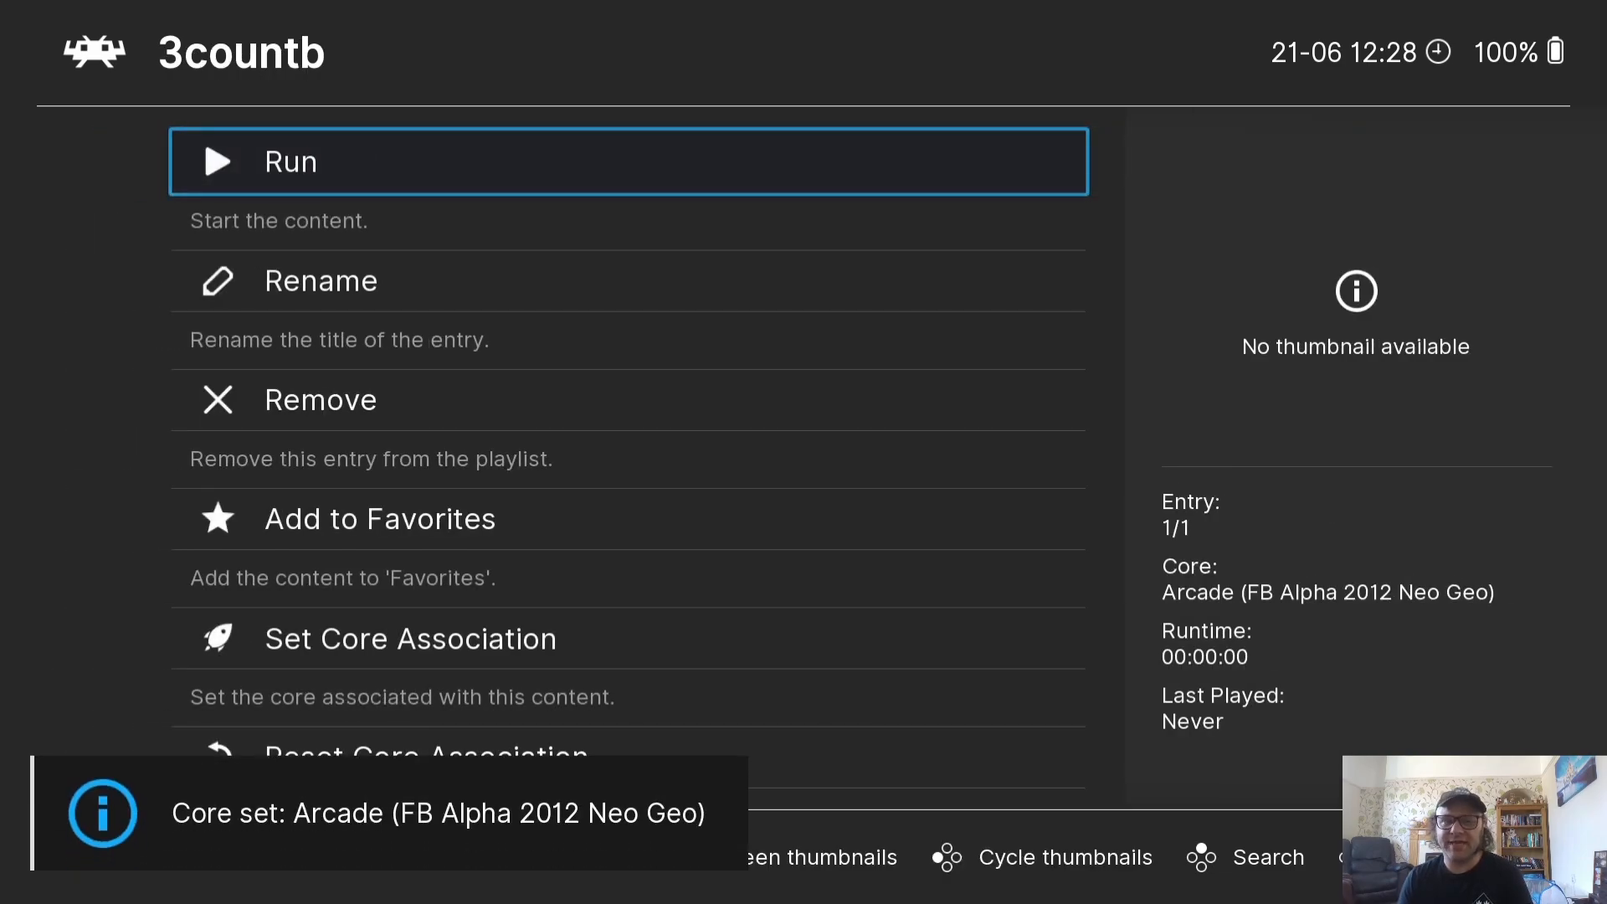
{"action": "left_click", "coordinate": [628, 161]}
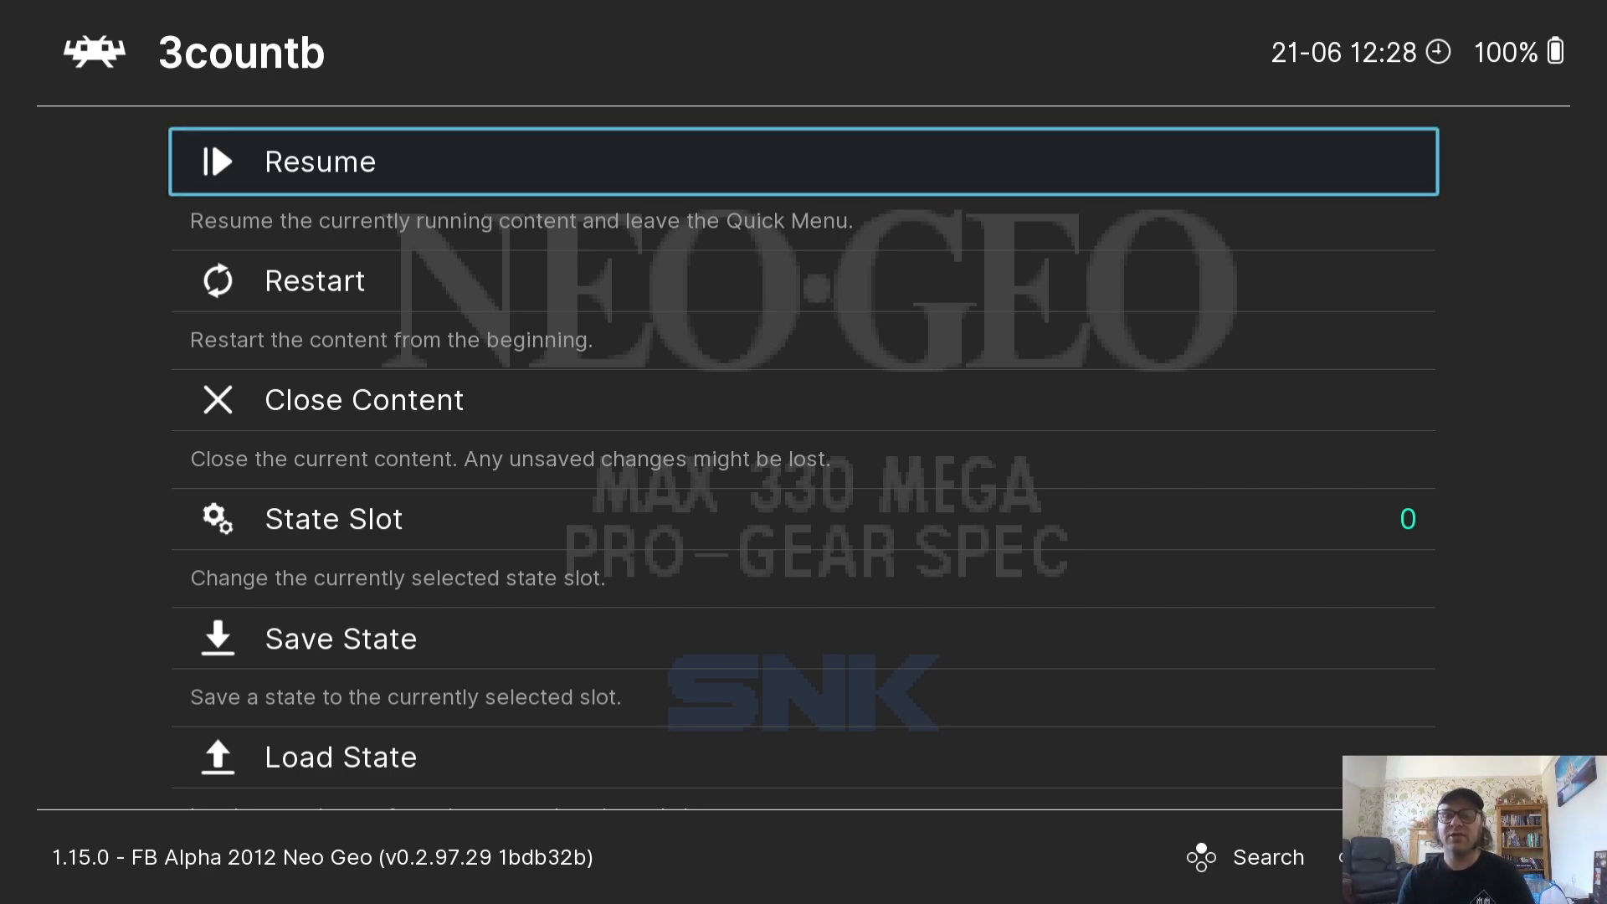
Adjust the running core's options near the core-provided aspect ratio setting and resume the game
{"action": "scroll", "scroll_direction": "down", "scroll_amount": 3}
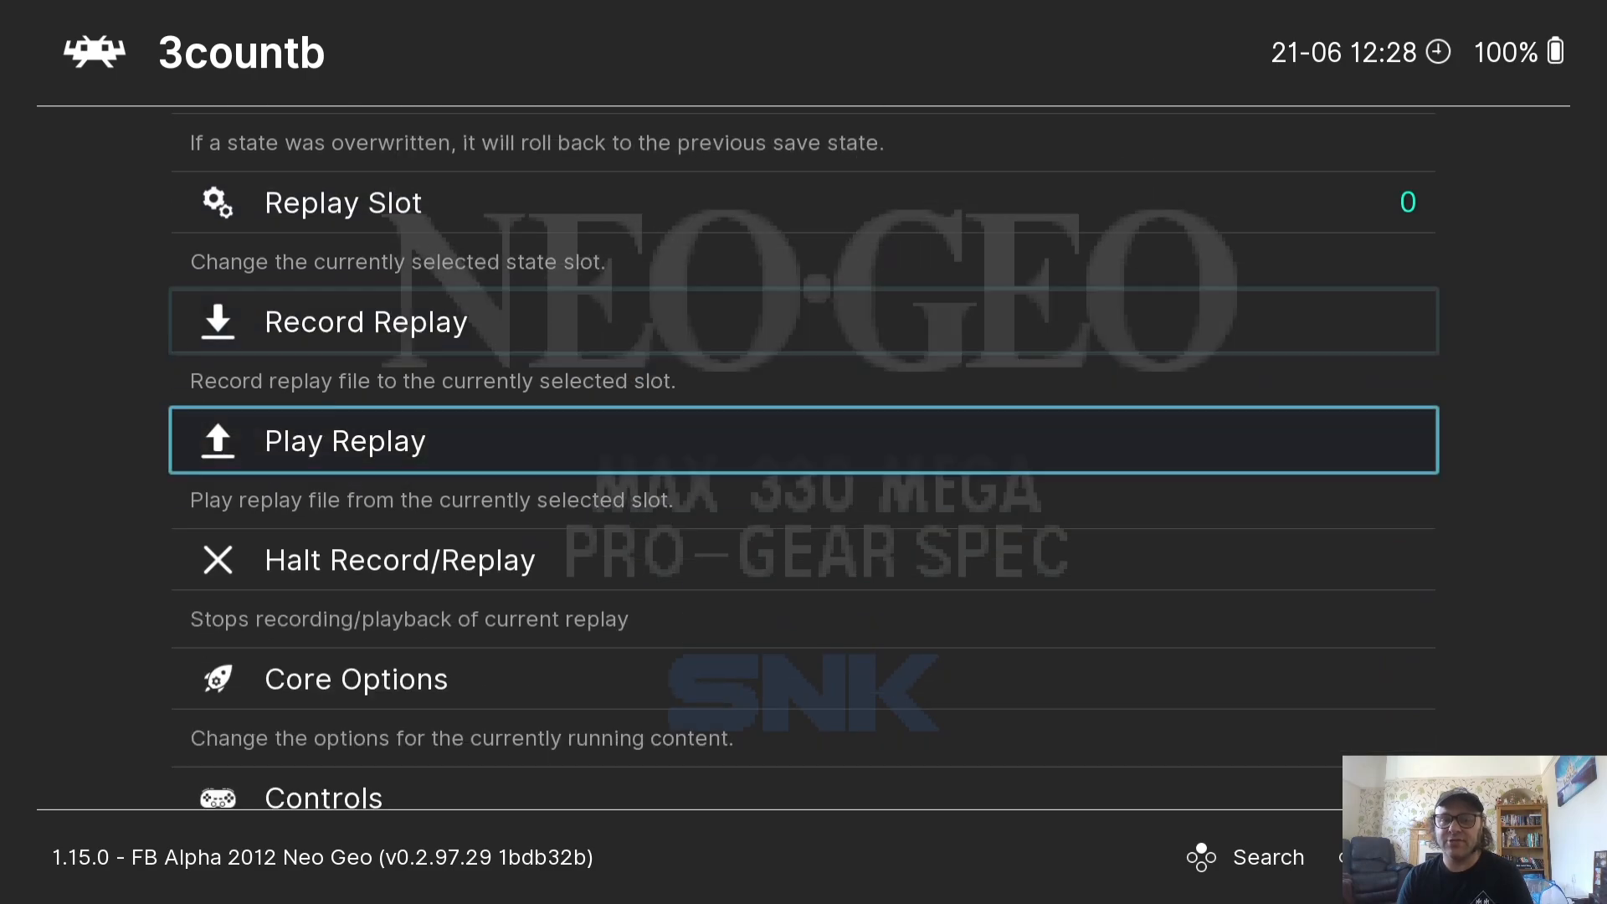
{"action": "scroll", "scroll_direction": "down", "scroll_amount": 3}
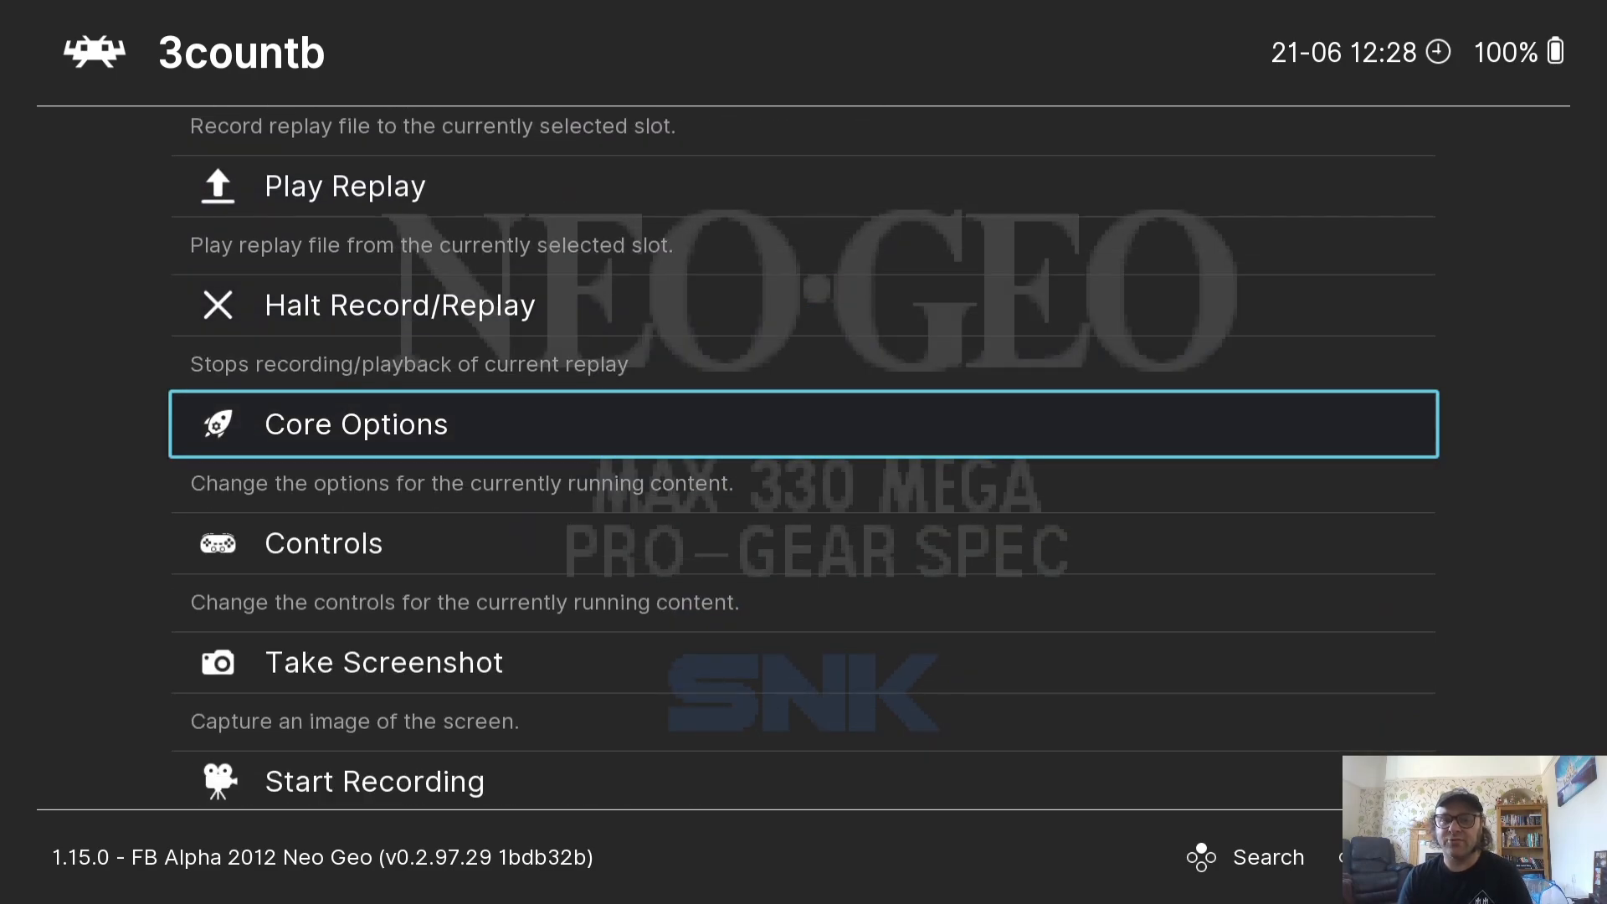
{"action": "left_click", "coordinate": [355, 423]}
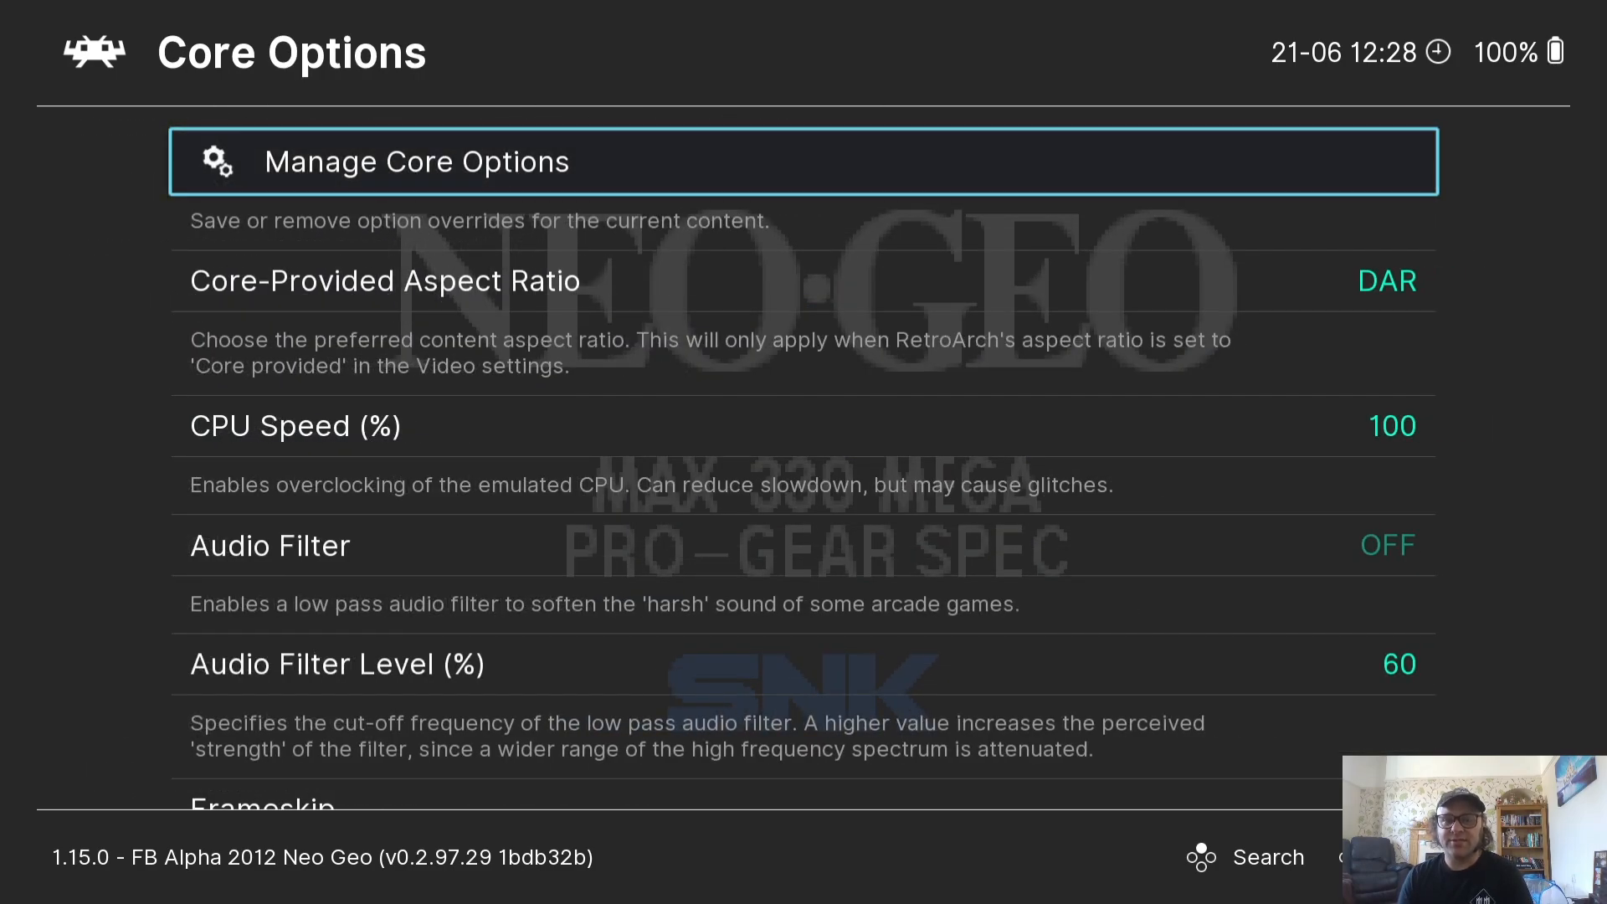
{"action": "scroll", "scroll_direction": "down", "scroll_amount": 3}
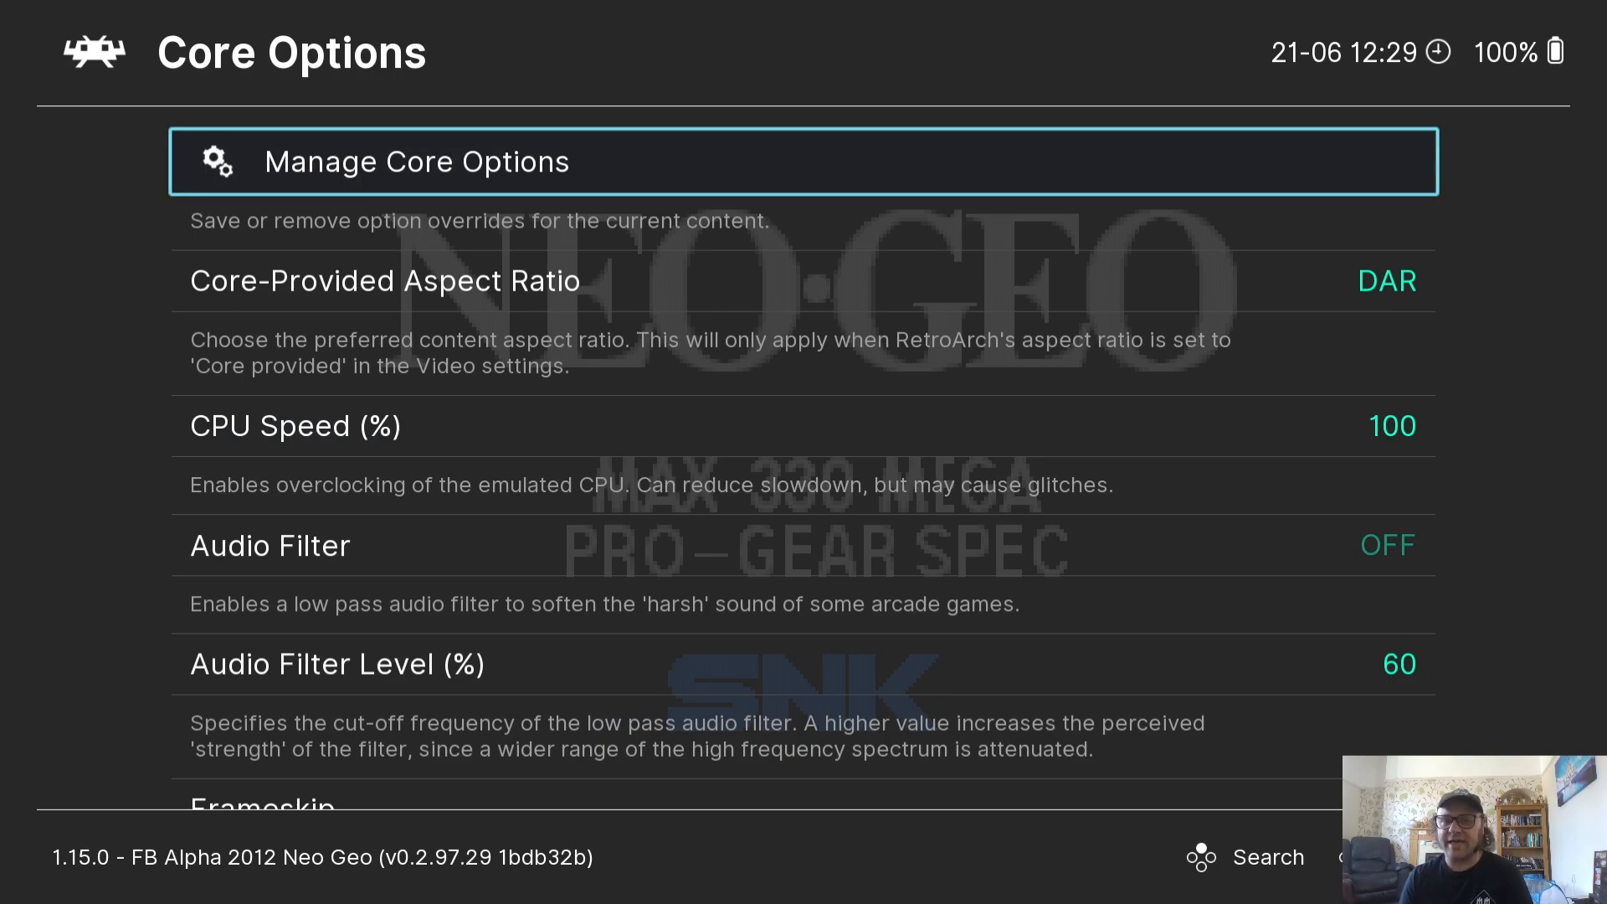
{"action": "key", "text": "down"}
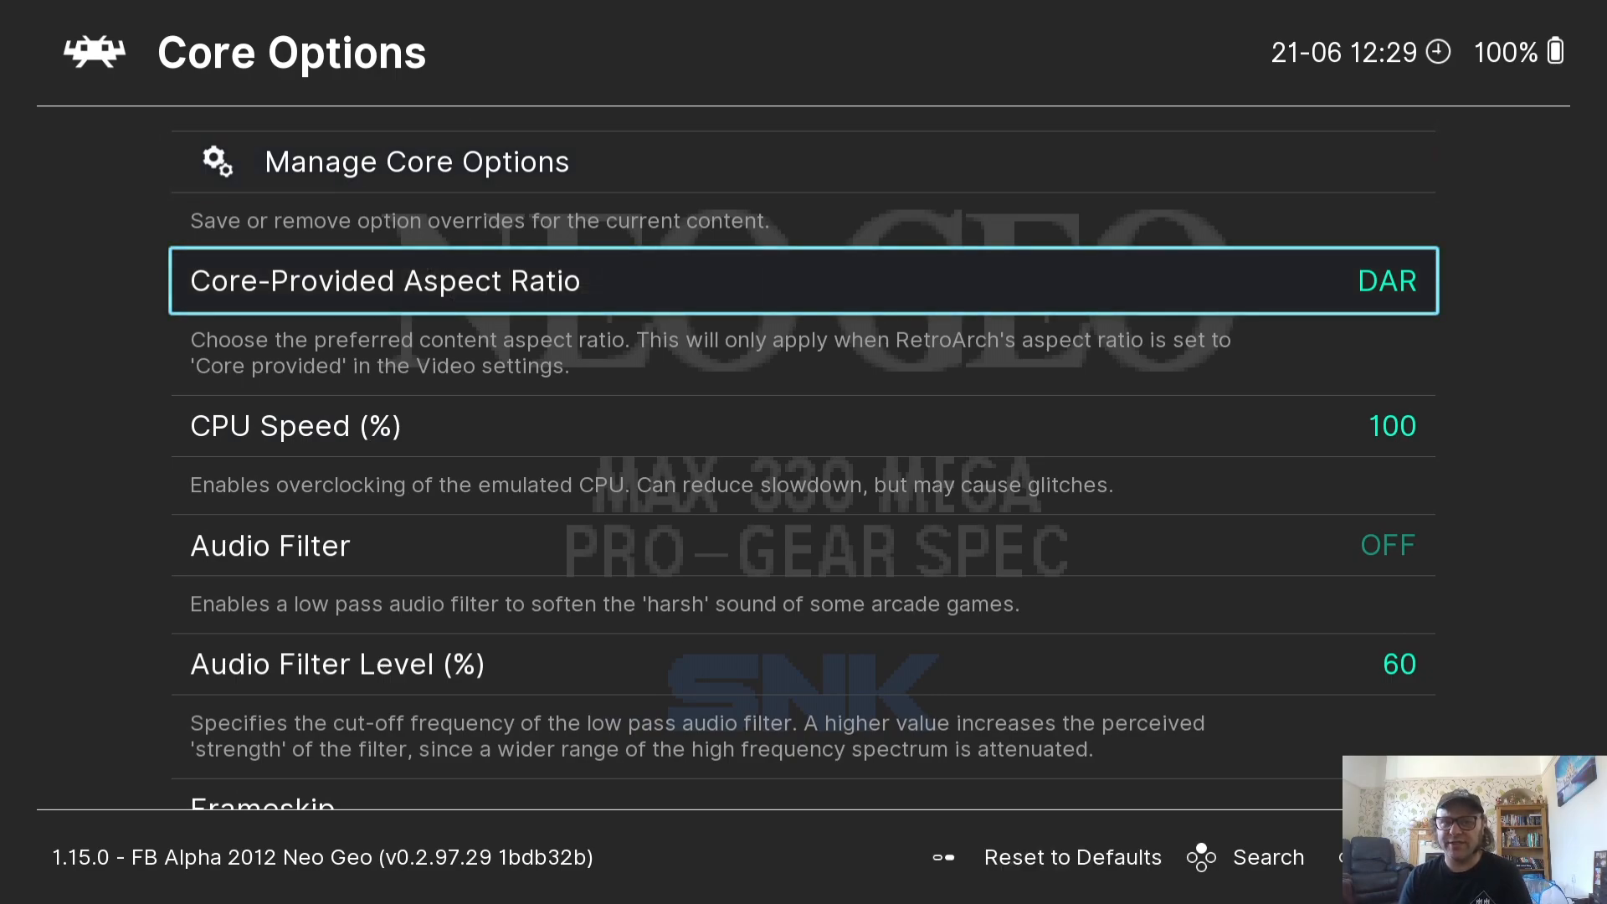
{"action": "left_click", "coordinate": [1387, 280]}
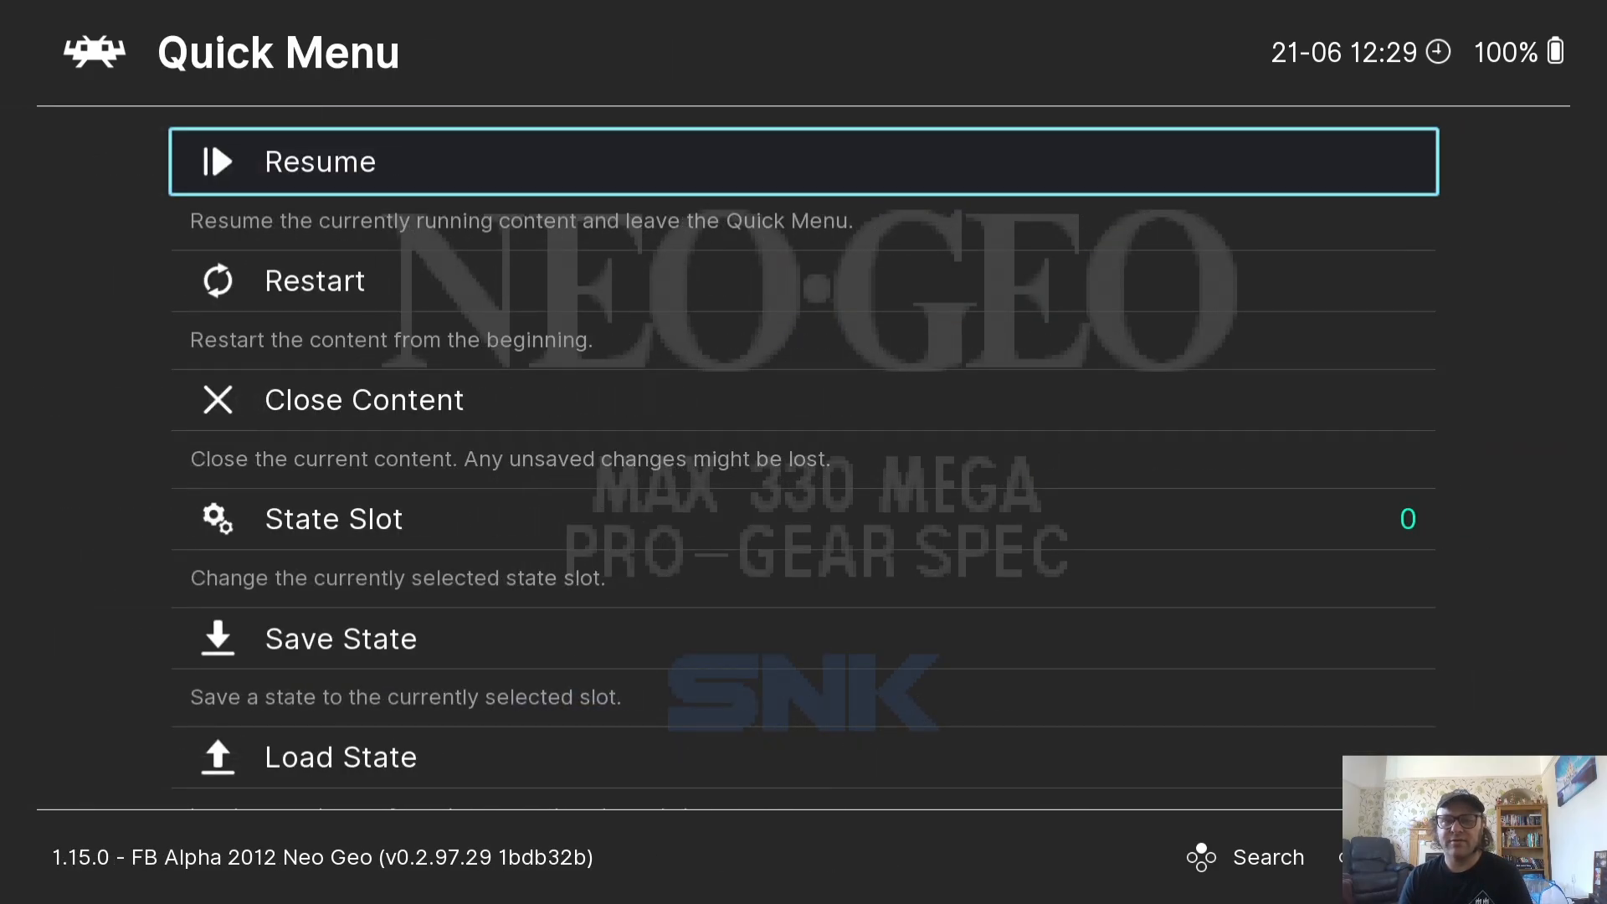
{"action": "left_click", "coordinate": [318, 161]}
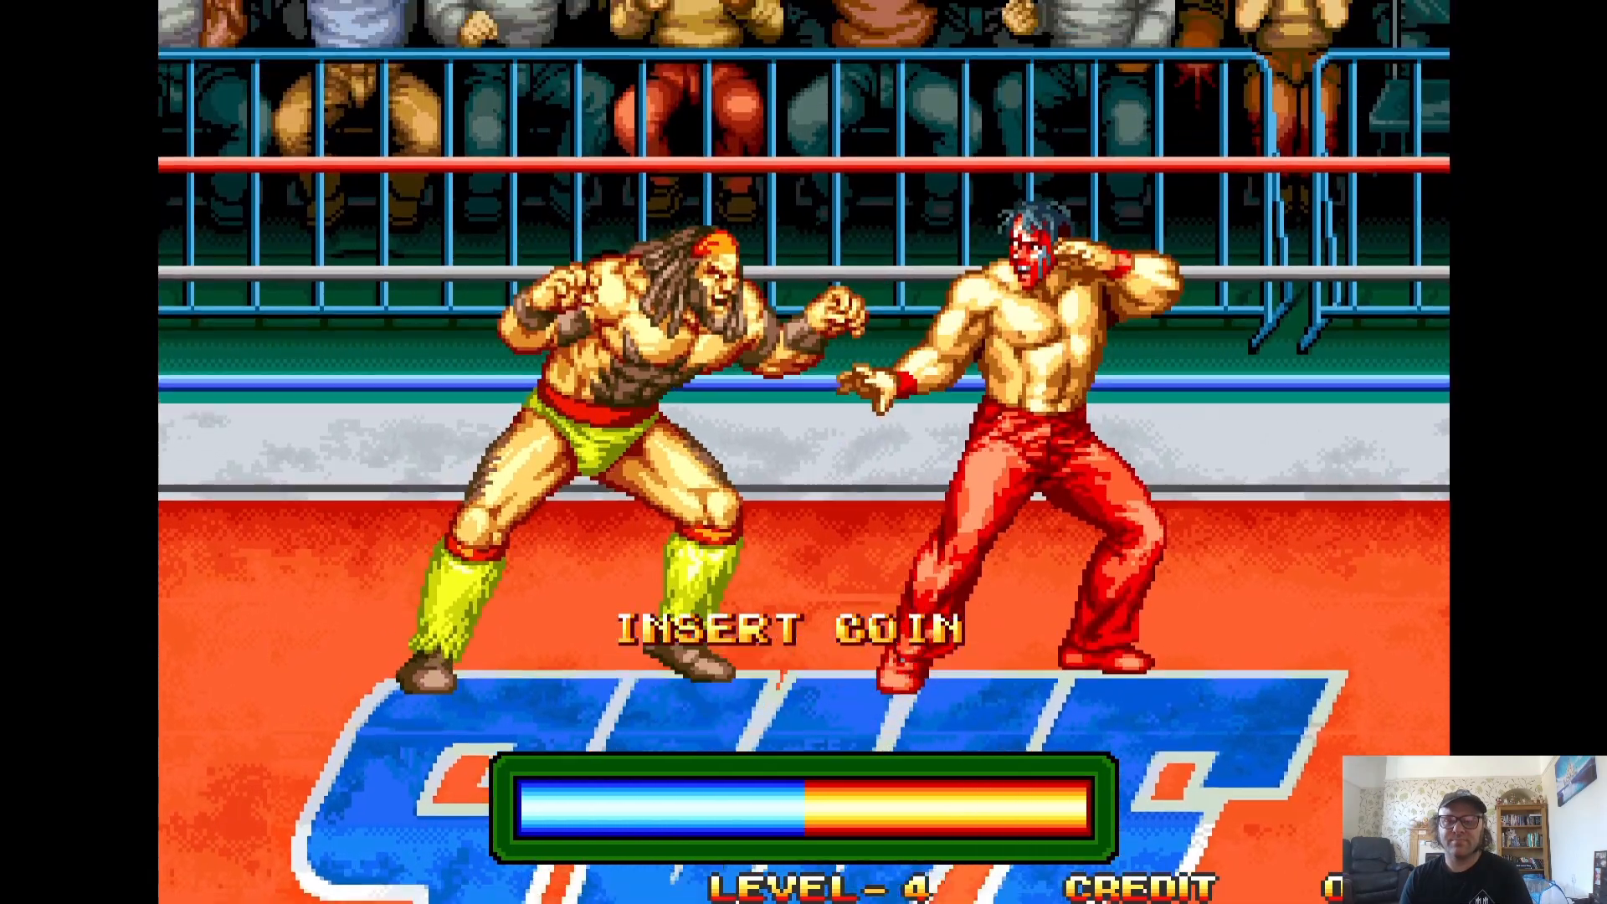
Pause 3countb with the F1 hotkey, browse the Quick Menu, then bring up the Main Menu over the game
{"action": "key", "text": "F1"}
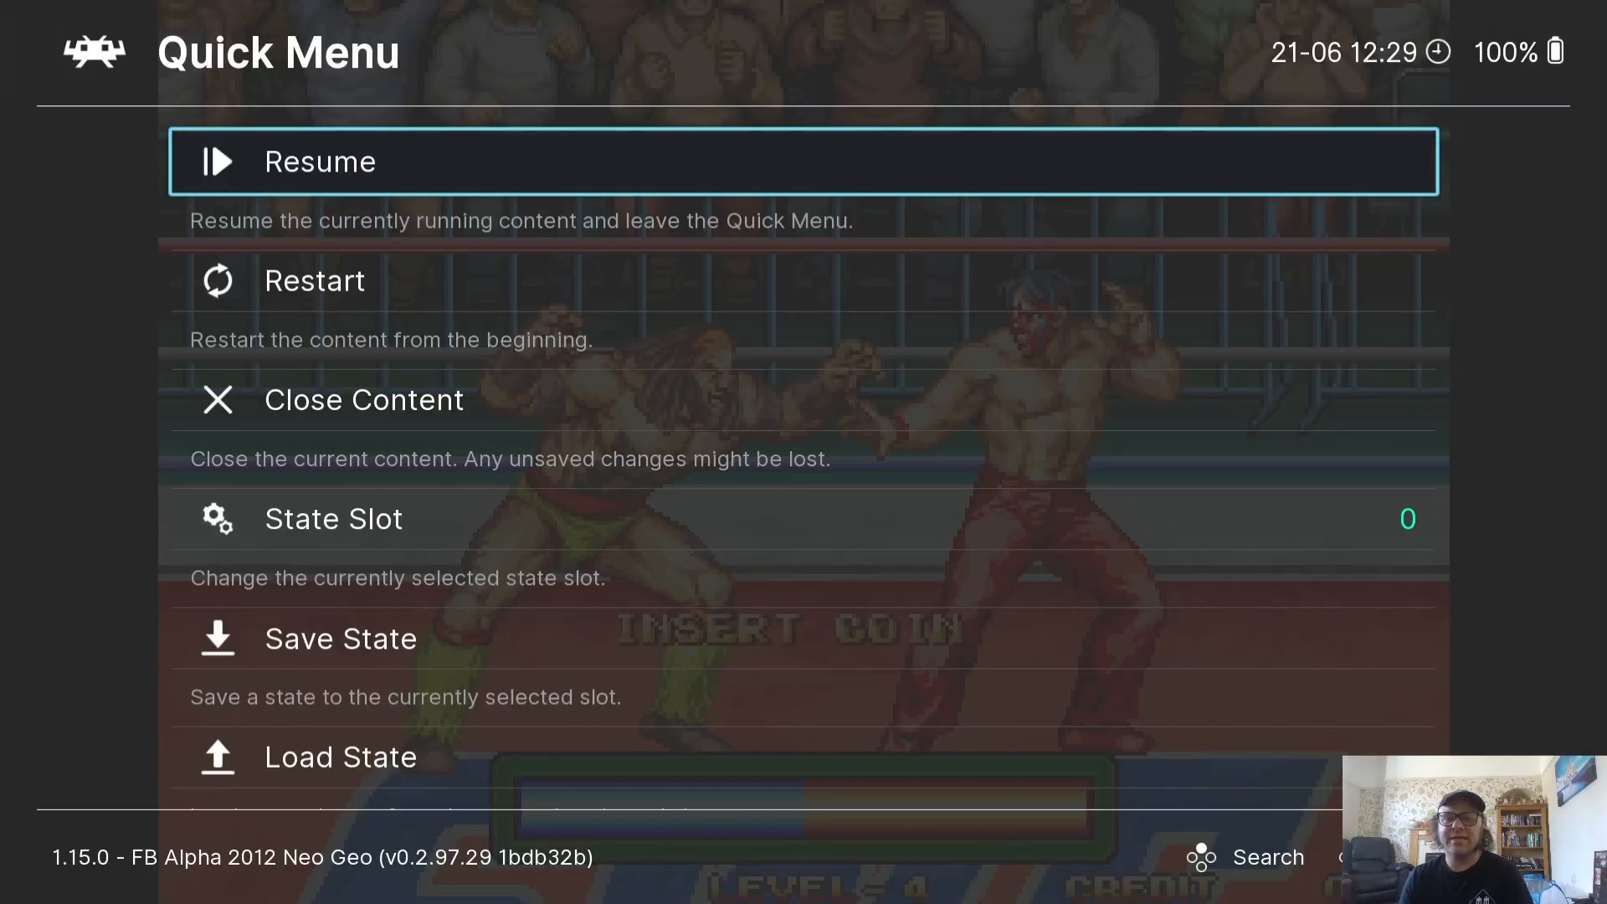
{"action": "scroll", "scroll_direction": "down", "scroll_amount": 3}
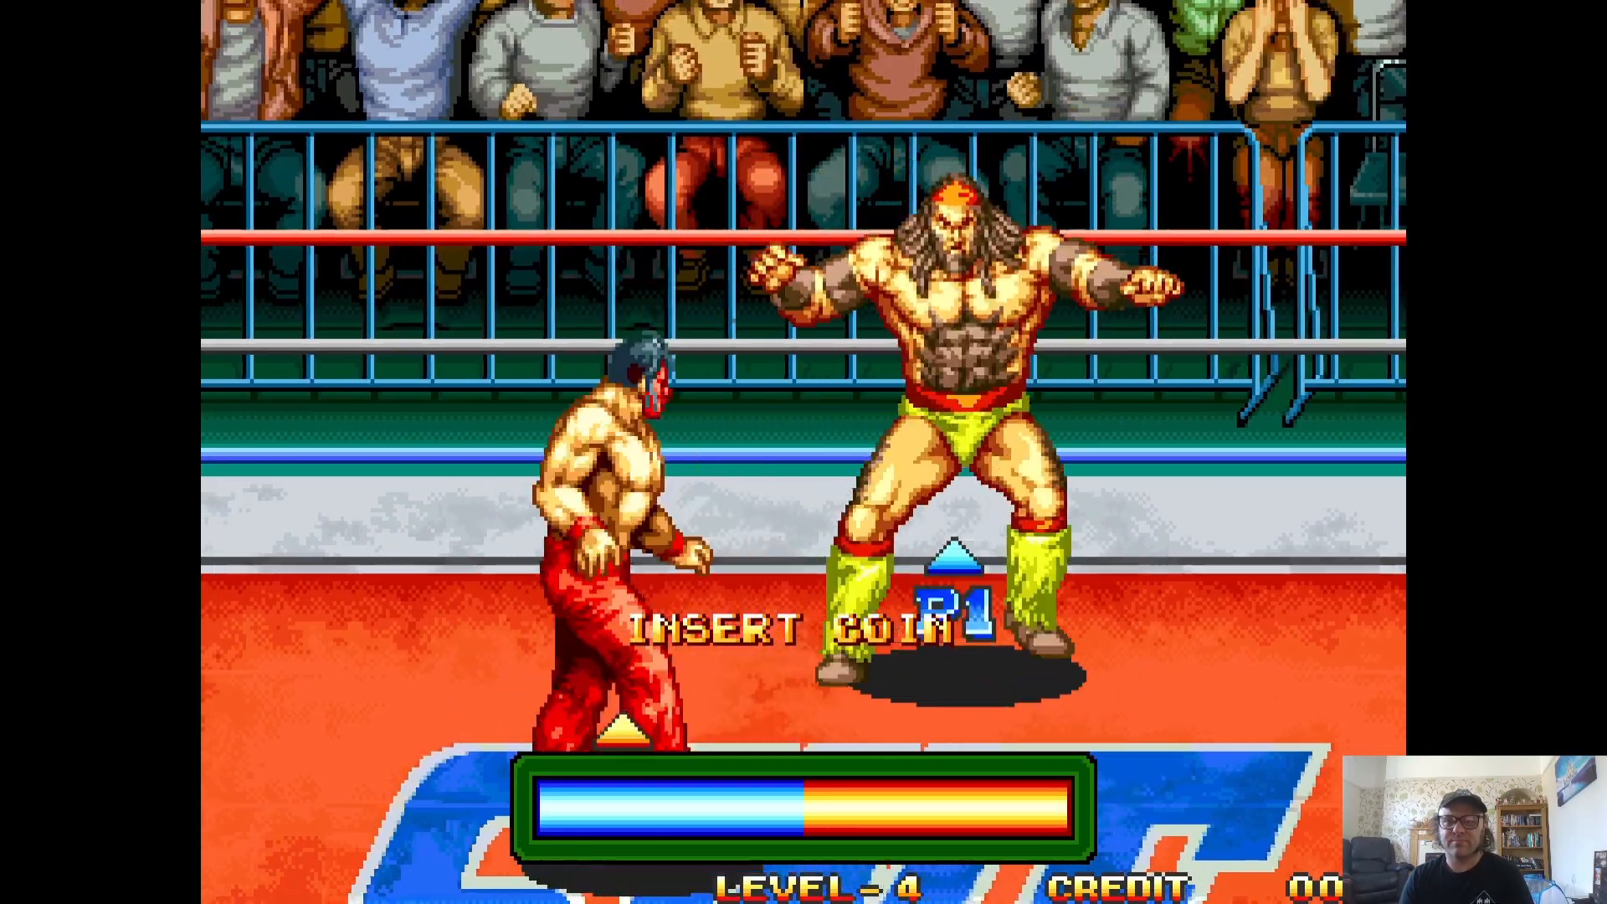
{"action": "key", "text": "F1"}
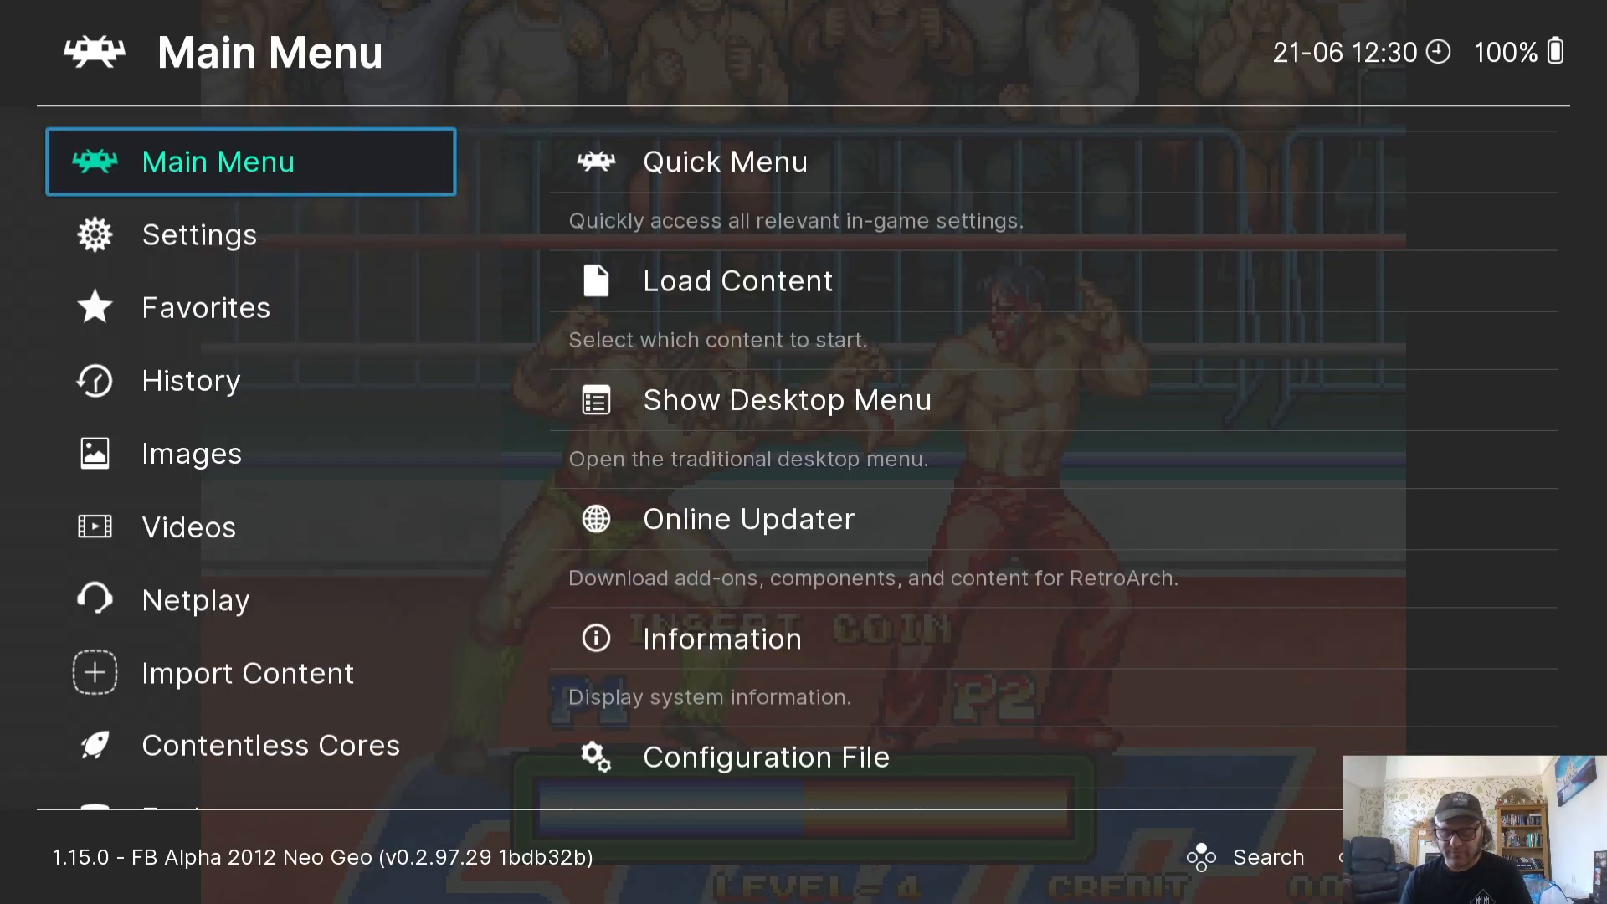
Pick a new aspect ratio under Settings > Video > Scaling, return to 3countb, then reopen the Main Menu
{"action": "left_click", "coordinate": [199, 235]}
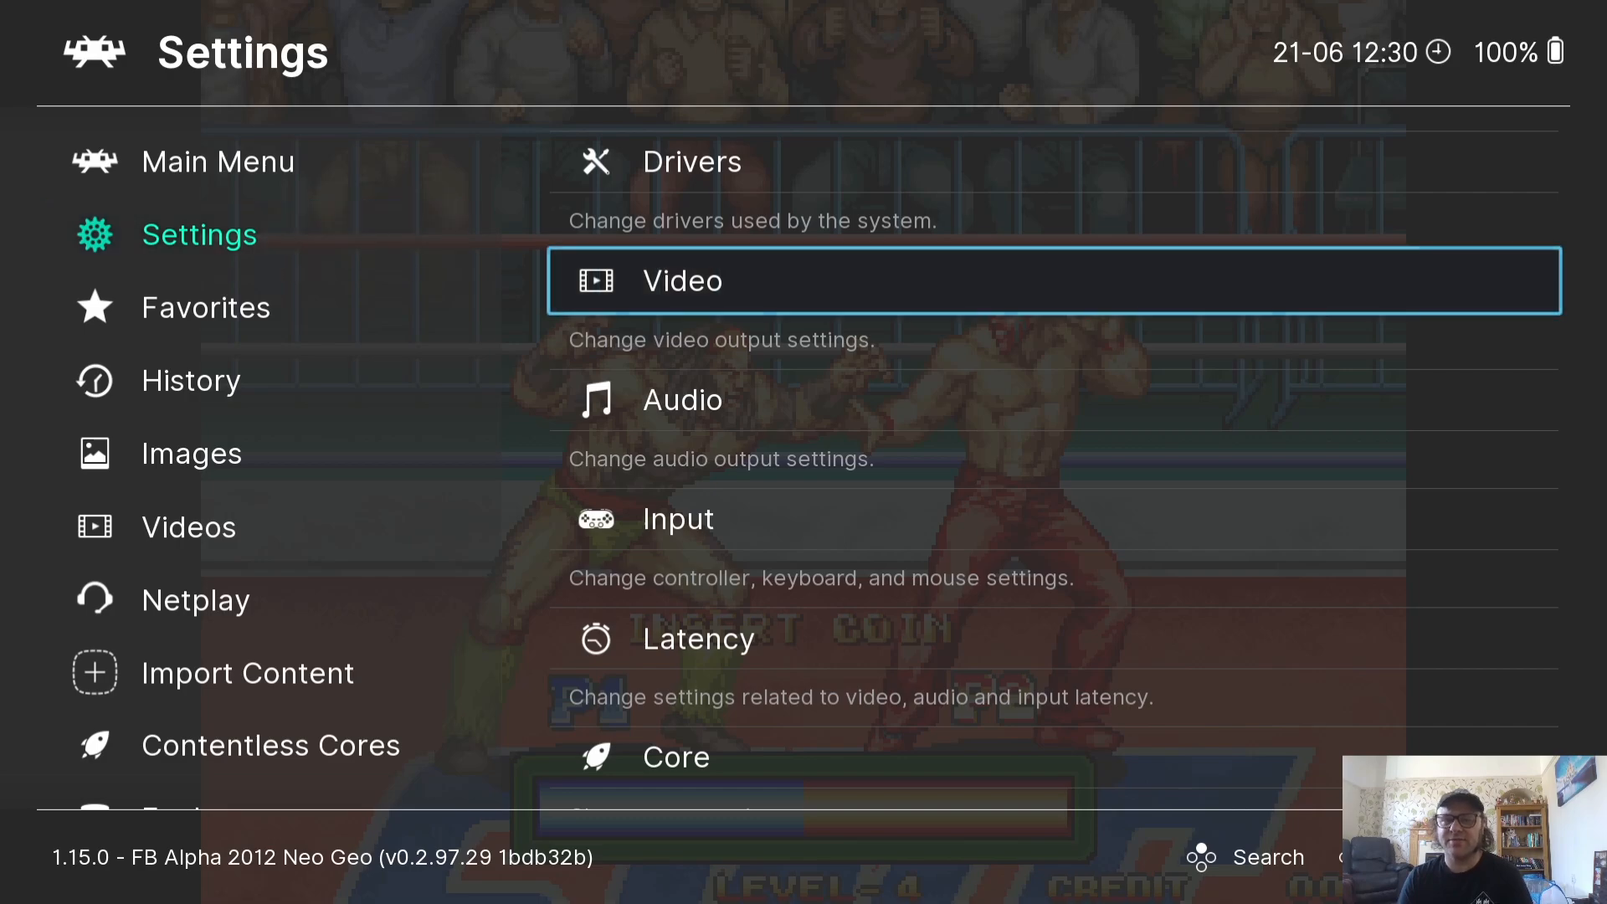
{"action": "left_click", "coordinate": [1053, 279]}
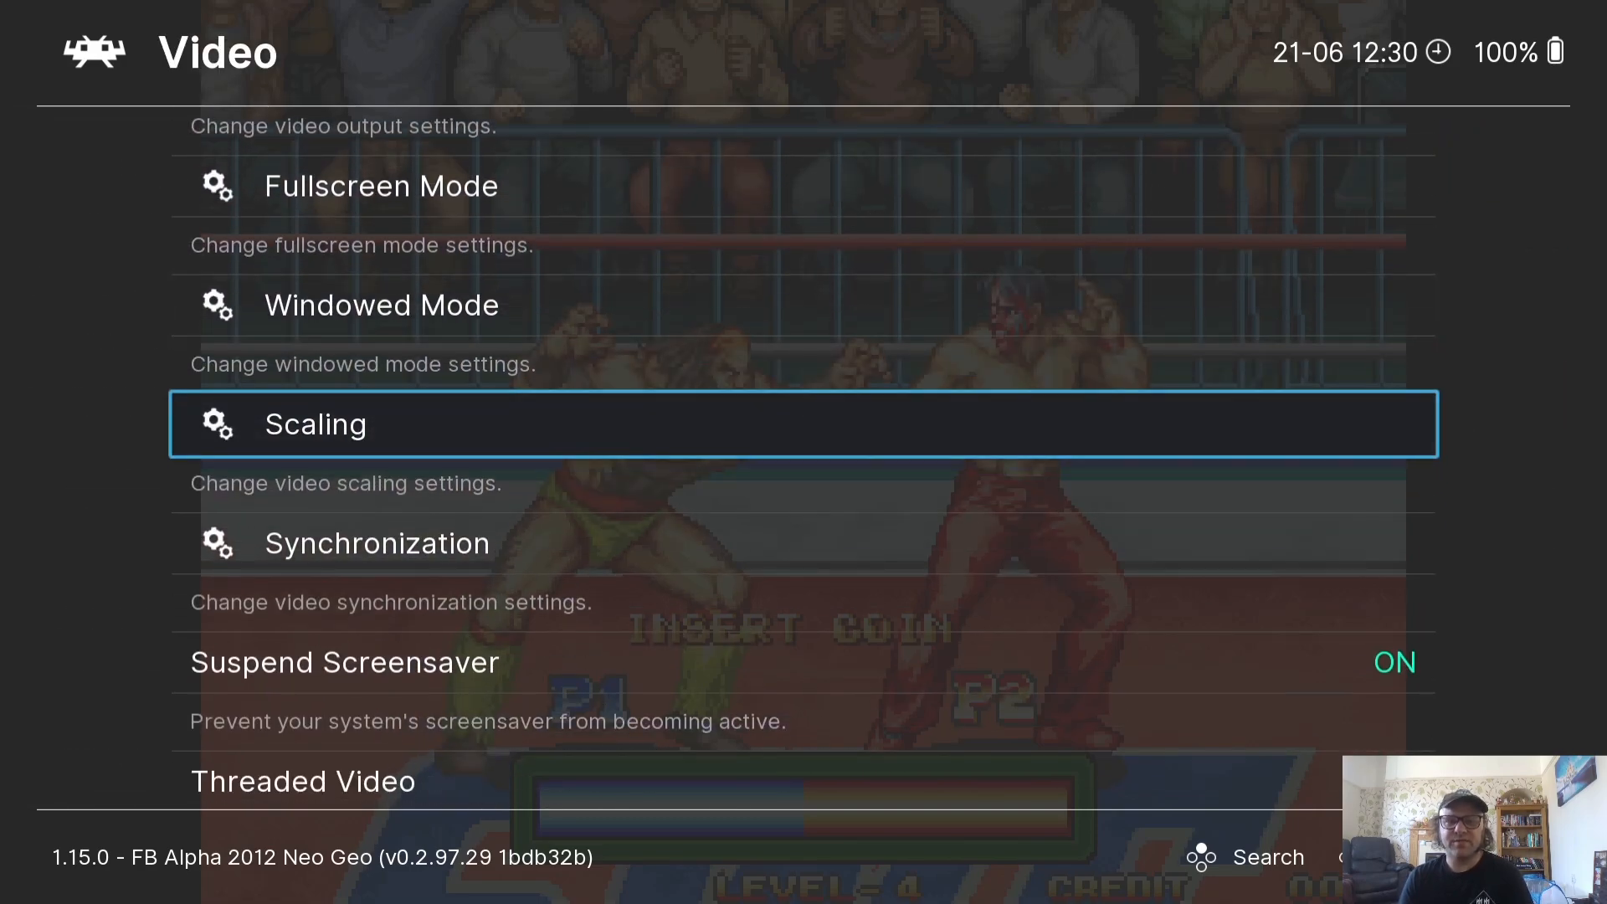
{"action": "left_click", "coordinate": [315, 424]}
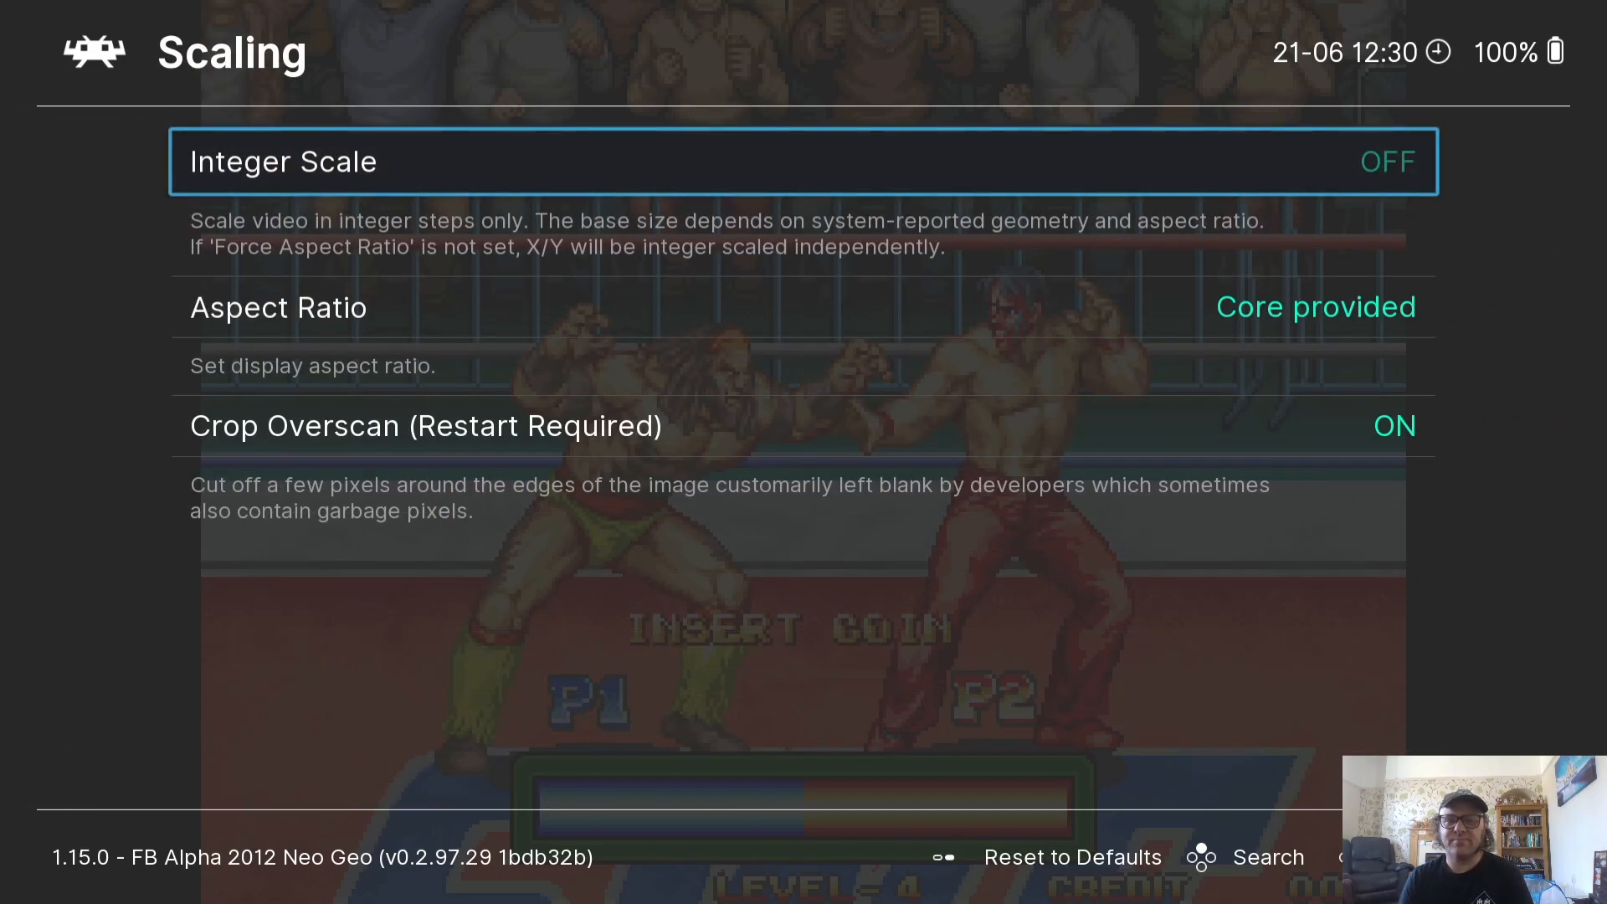
{"action": "key", "text": "down"}
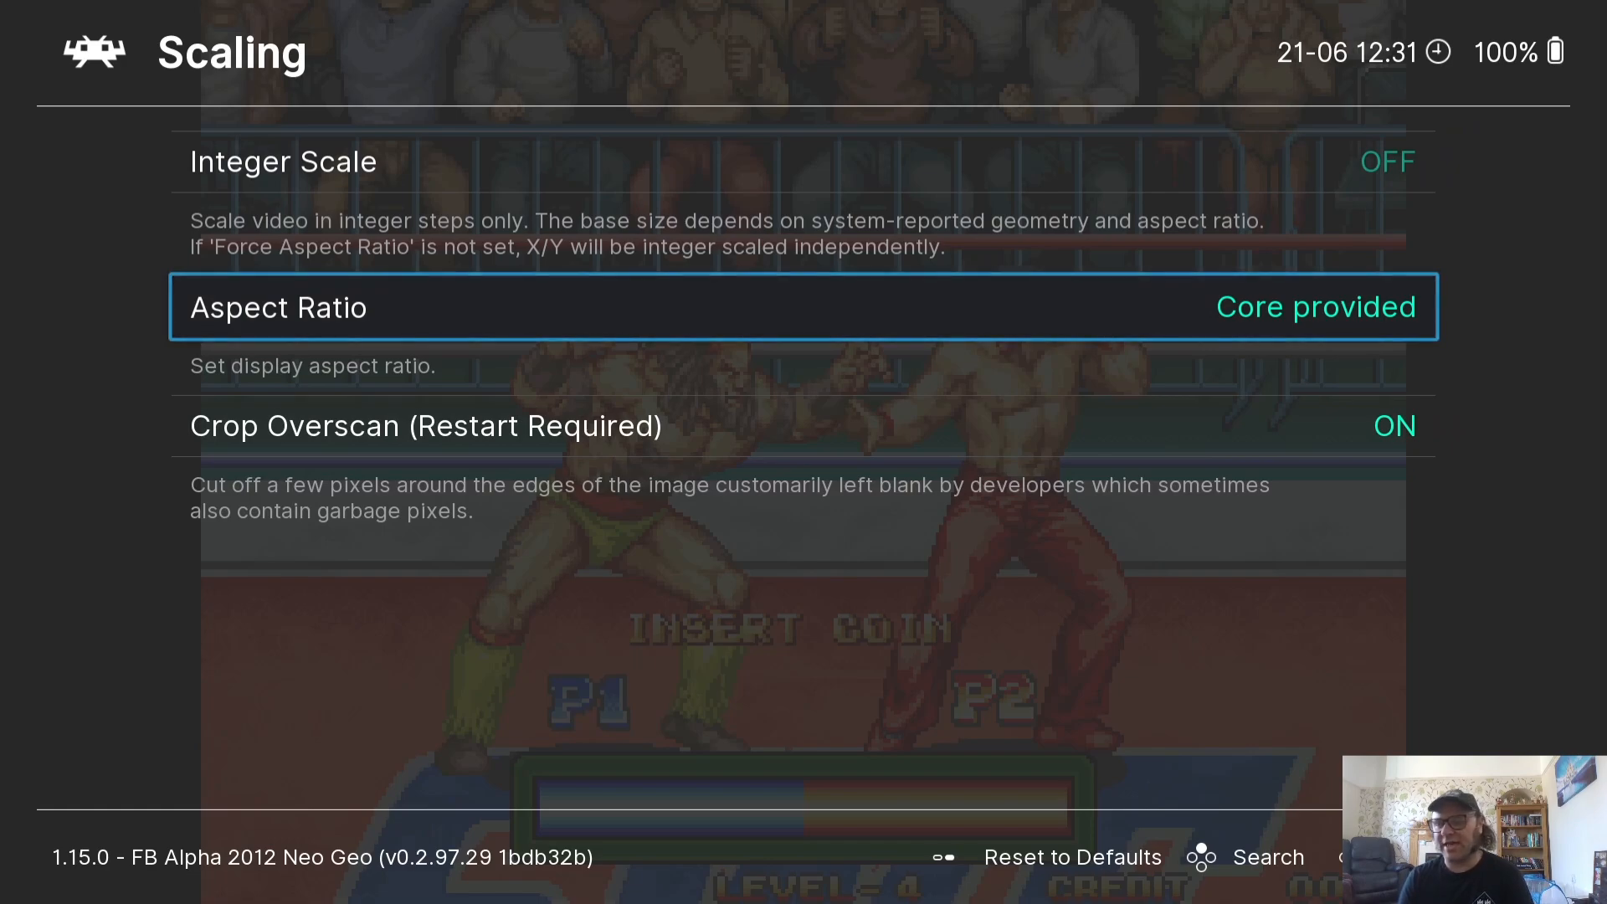
{"action": "left_click", "coordinate": [802, 306]}
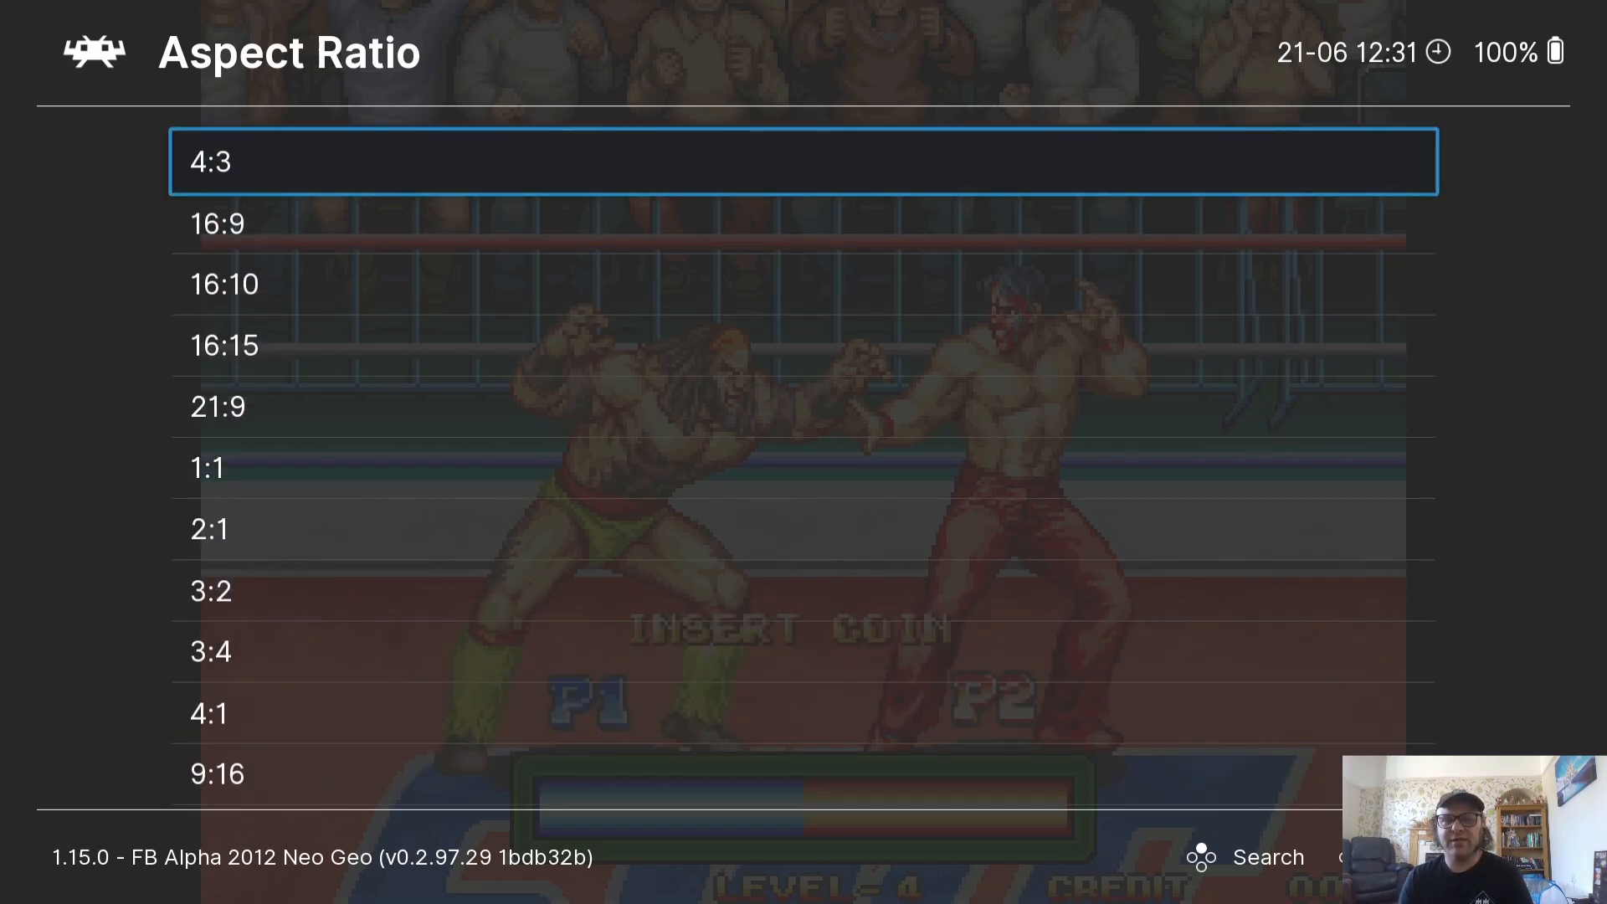
{"action": "key", "text": "down"}
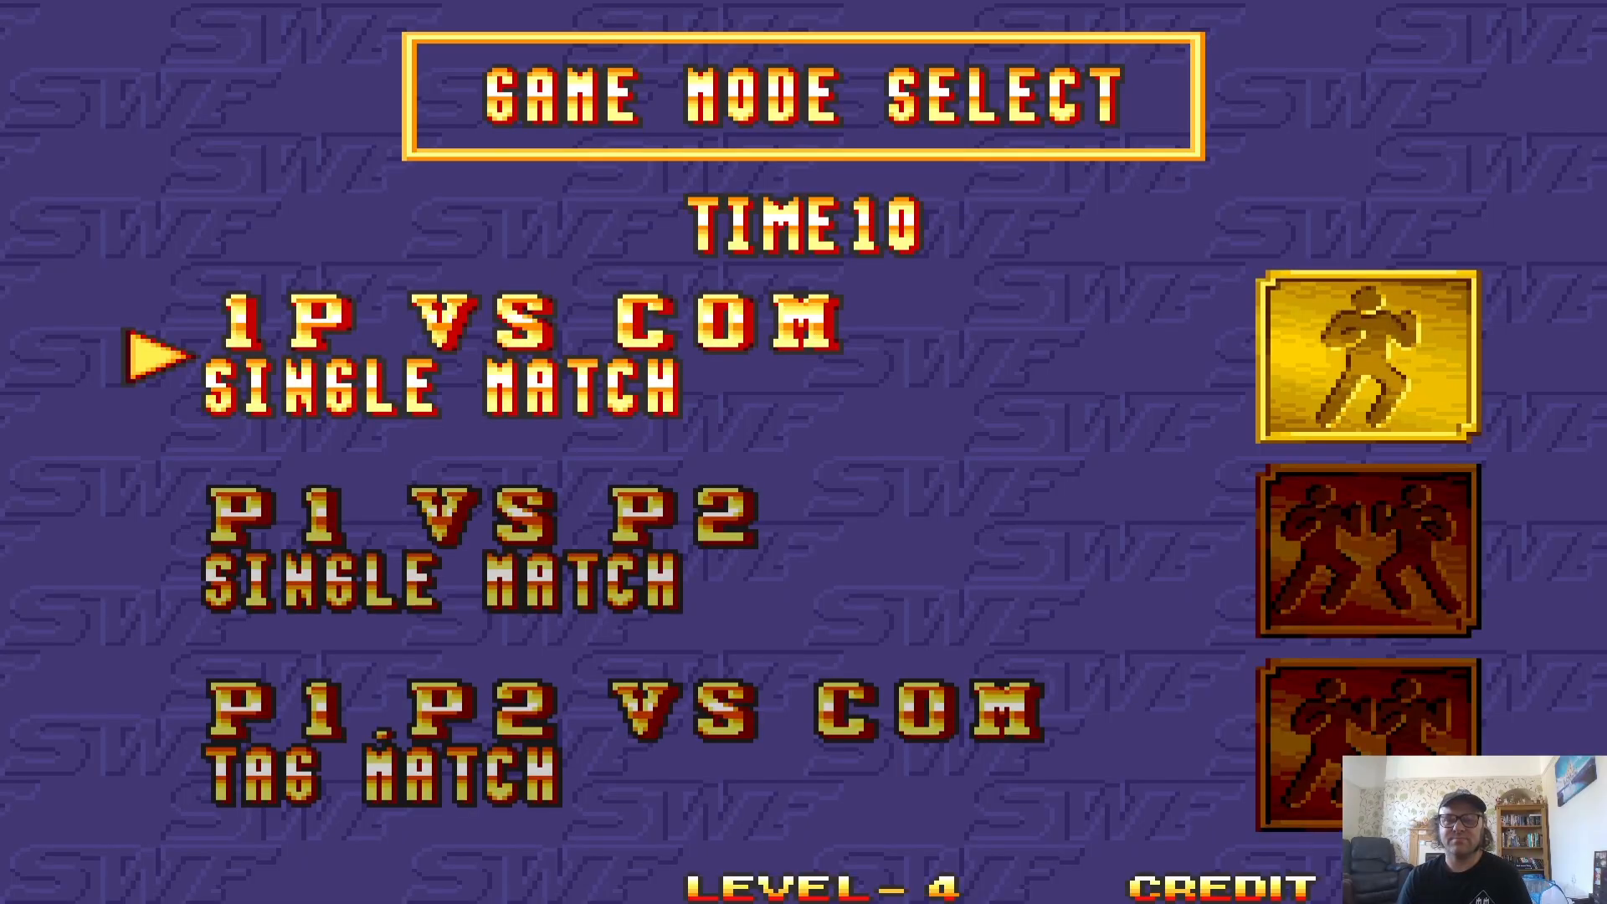
{"action": "key", "text": "F1"}
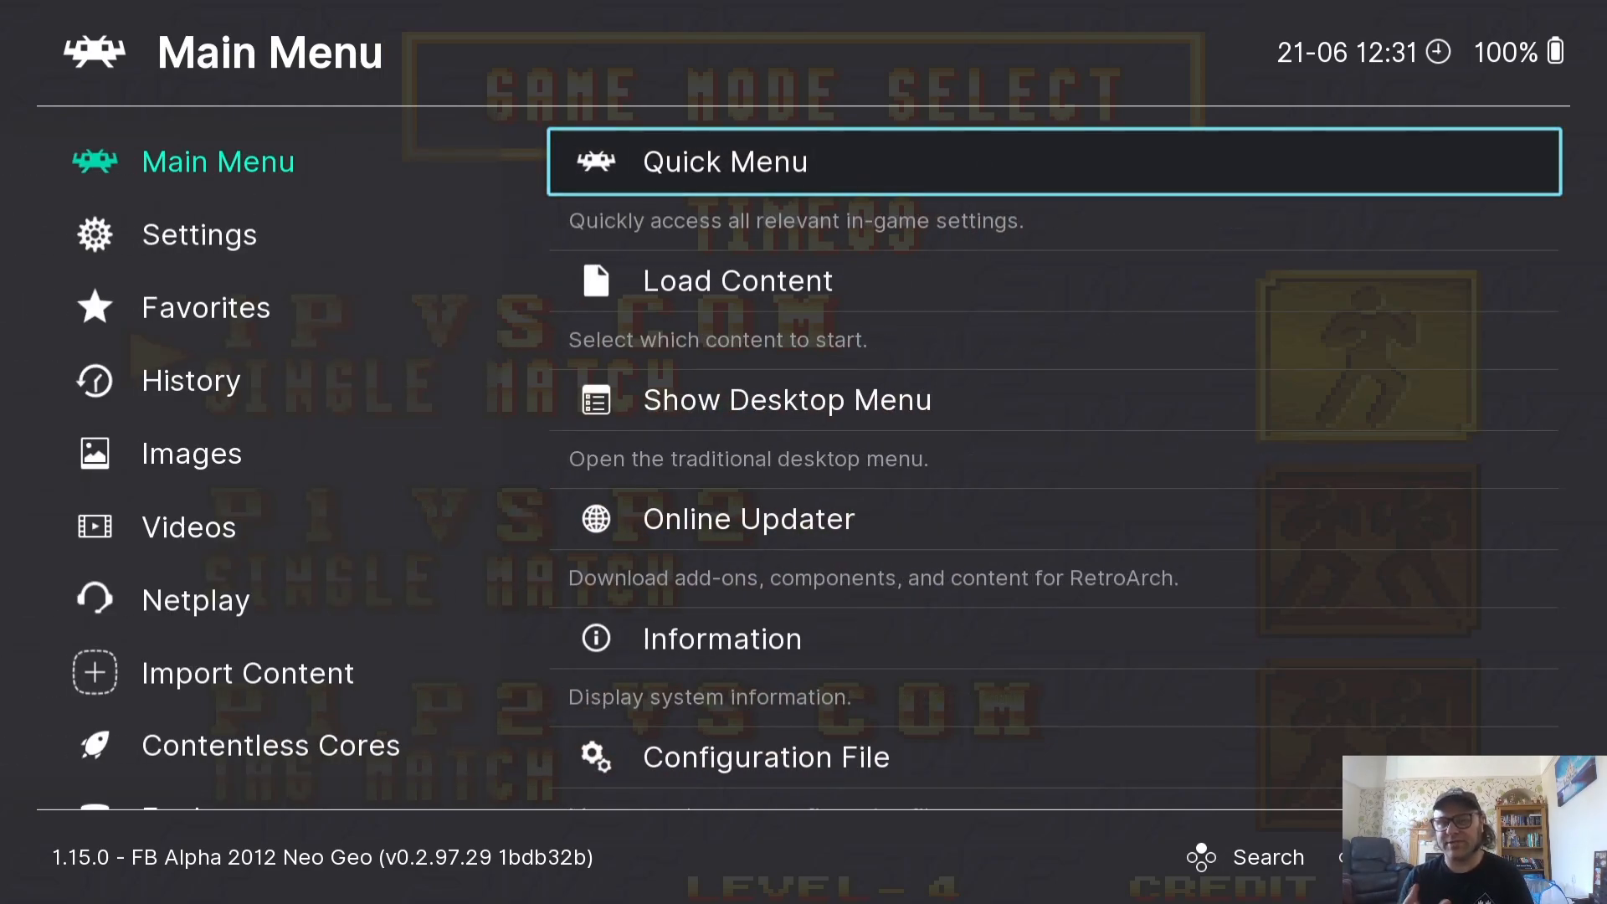
Return to Settings > Video > Scaling to rescale the picture with black borders
{"action": "left_click", "coordinate": [199, 235]}
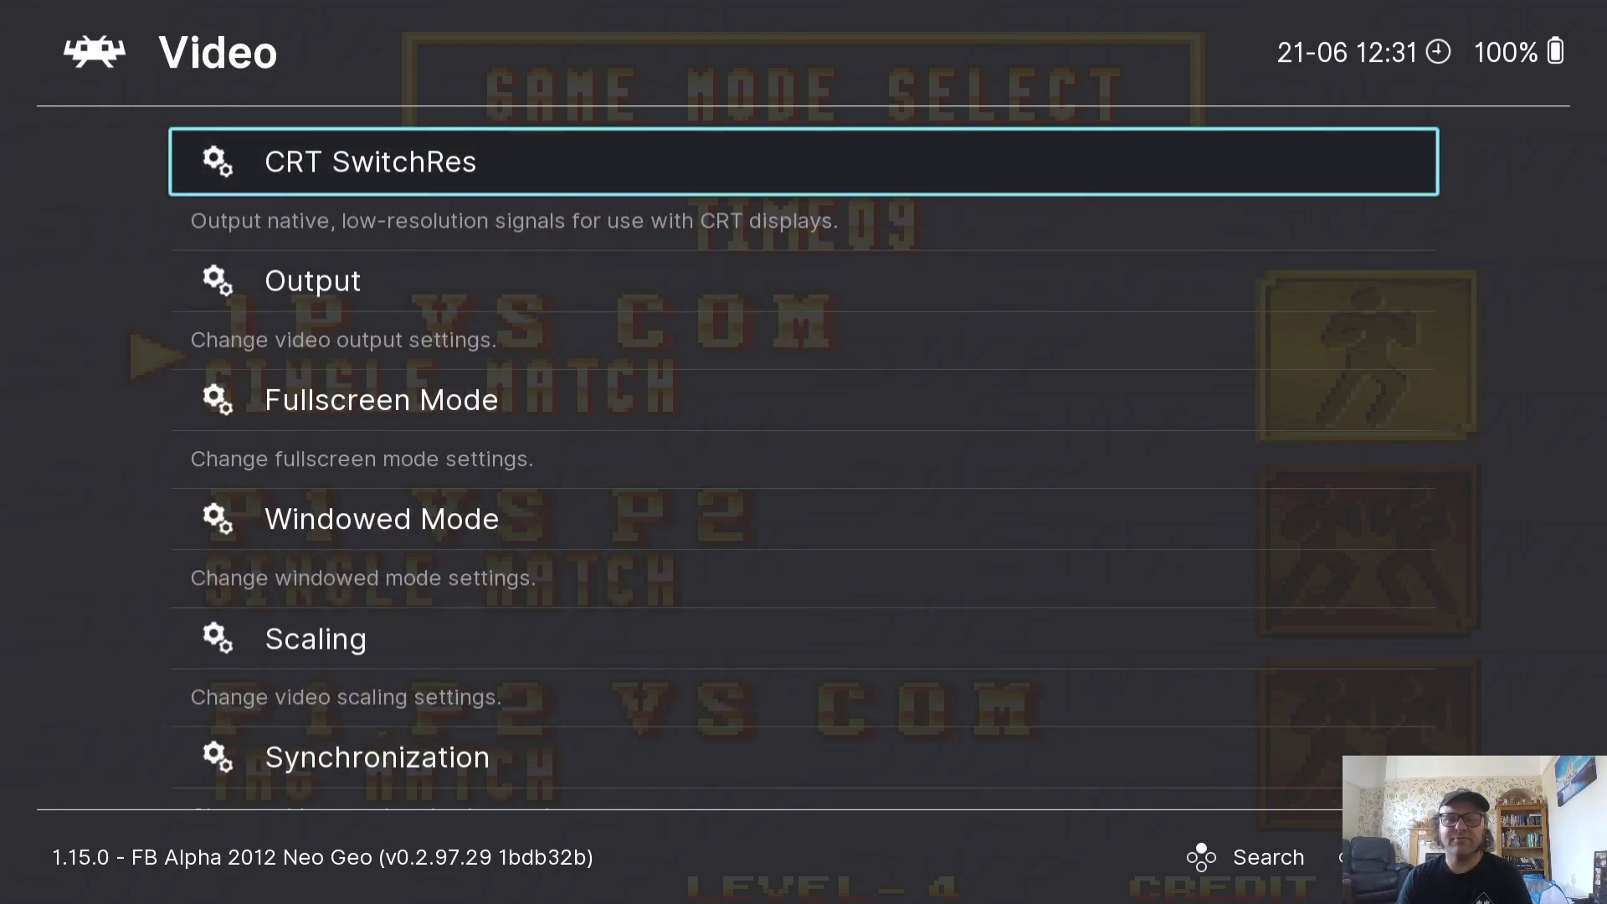
{"action": "left_click", "coordinate": [314, 638]}
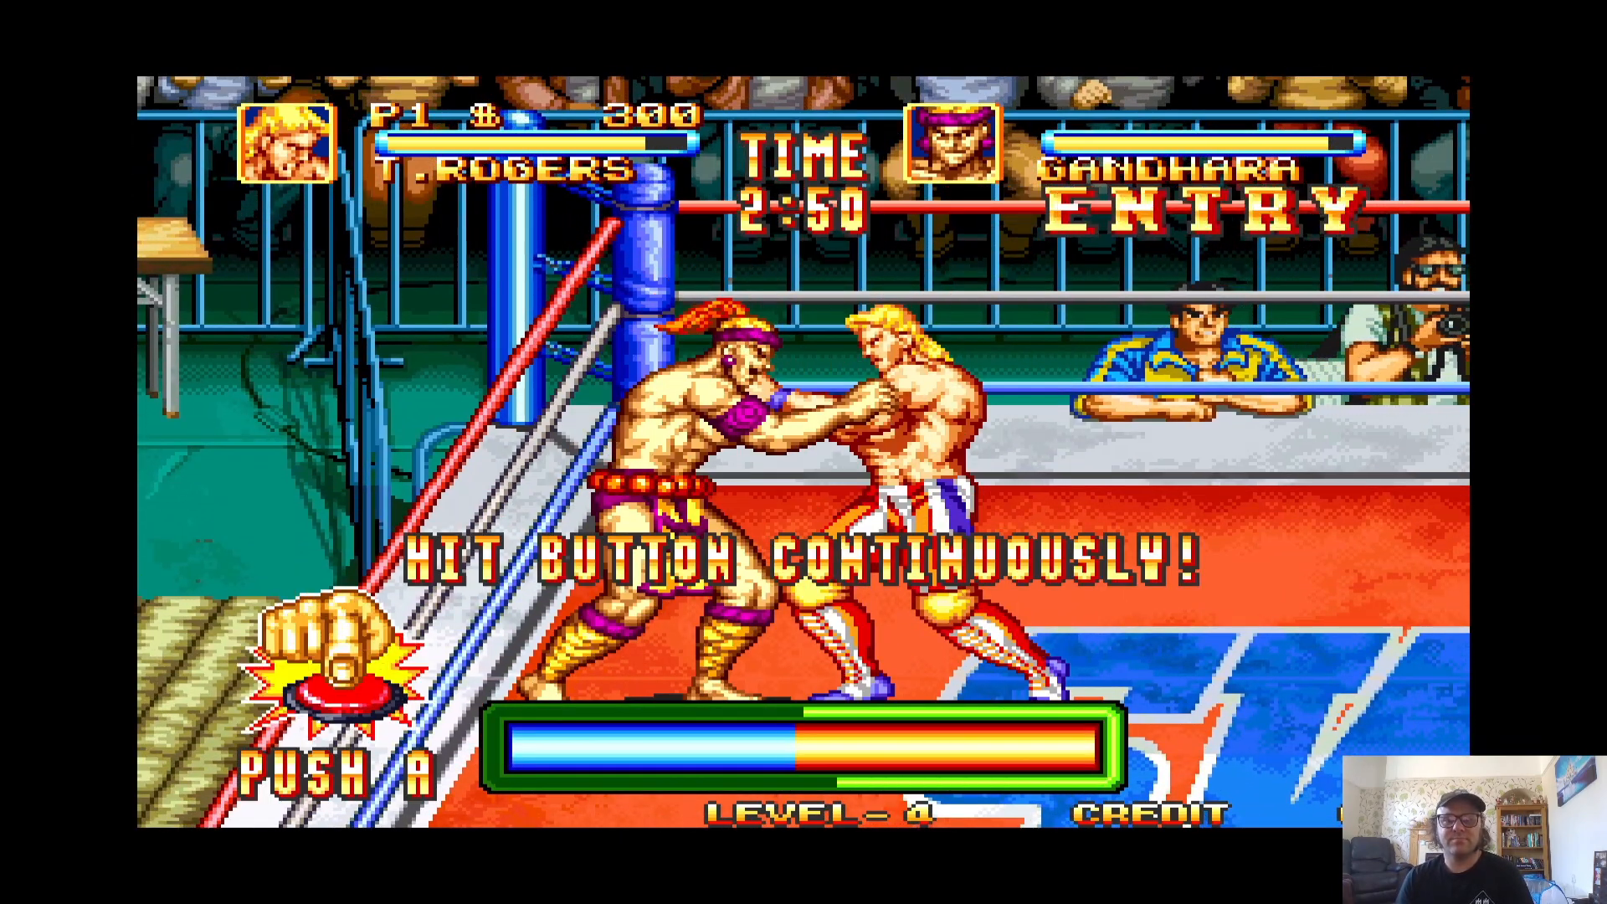
Browse the Video settings, noting bilinear filtering off, then bring the Main Menu back over the match
{"action": "key", "text": "F1"}
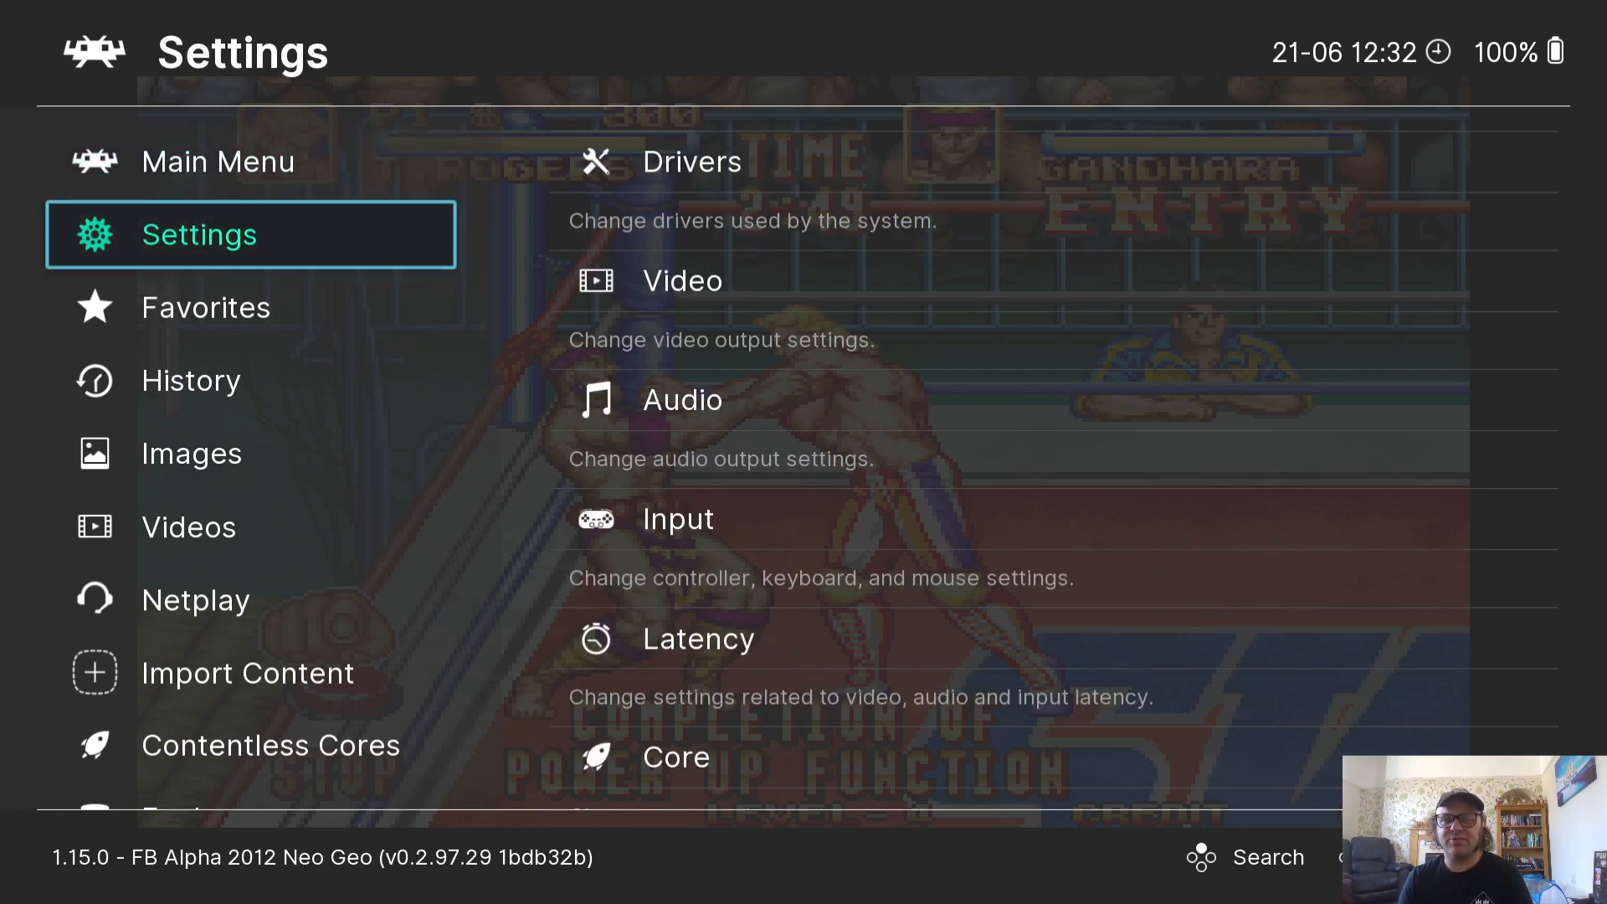
{"action": "key", "text": "Down"}
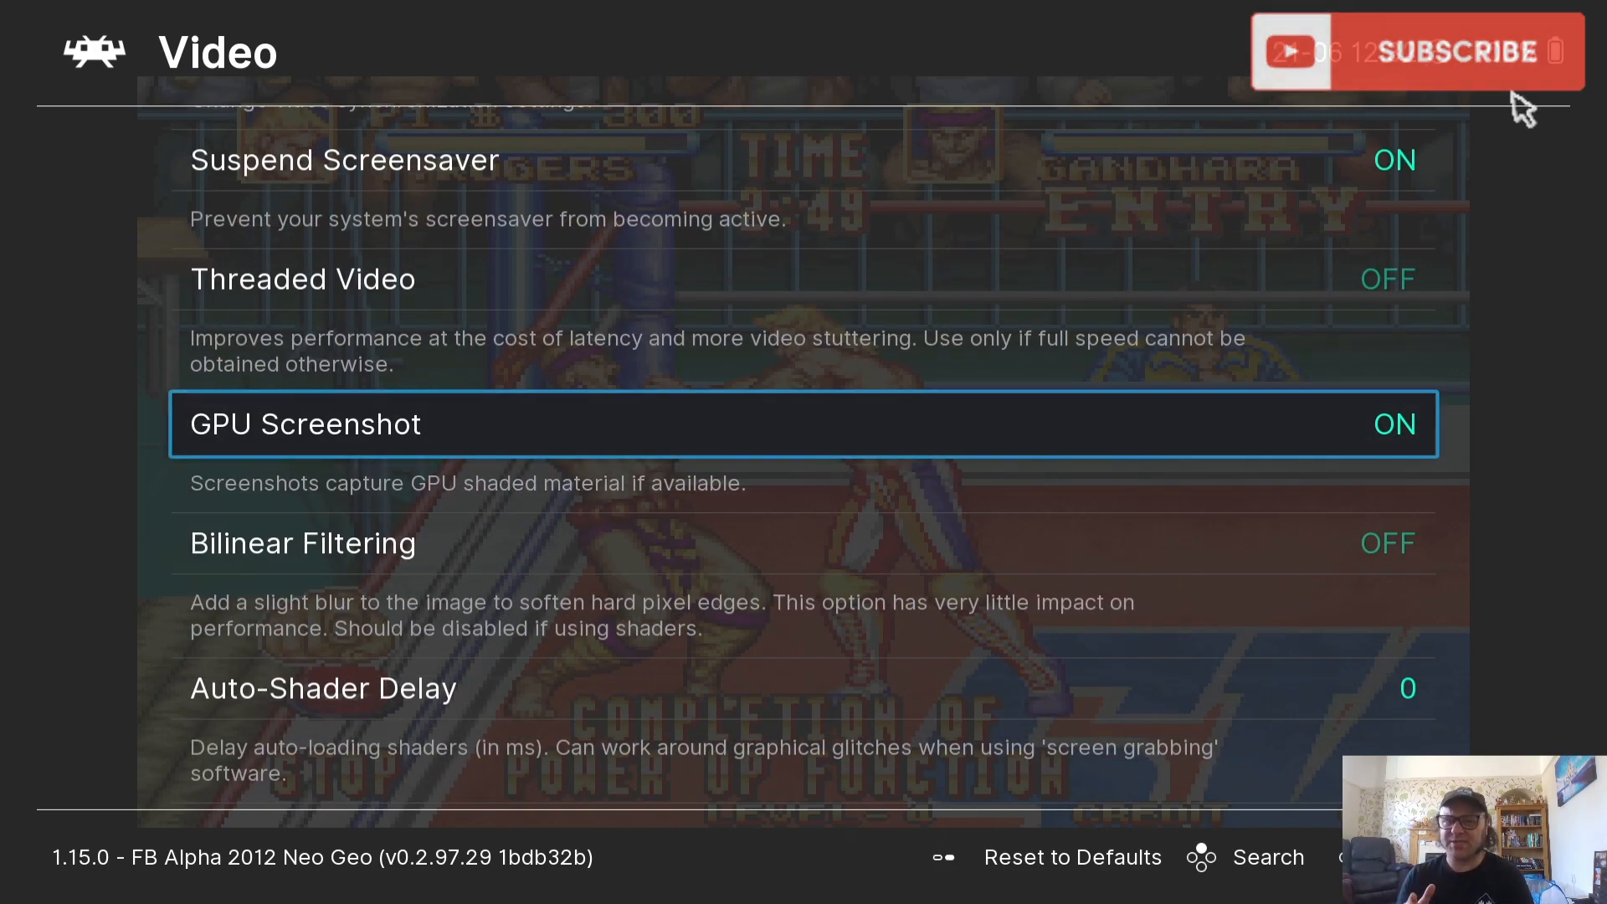
{"action": "scroll", "scroll_direction": "down", "scroll_amount": 3}
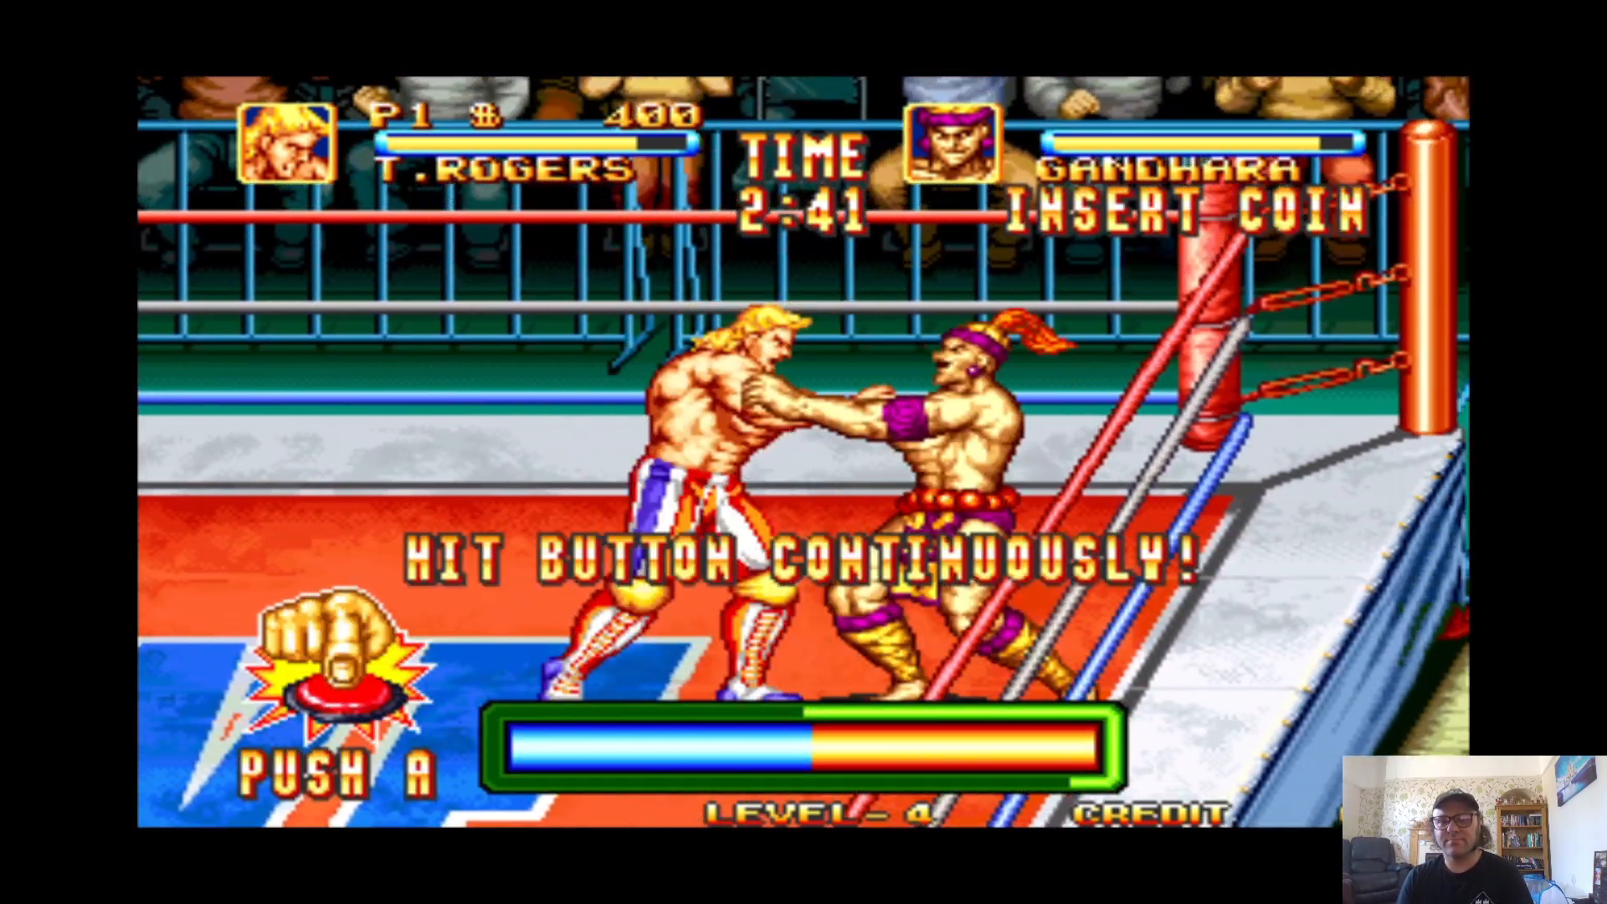
{"action": "key", "text": "F1"}
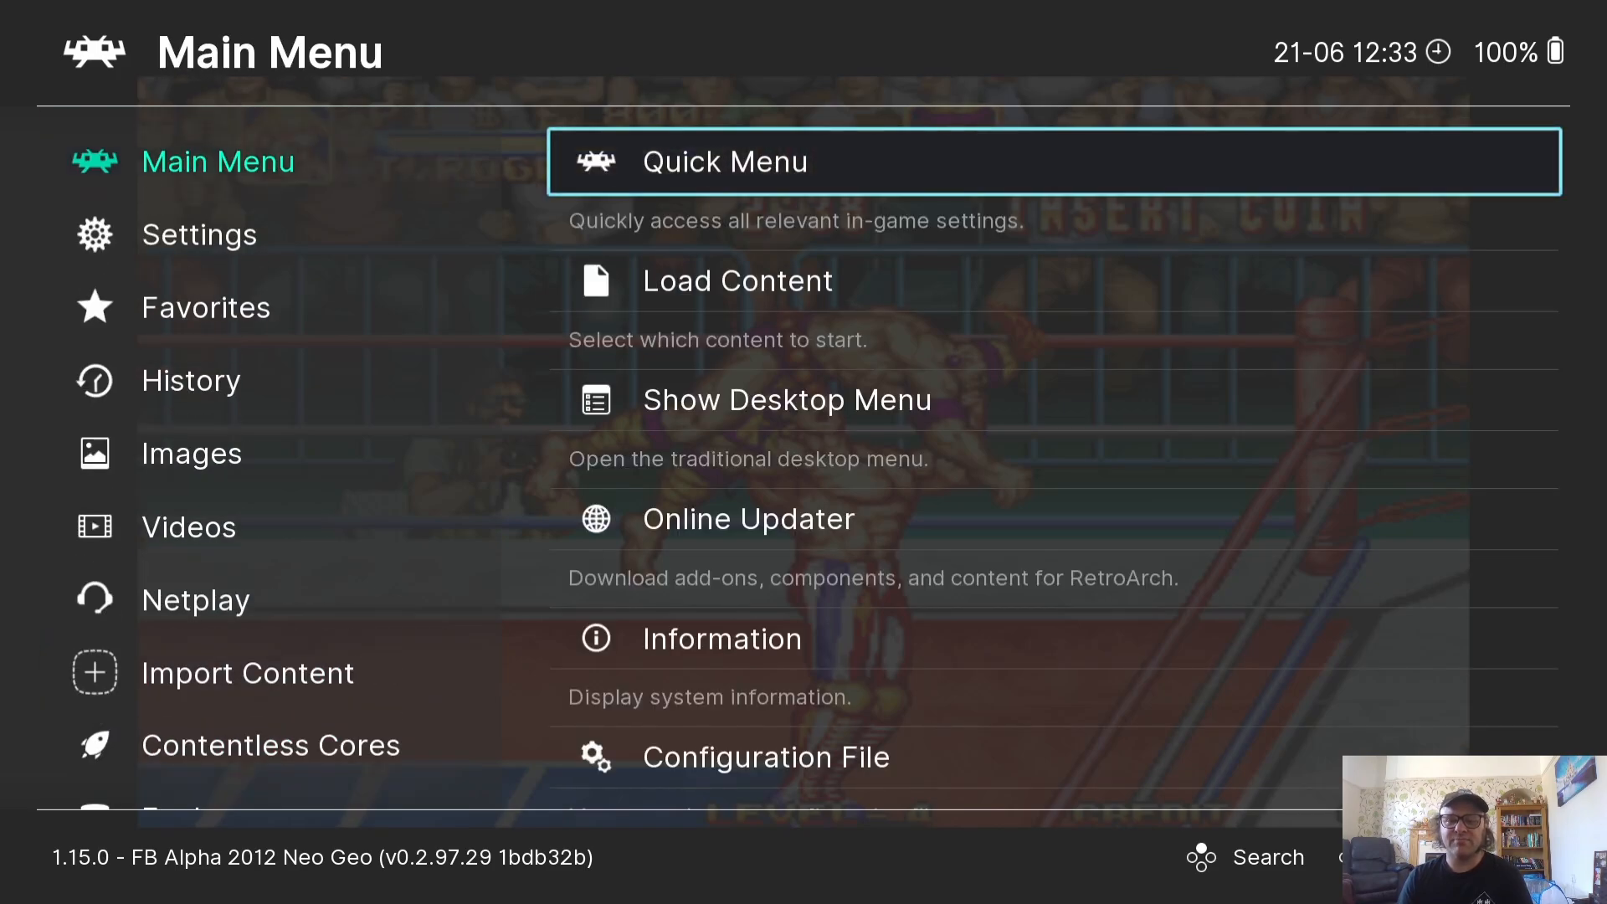
Save the current settings to retroarch.cfg via Configuration File > Save Current Configuration
{"action": "scroll", "scroll_direction": "down", "scroll_amount": 3}
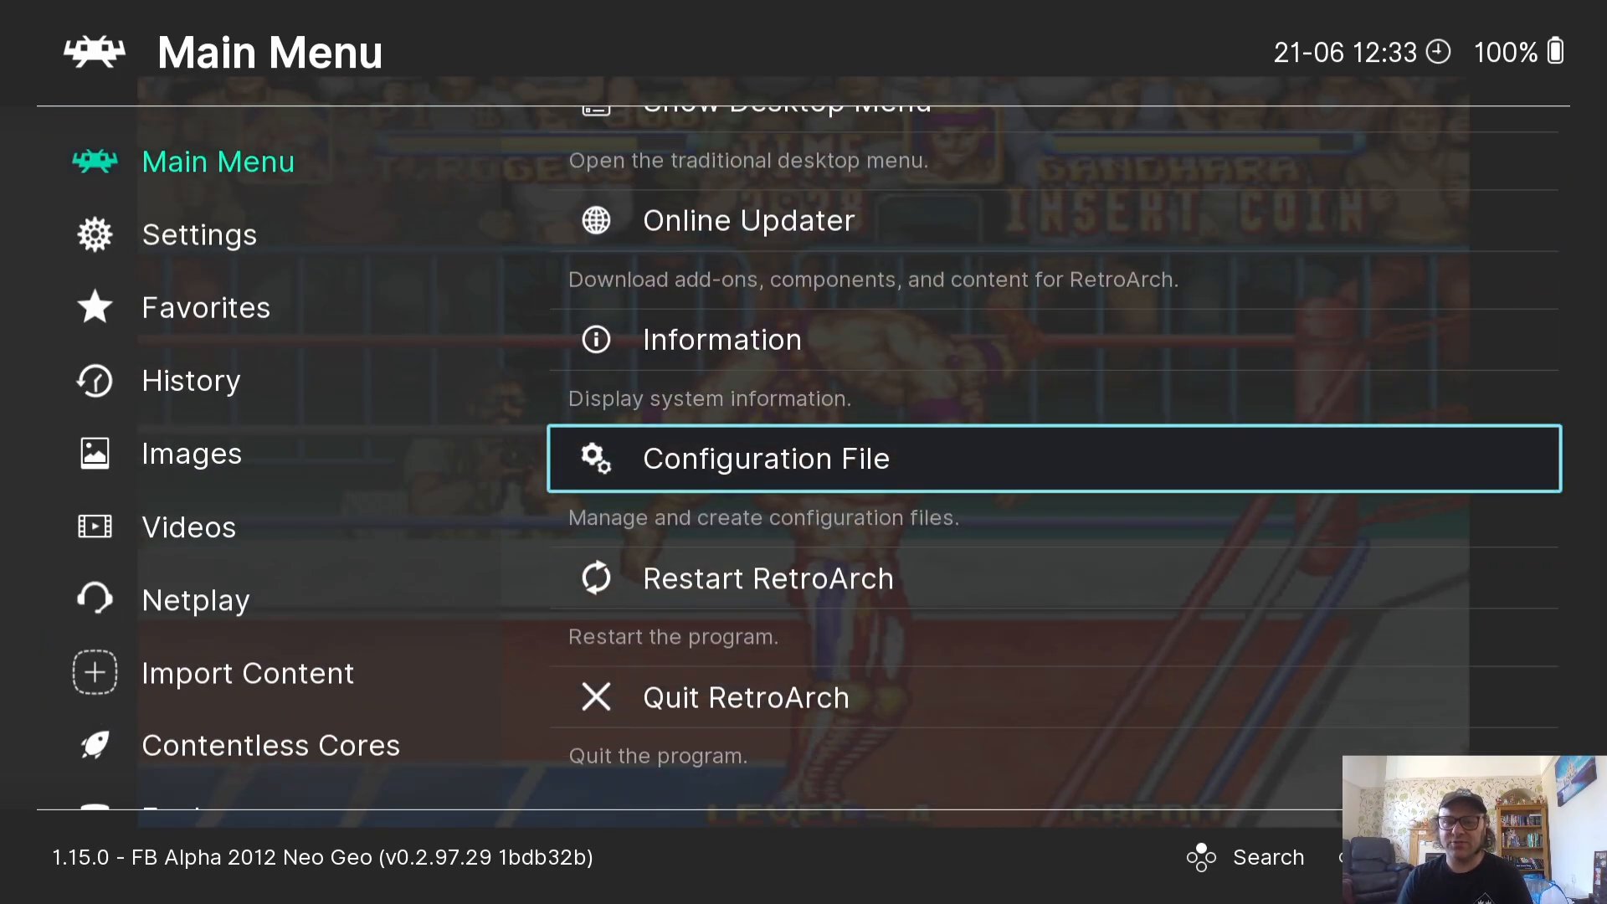
{"action": "left_click", "coordinate": [763, 459]}
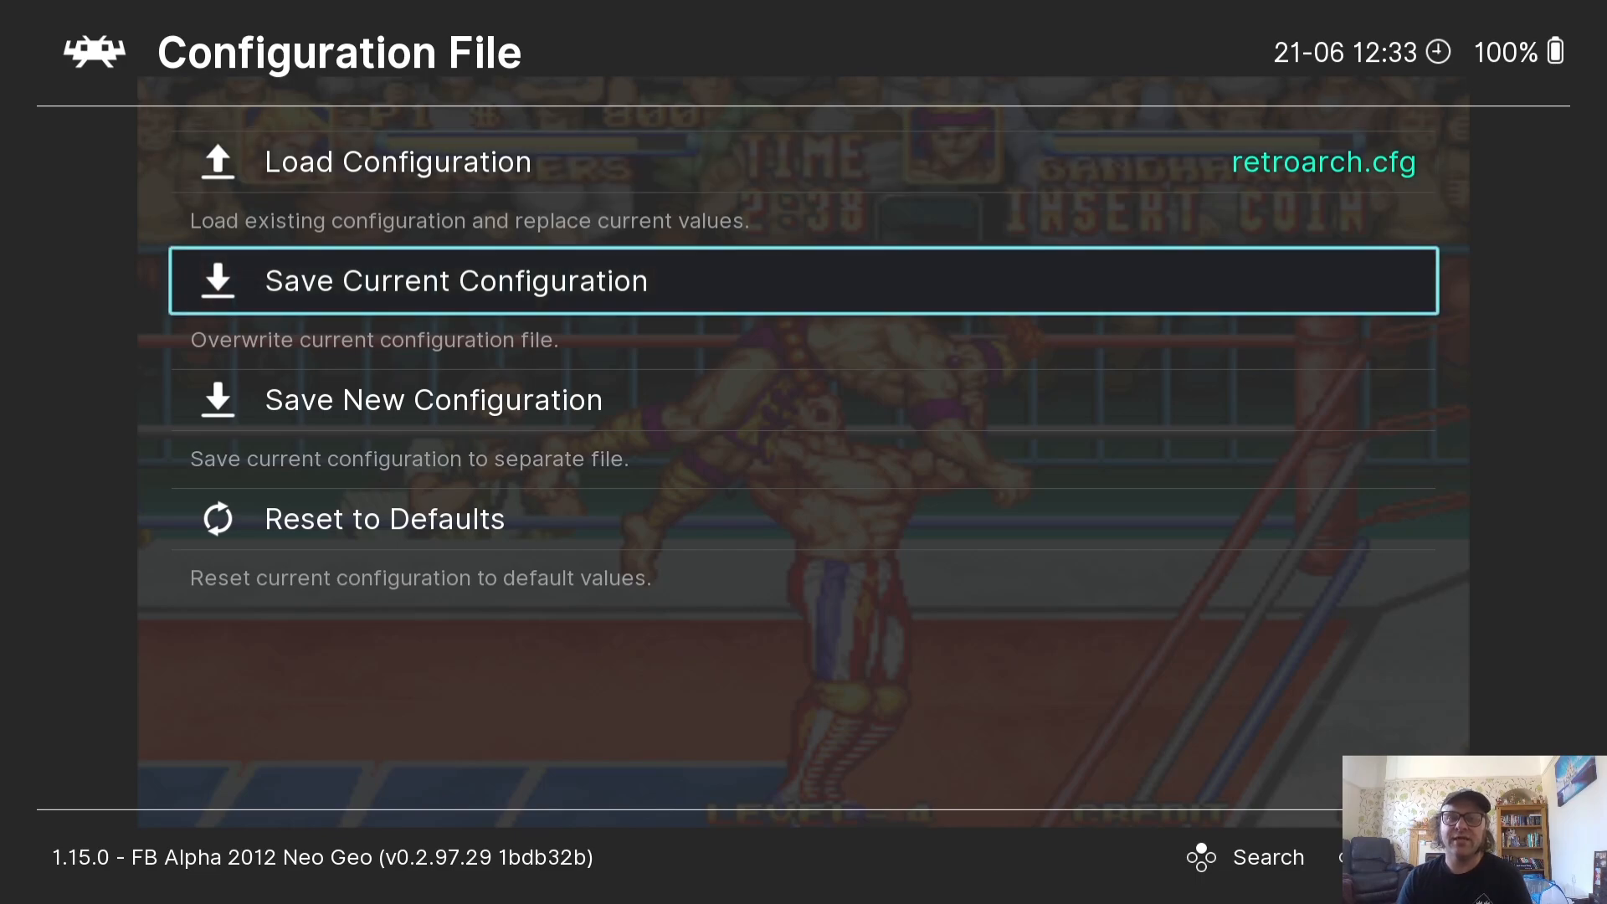
{"action": "key", "text": "down"}
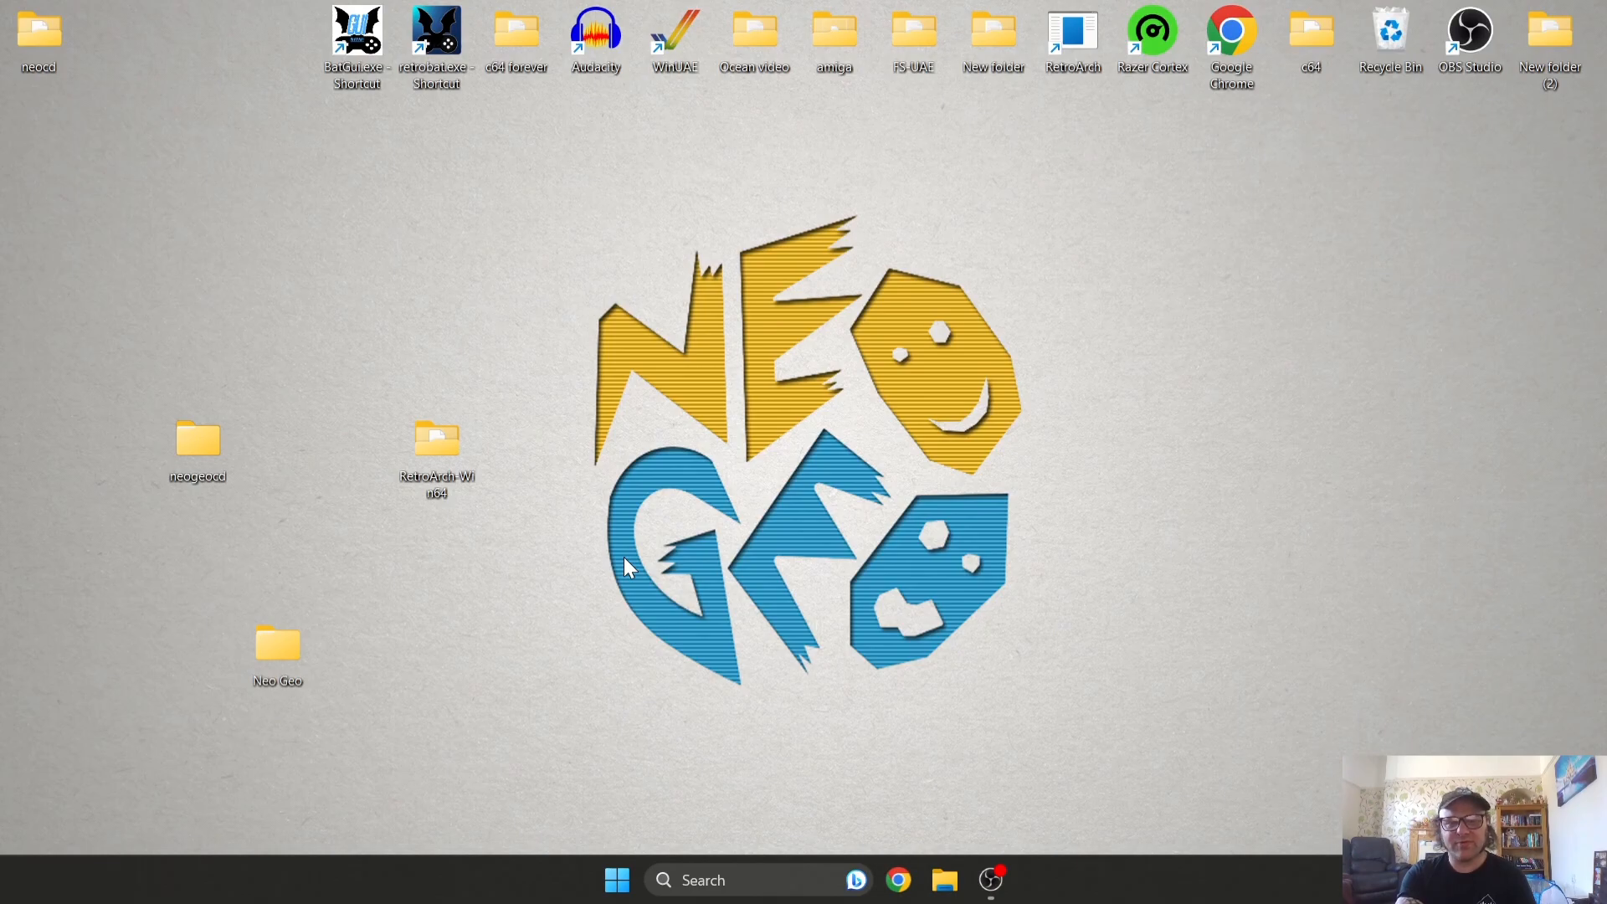
{"action": "mouse_move", "coordinate": [223, 529]}
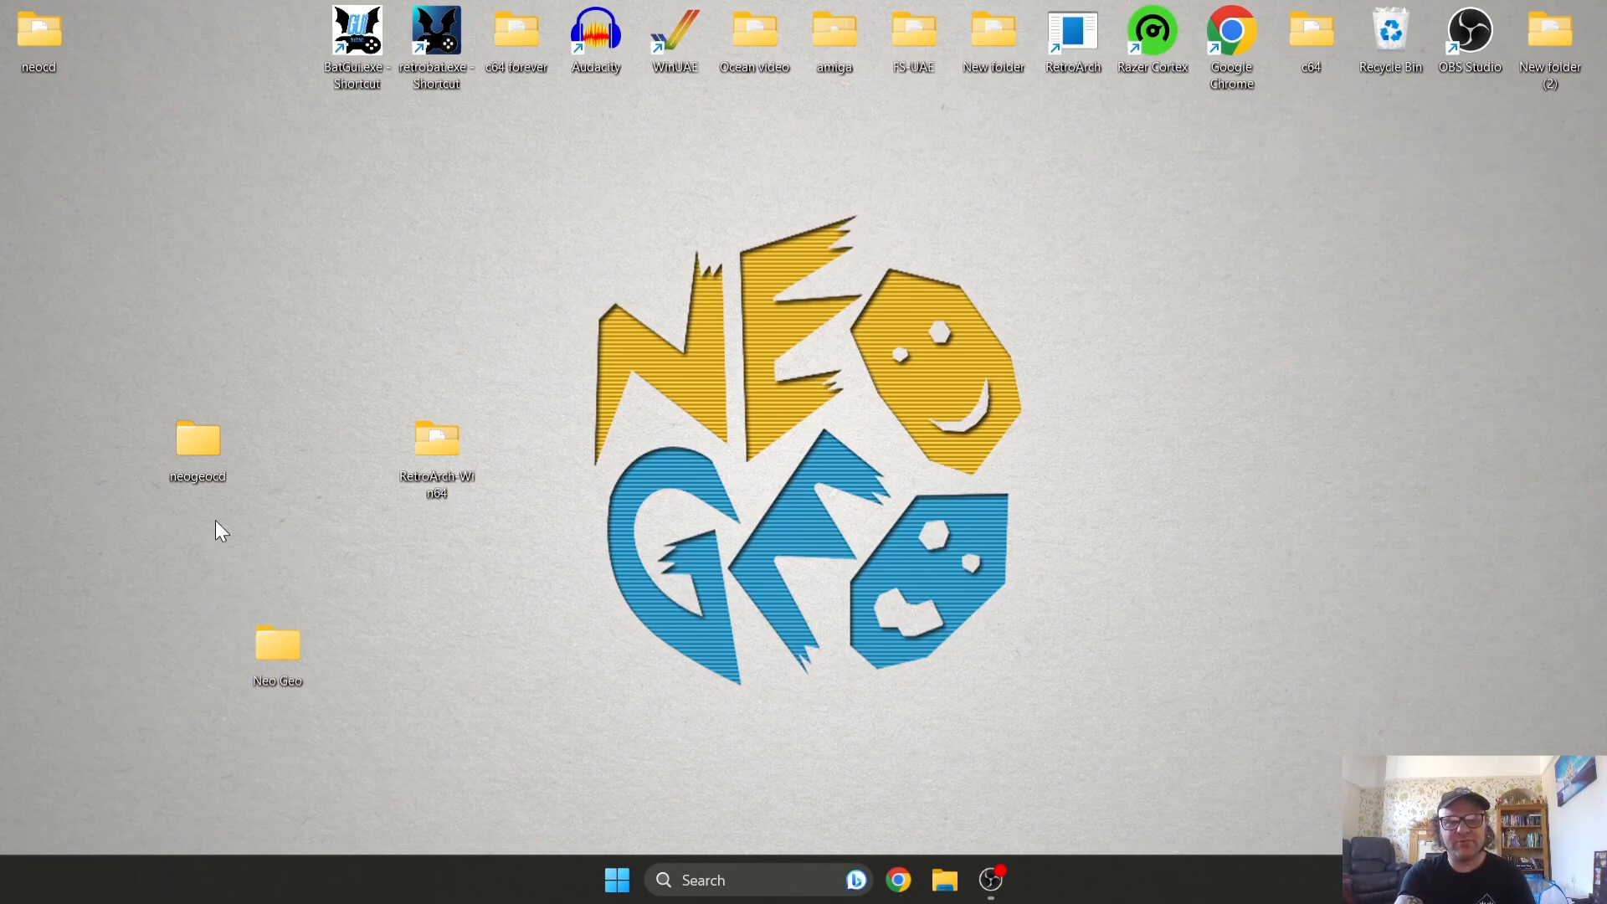
{"action": "mouse_move", "coordinate": [198, 439]}
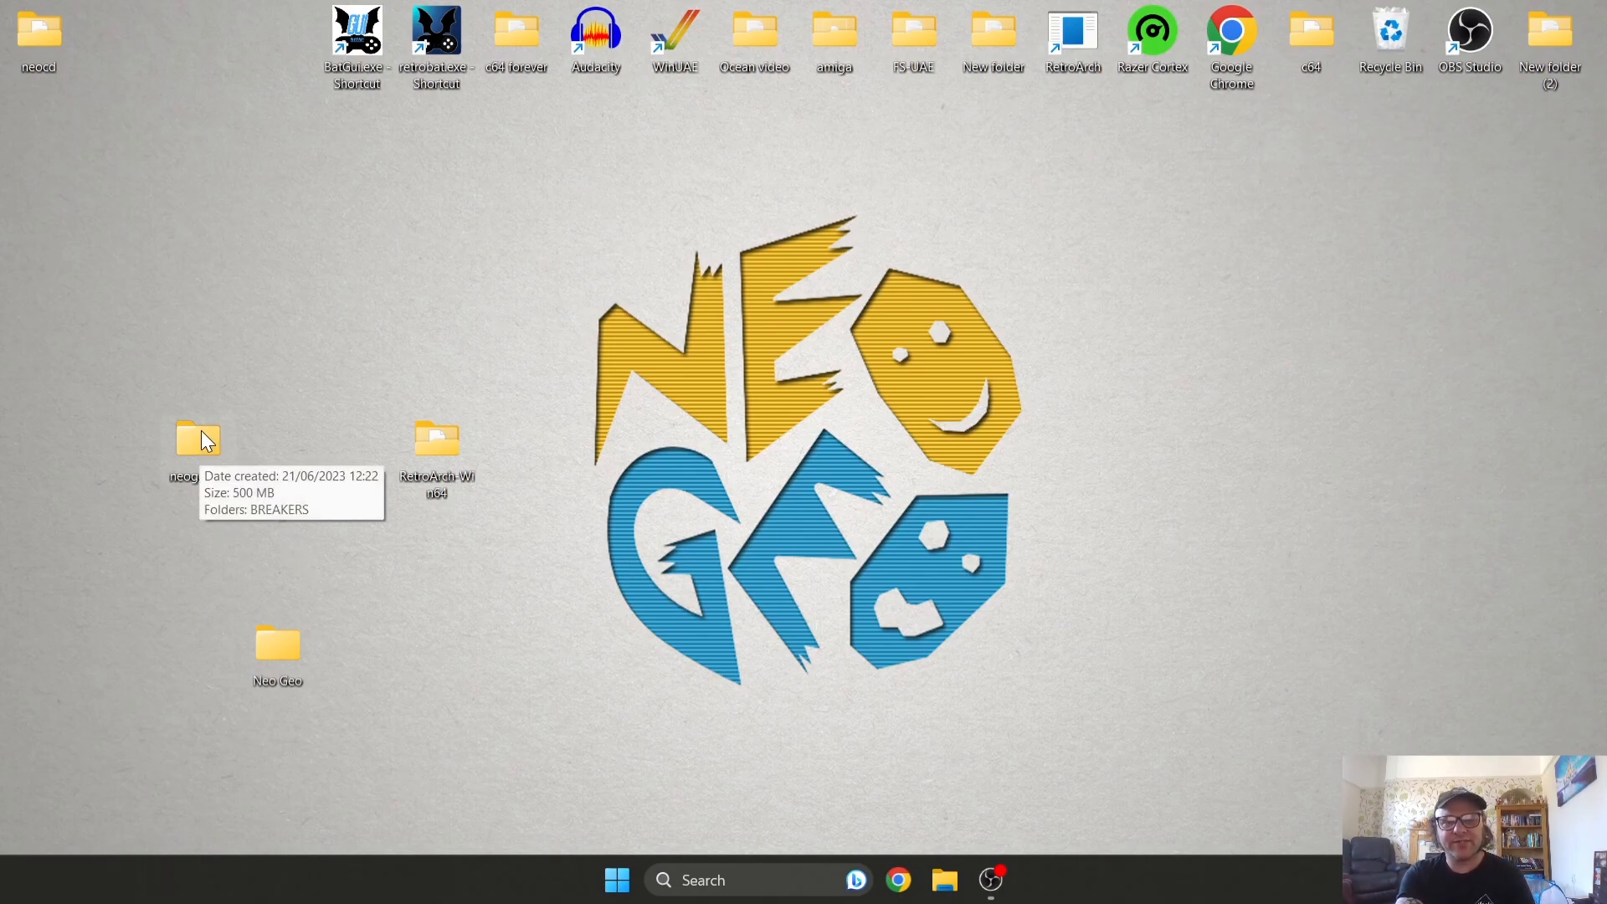
Browse into neogeocd\BREAKERS to see the Breakers track .bin files and .cue file, then return to the desktop
{"action": "double_click", "coordinate": [197, 437]}
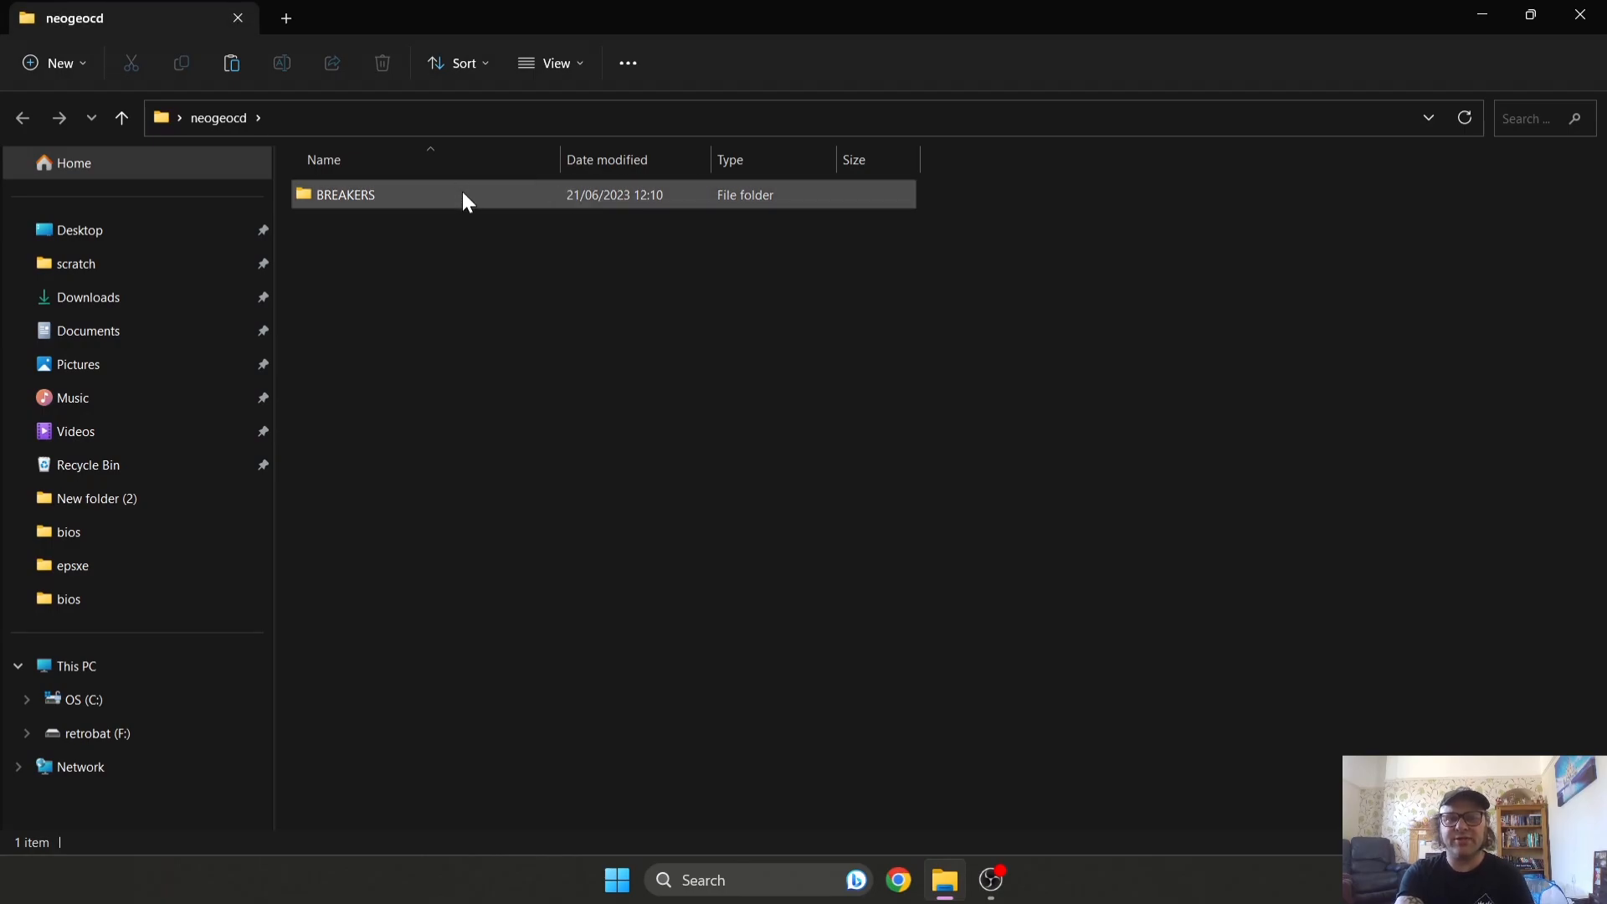
{"action": "double_click", "coordinate": [345, 194]}
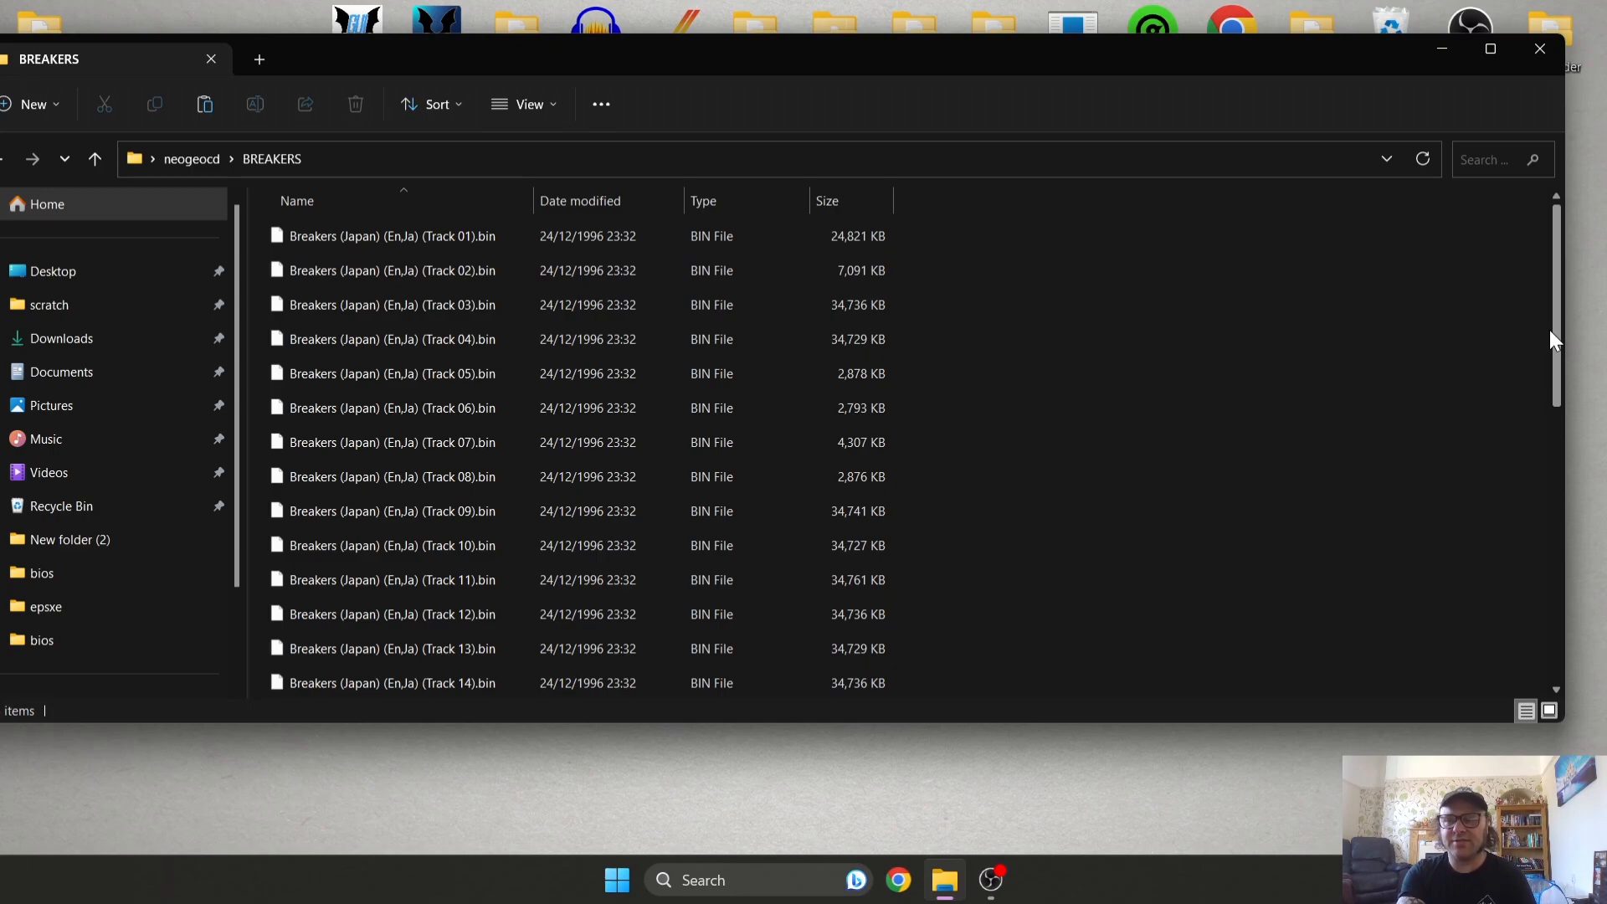
{"action": "scroll", "scroll_direction": "down", "scroll_amount": 3}
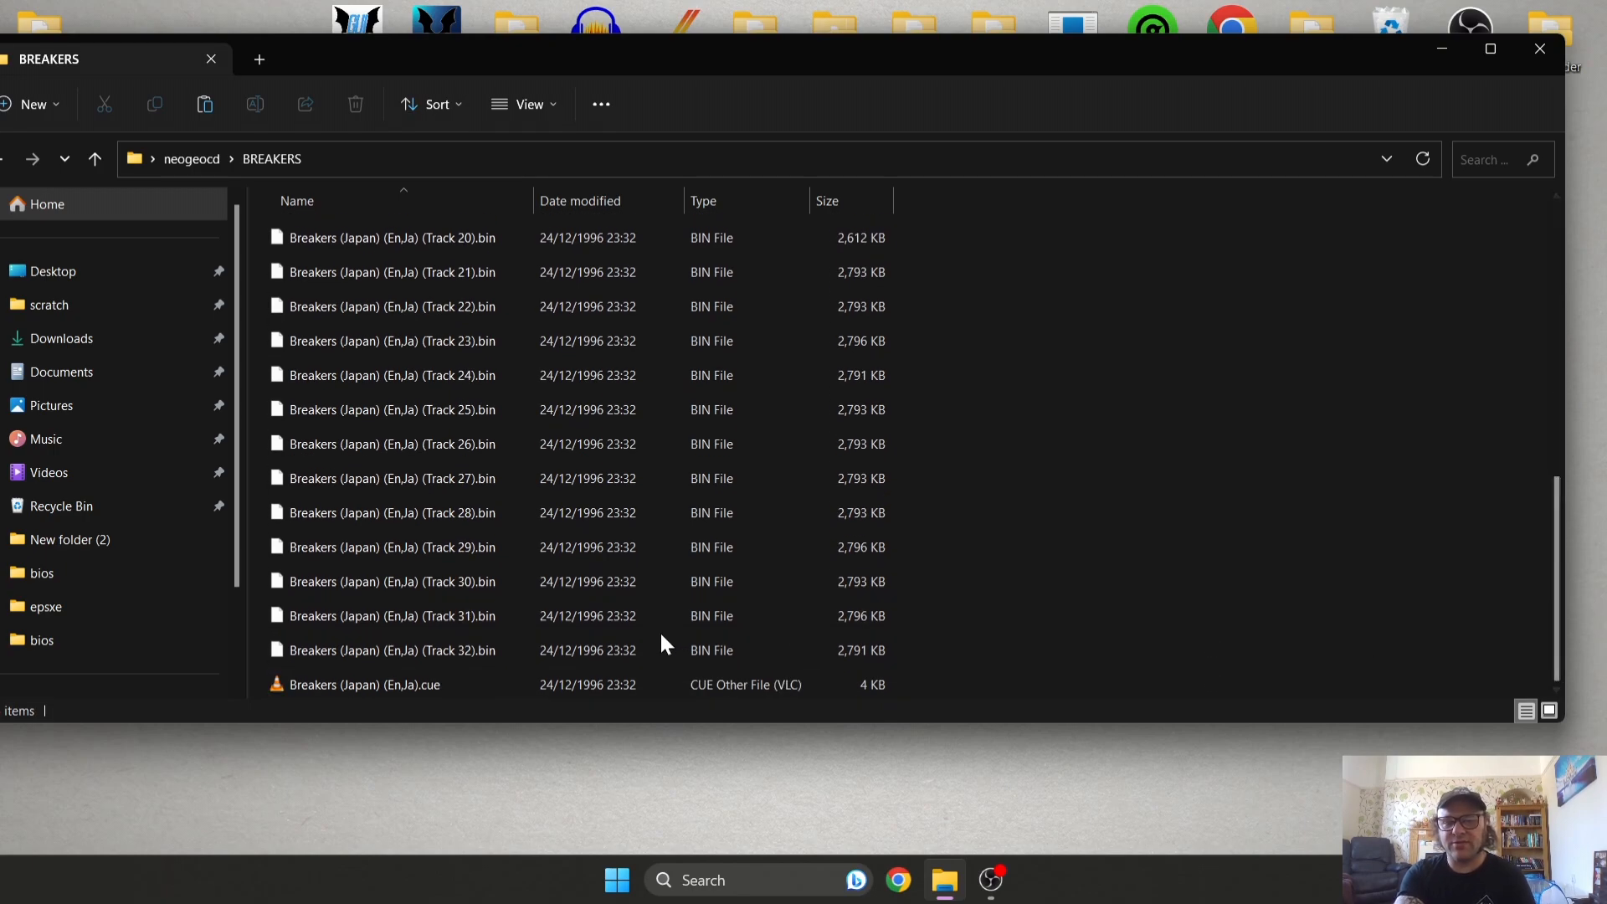
{"action": "left_click", "coordinate": [390, 685]}
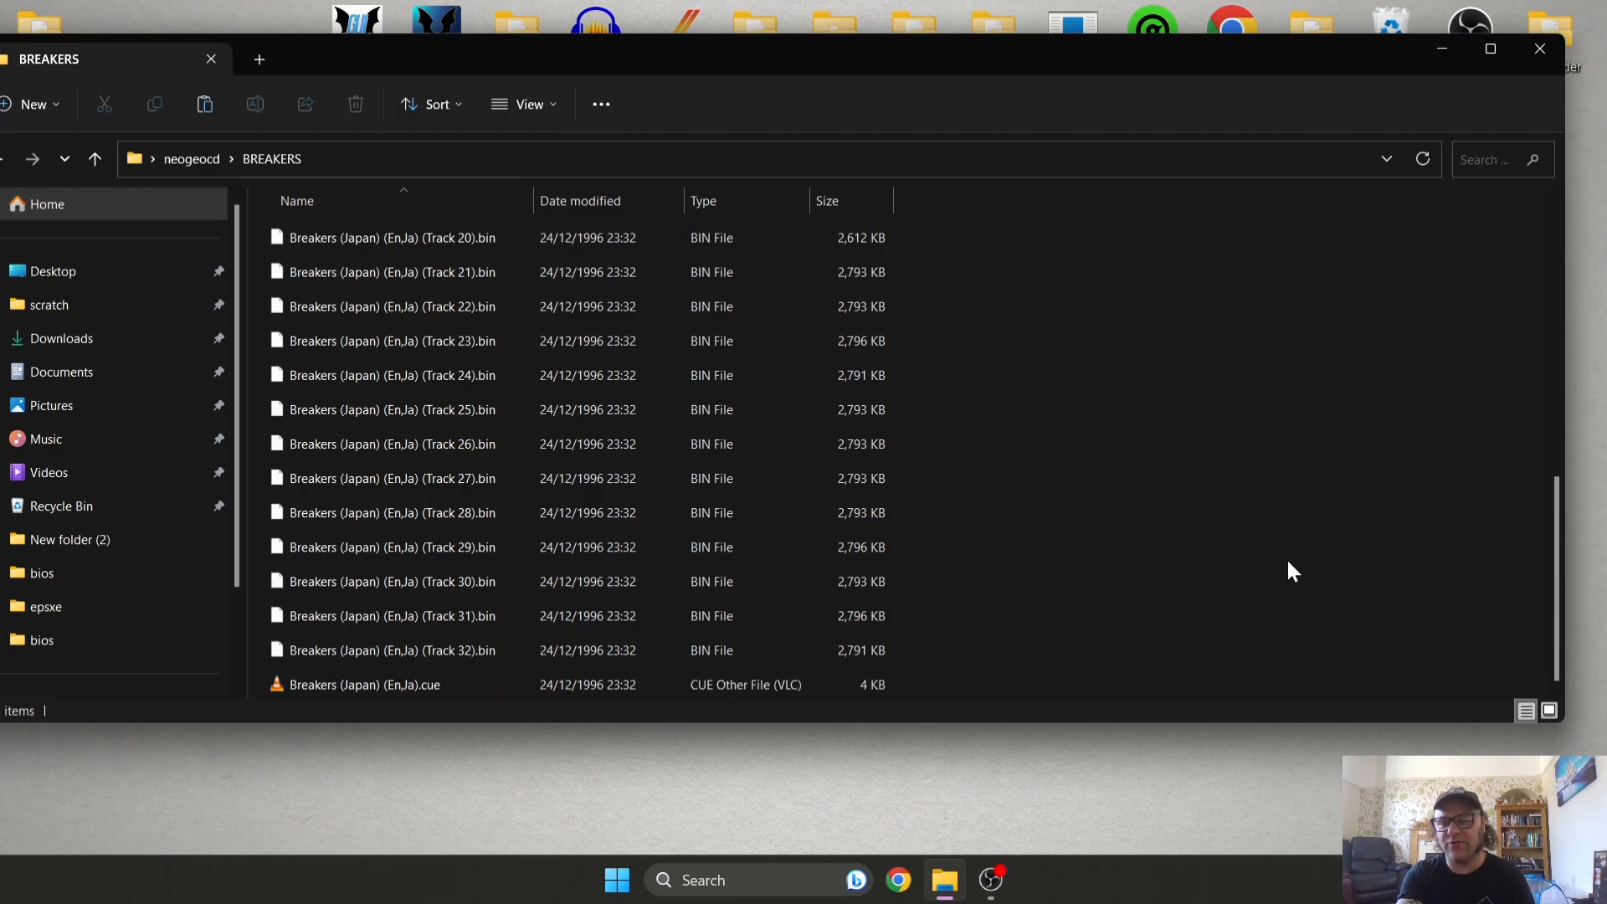
{"action": "mouse_move", "coordinate": [1289, 569]}
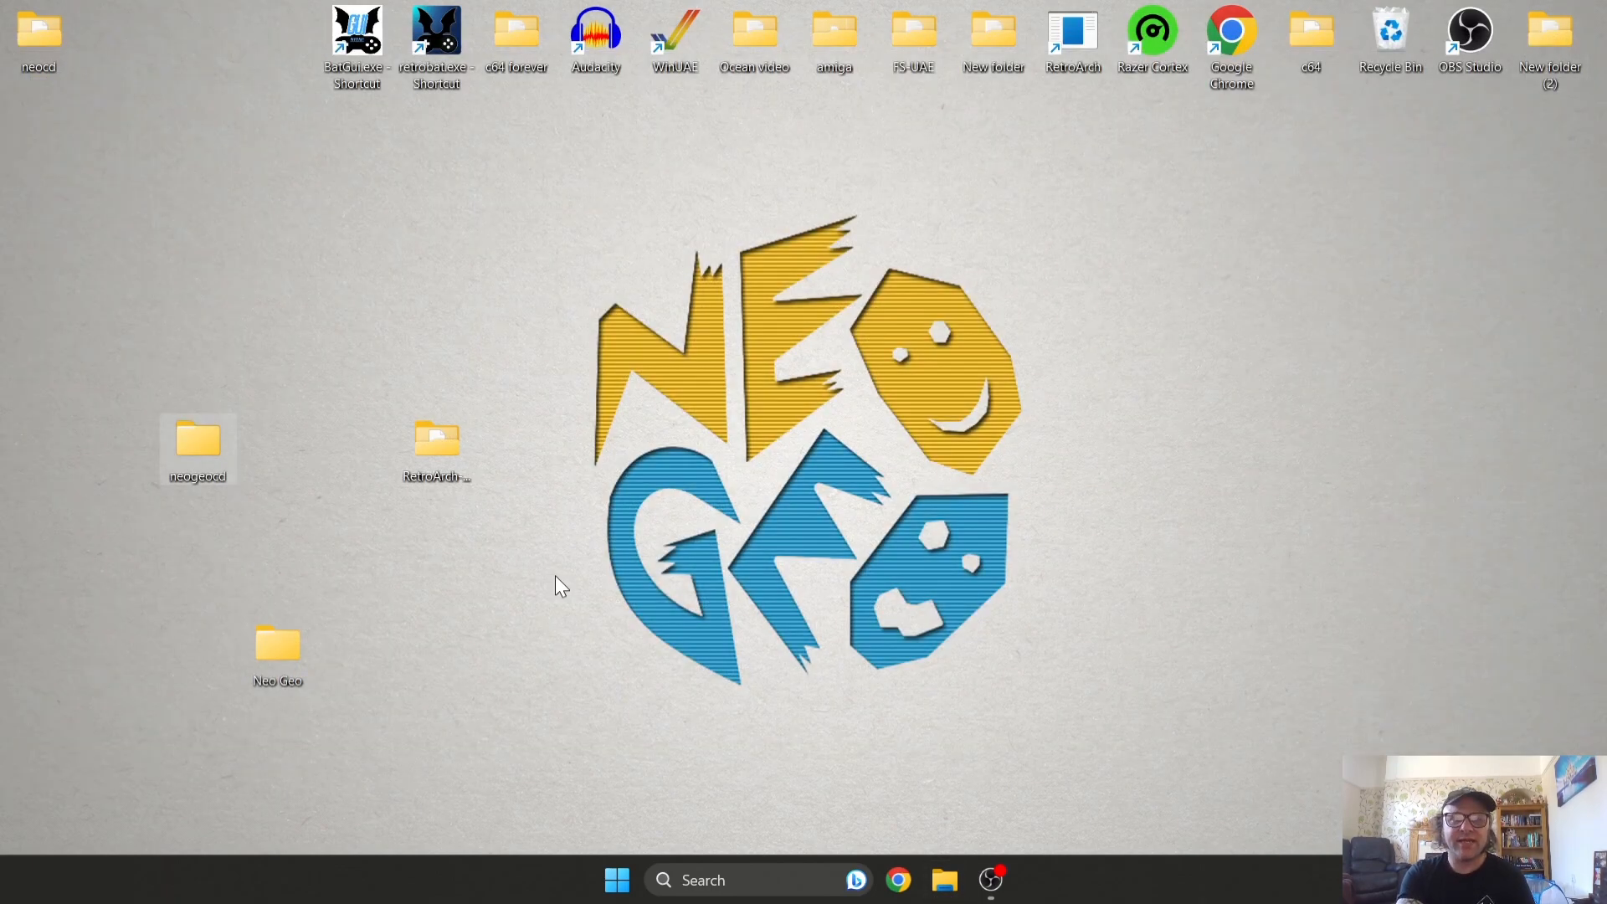
{"action": "mouse_move", "coordinate": [159, 314]}
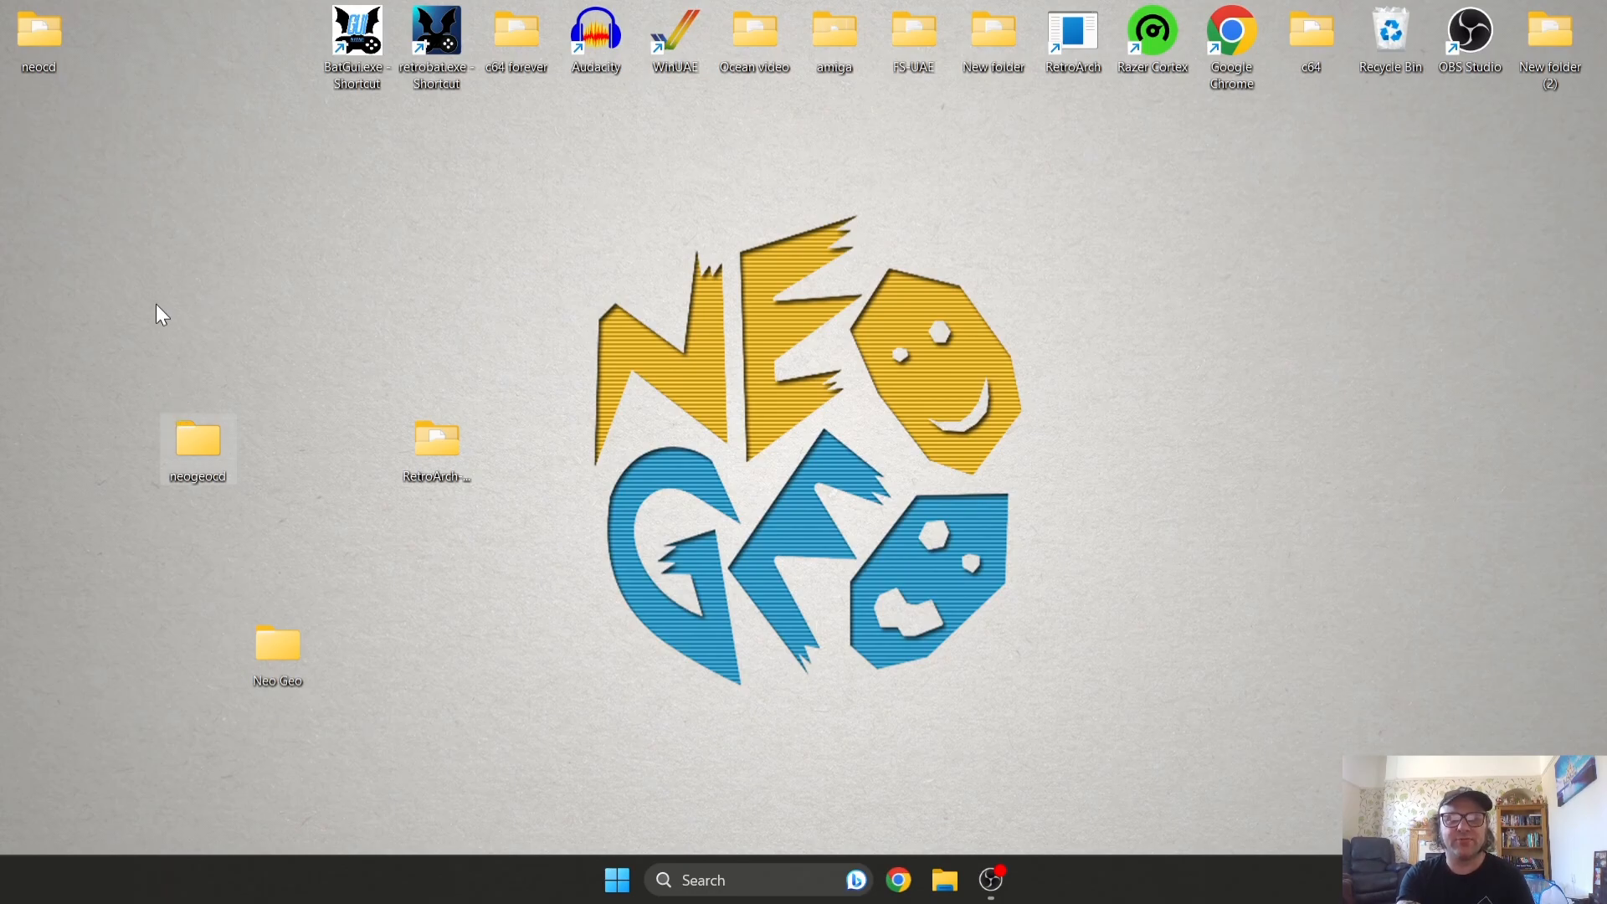
{"action": "double_click", "coordinate": [39, 41]}
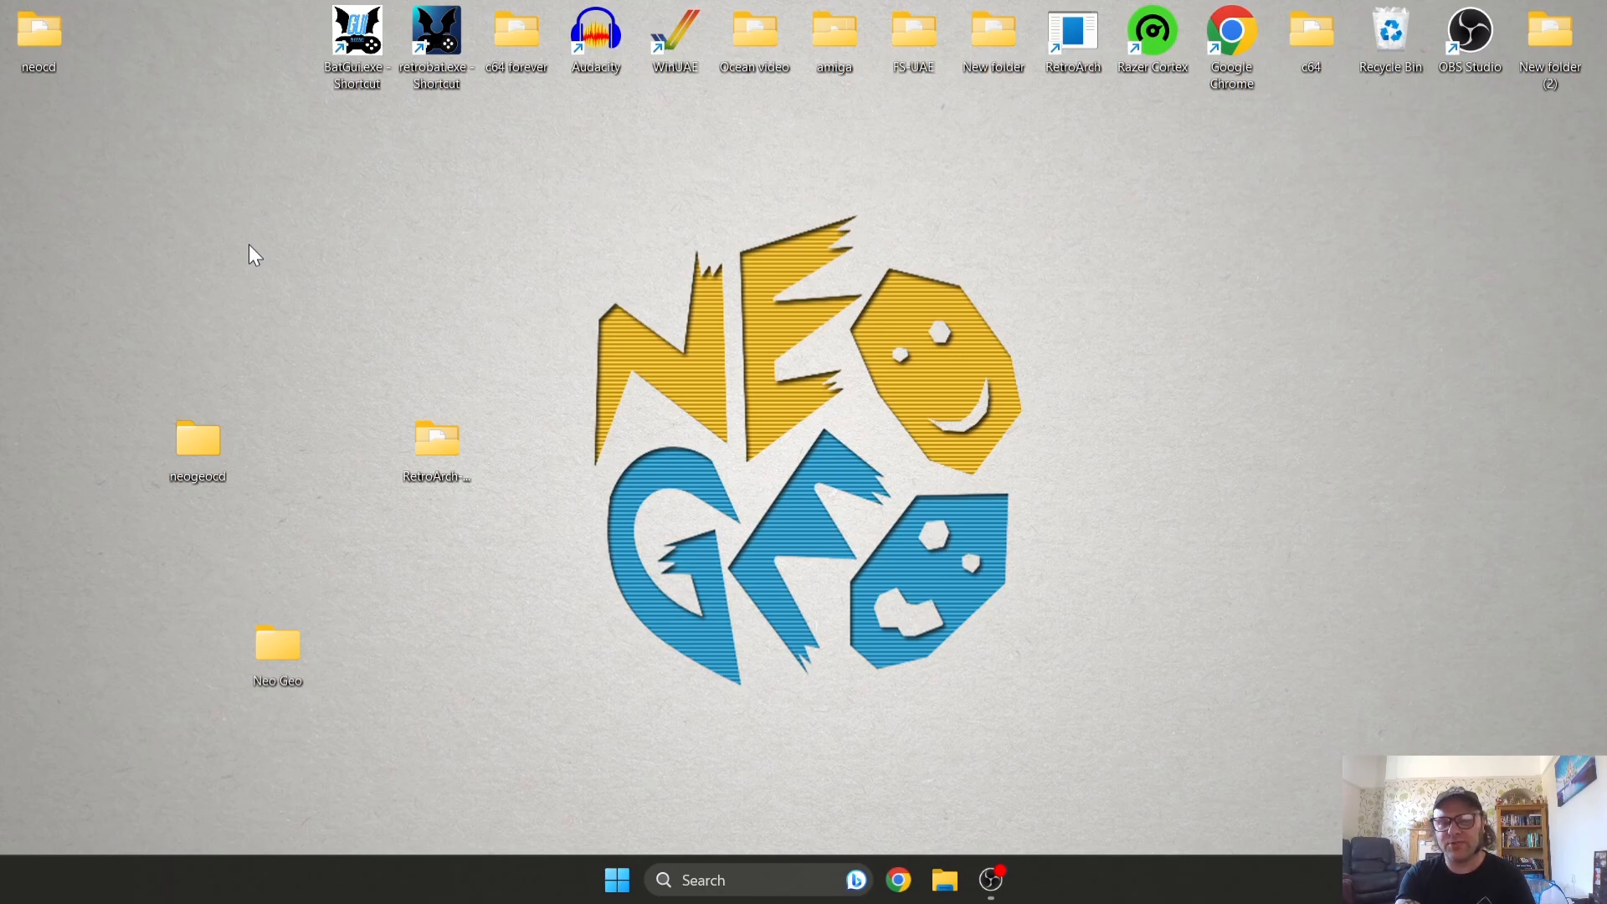
{"action": "mouse_move", "coordinate": [483, 377]}
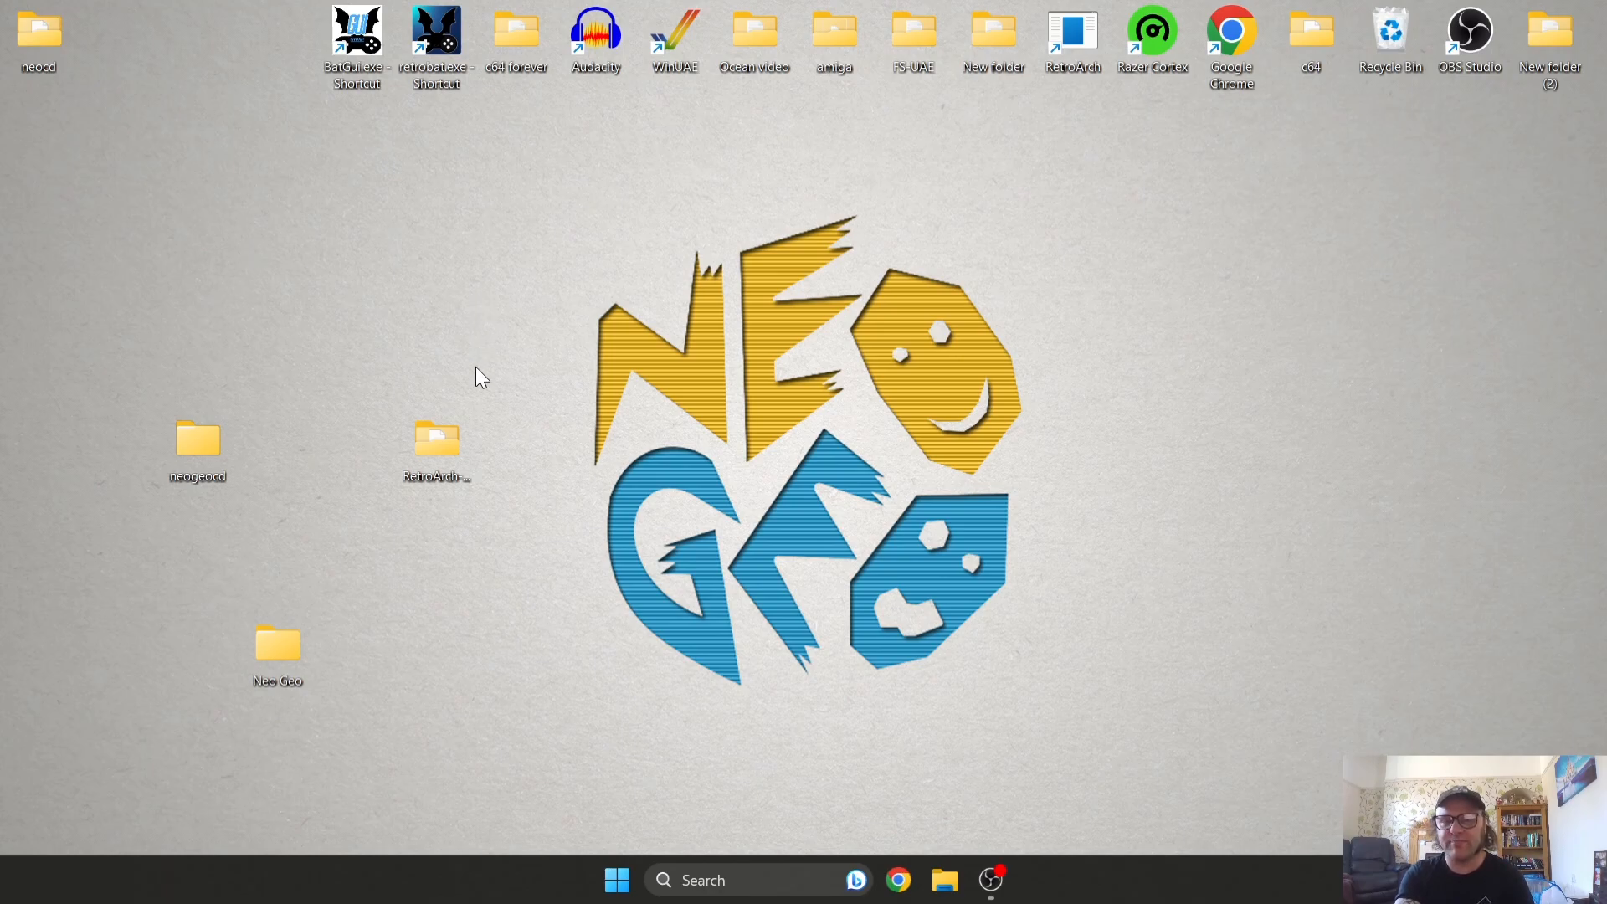
Check that RetroArch-Win64's system folder holds a neocd folder, then return to the RetroArch-Win64 folder
{"action": "double_click", "coordinate": [437, 439]}
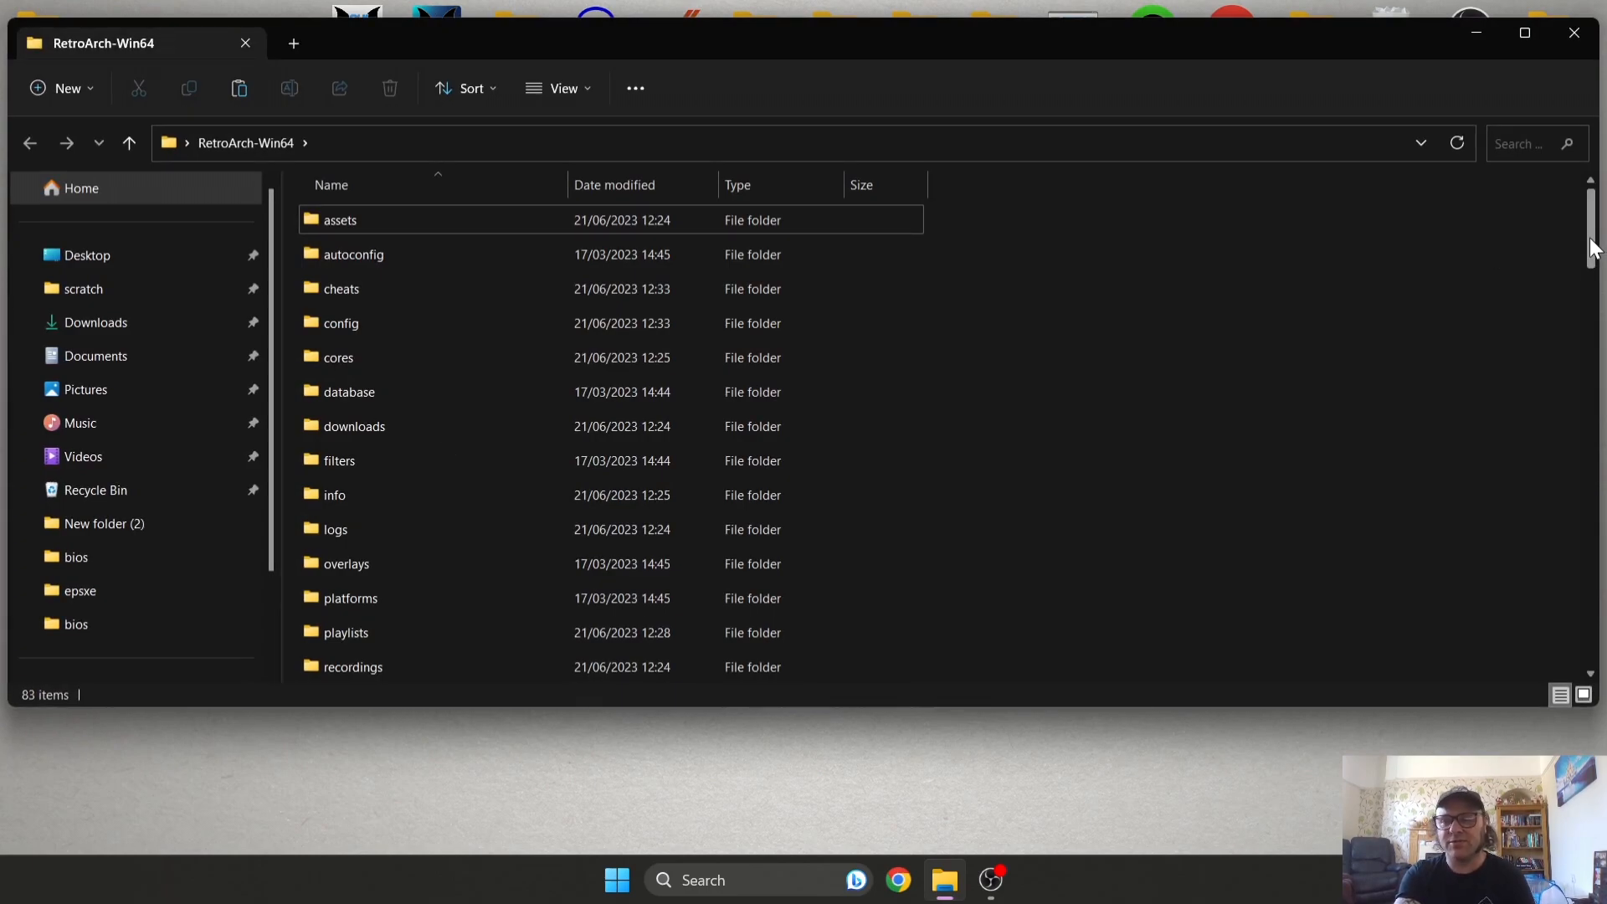
{"action": "scroll", "scroll_direction": "down", "scroll_amount": 3}
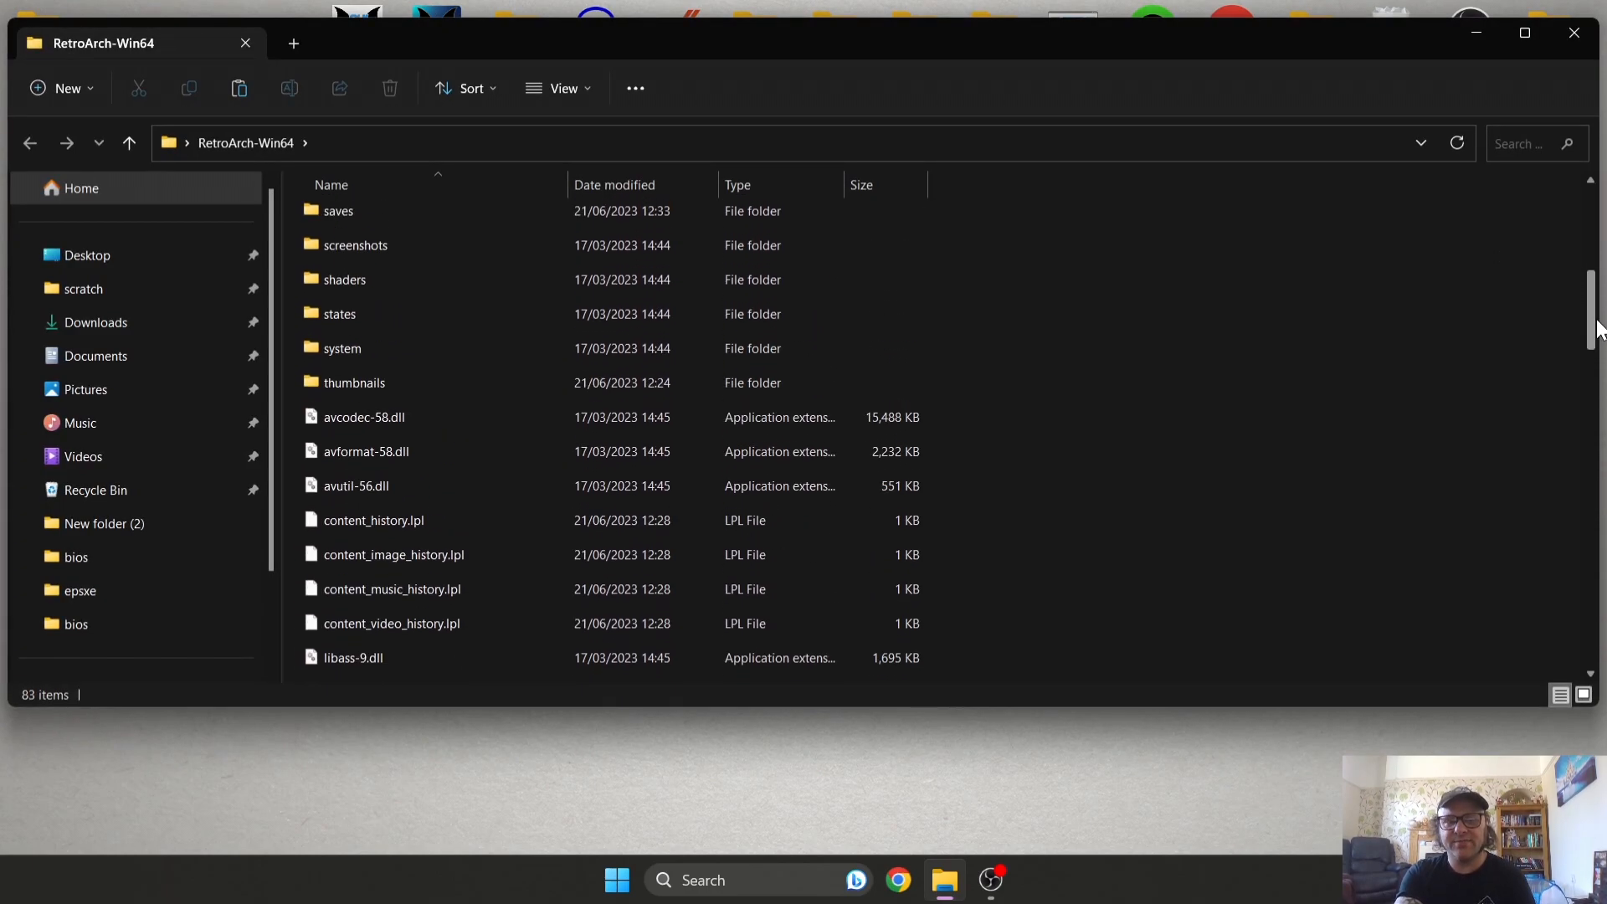
{"action": "double_click", "coordinate": [341, 348]}
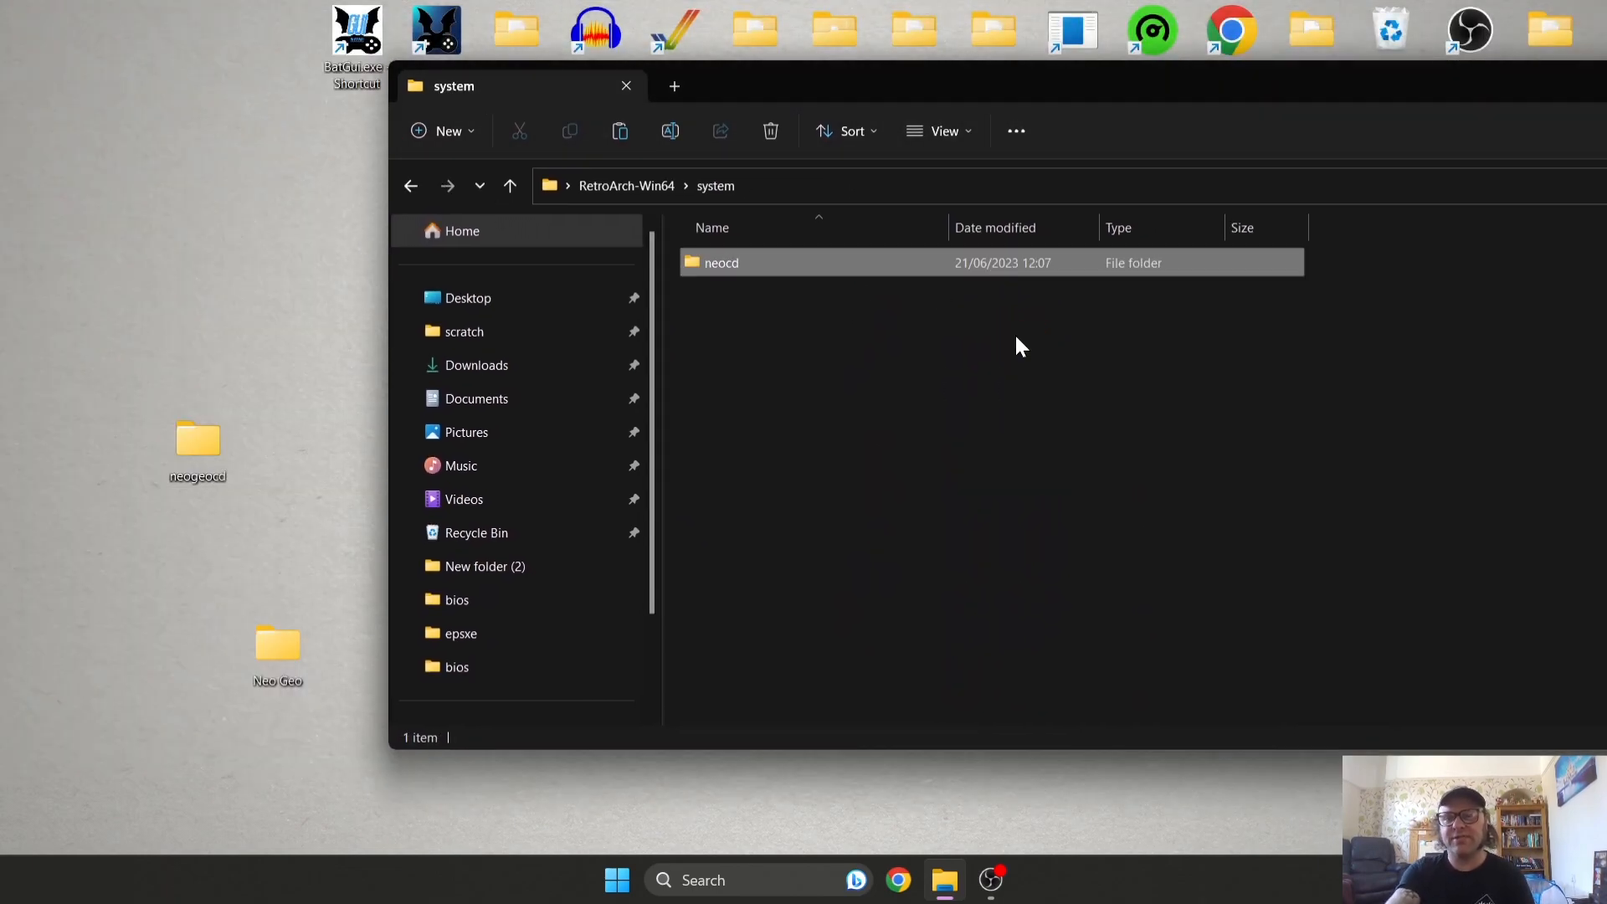
{"action": "left_click", "coordinate": [720, 263]}
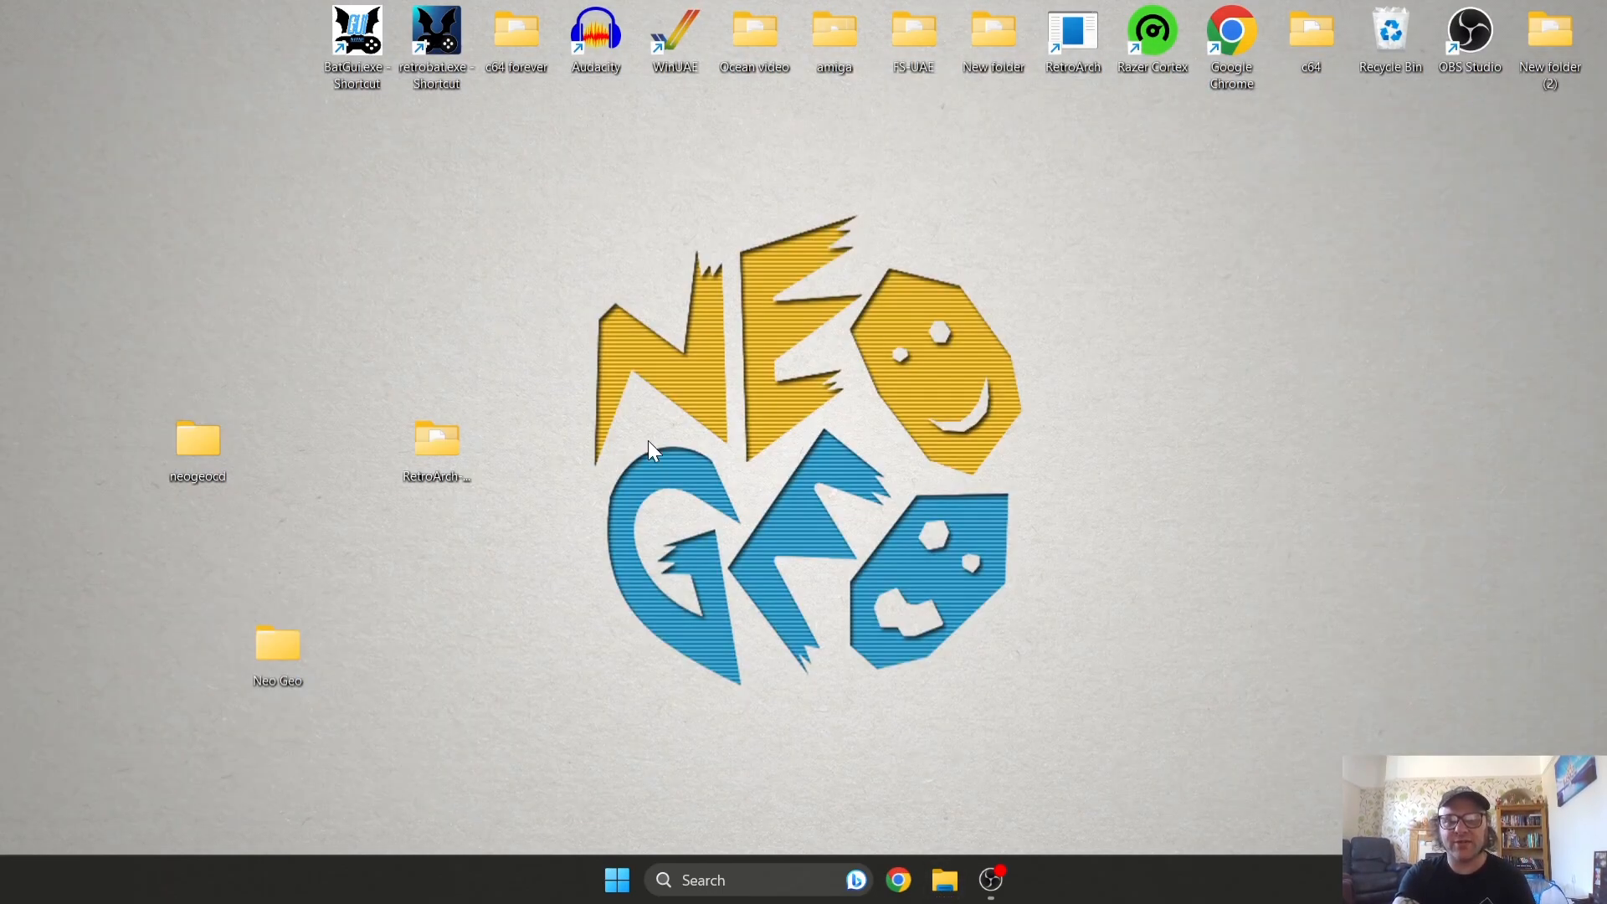
{"action": "double_click", "coordinate": [435, 438]}
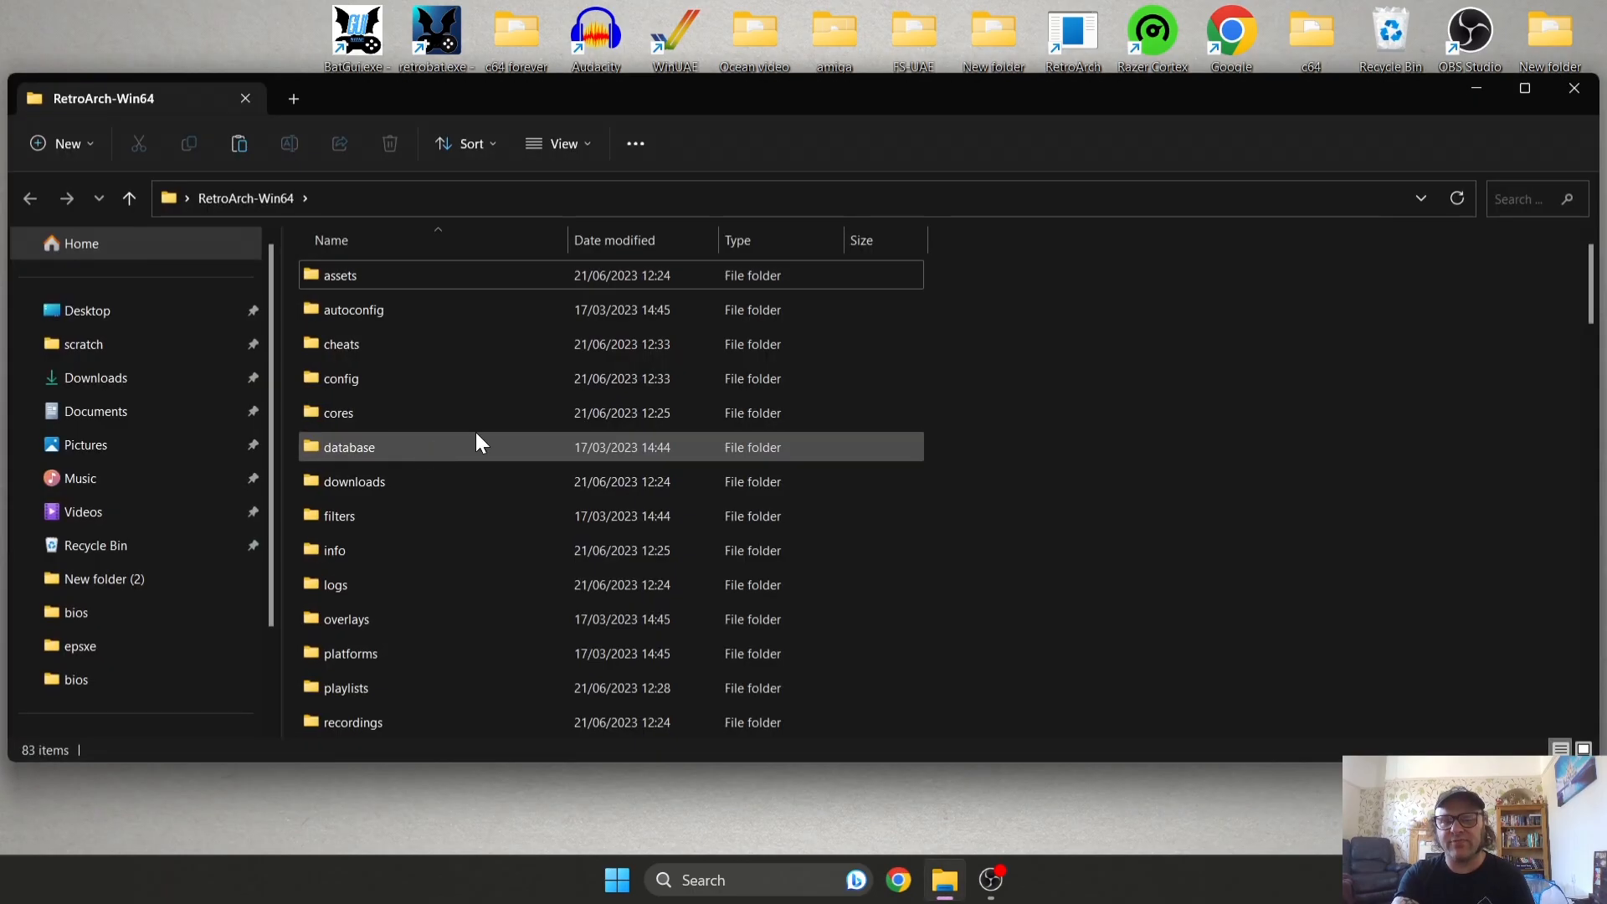
{"action": "scroll", "scroll_direction": "down", "scroll_amount": 3}
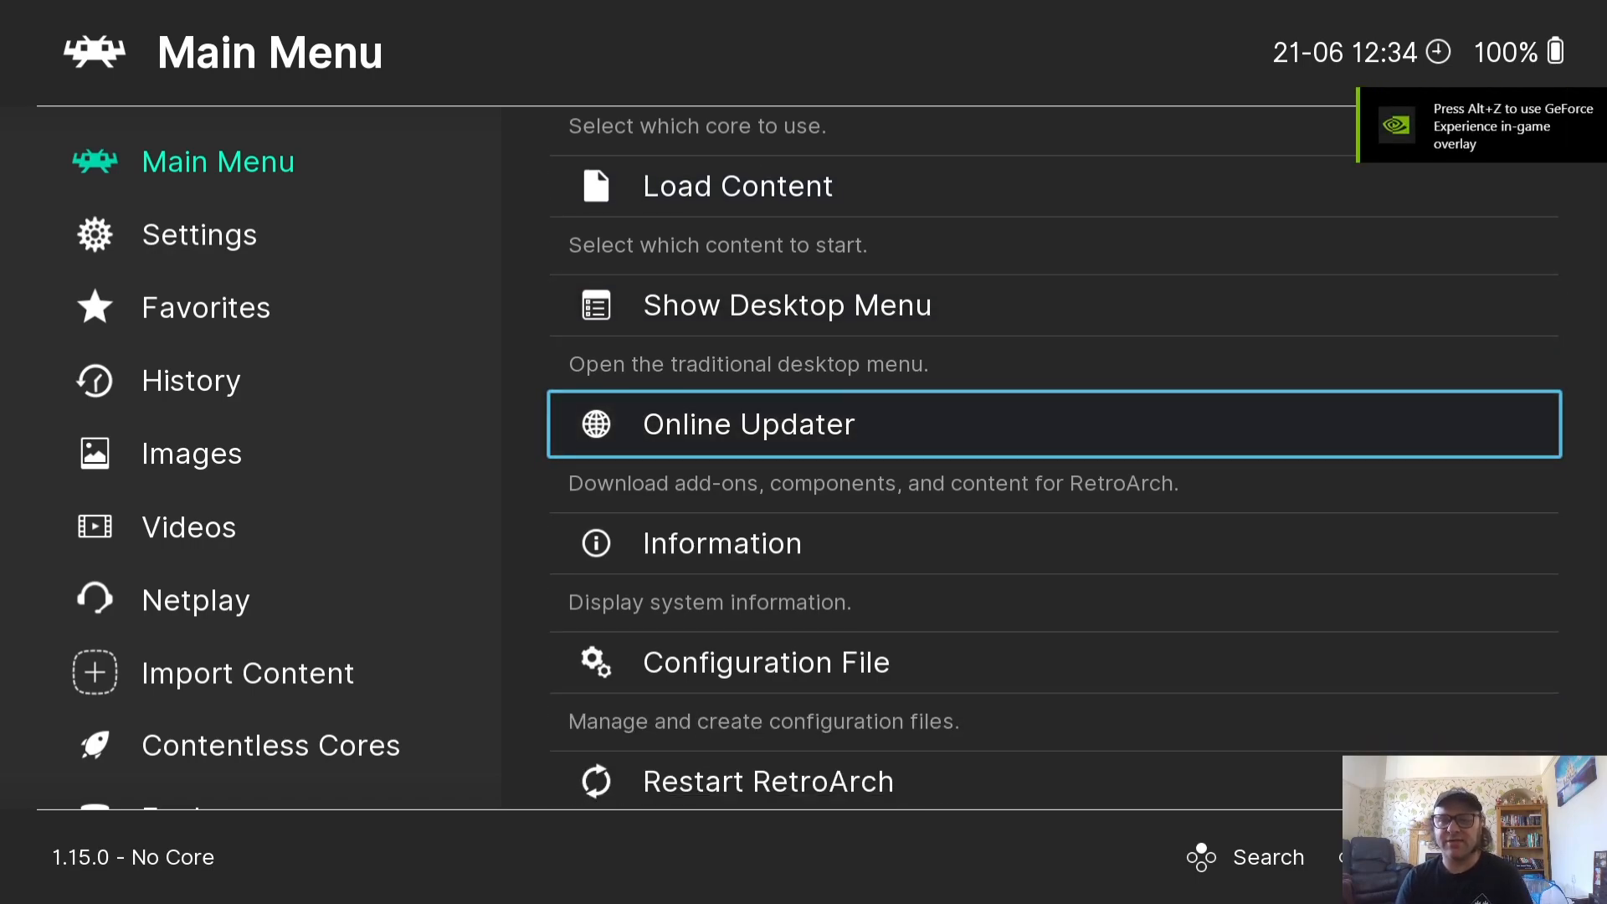
Download the SNK - Neo Geo CD (NeoCD) core from the Online Updater's Core Downloader
{"action": "left_click", "coordinate": [748, 424]}
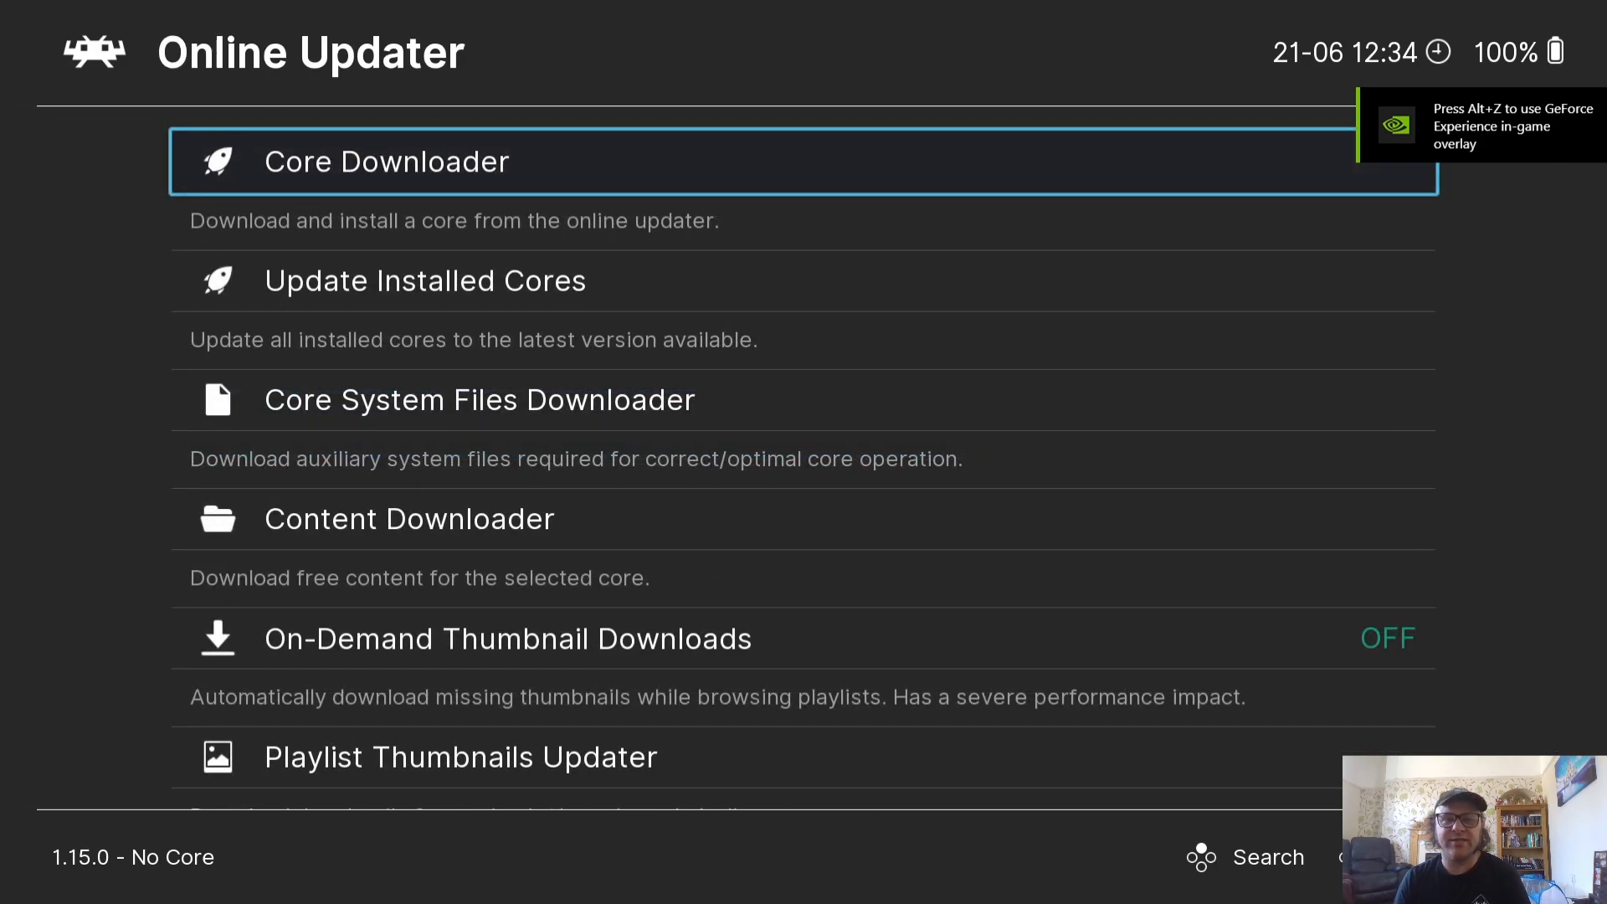
{"action": "left_click", "coordinate": [387, 161]}
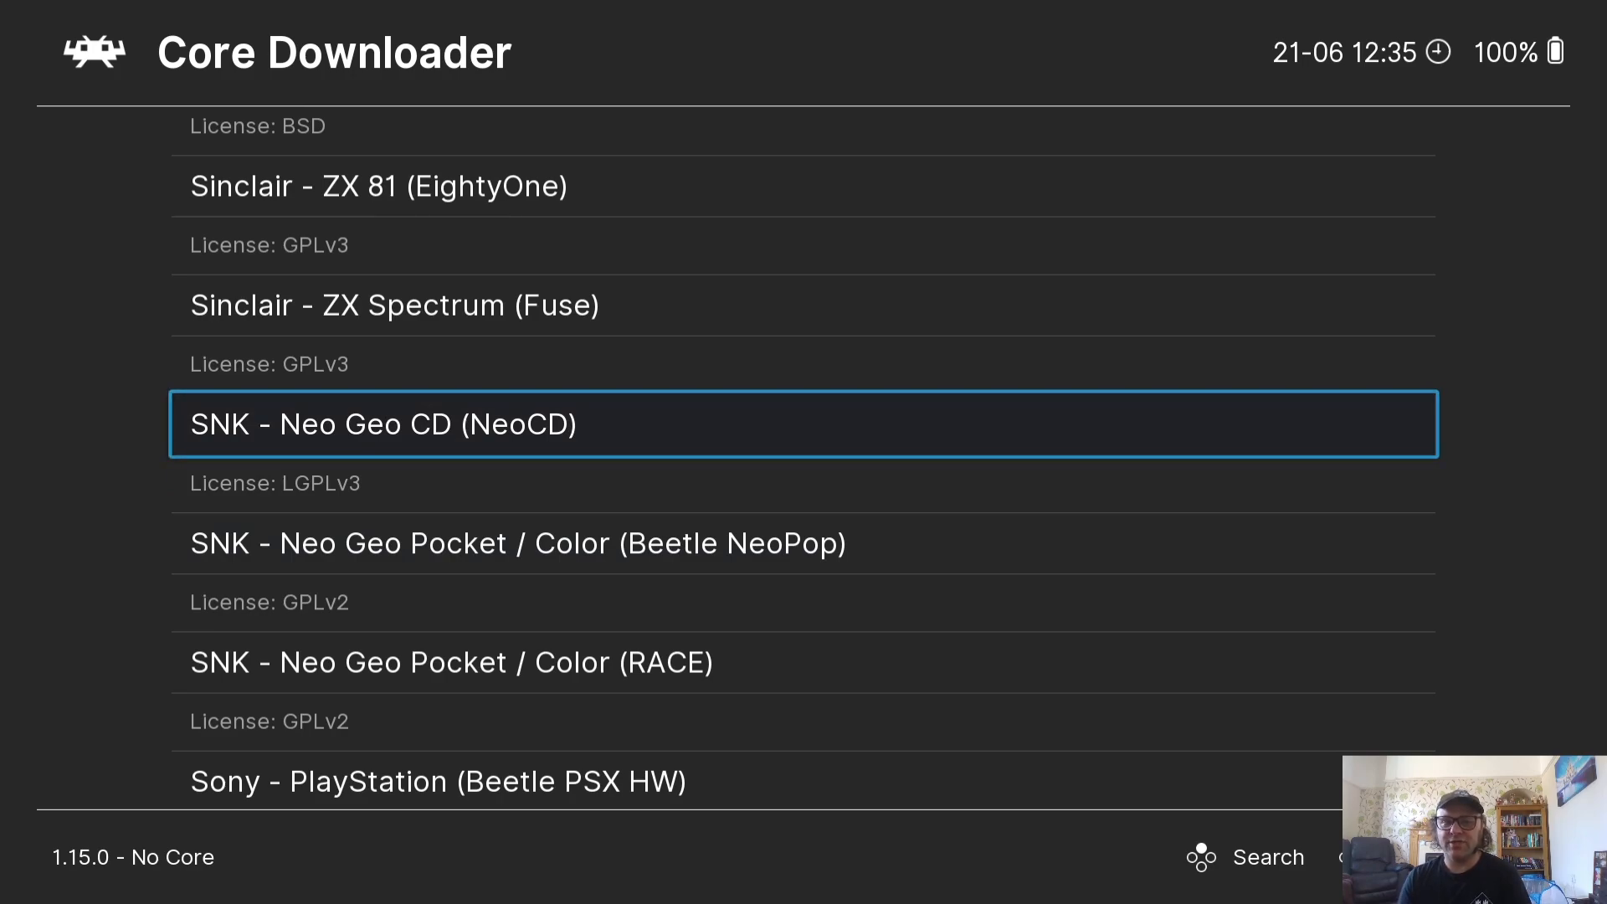
{"action": "left_click", "coordinate": [803, 424]}
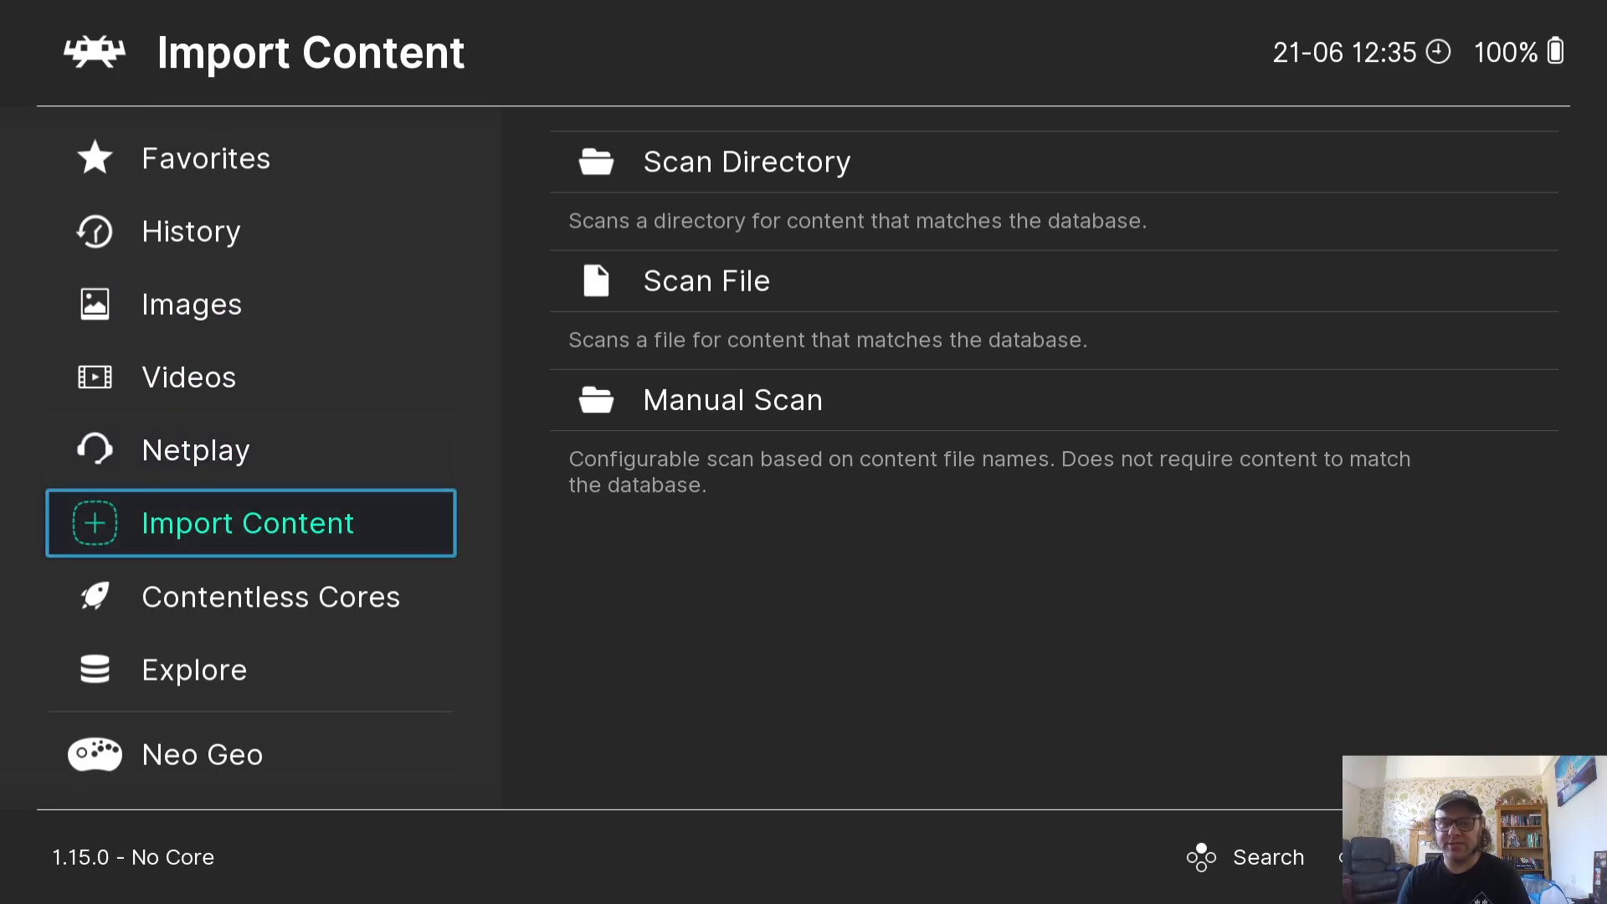
Glance at the existing Neo Geo playlist, then start a Manual Scan and browse into the Desktop folder
{"action": "left_click", "coordinate": [202, 755]}
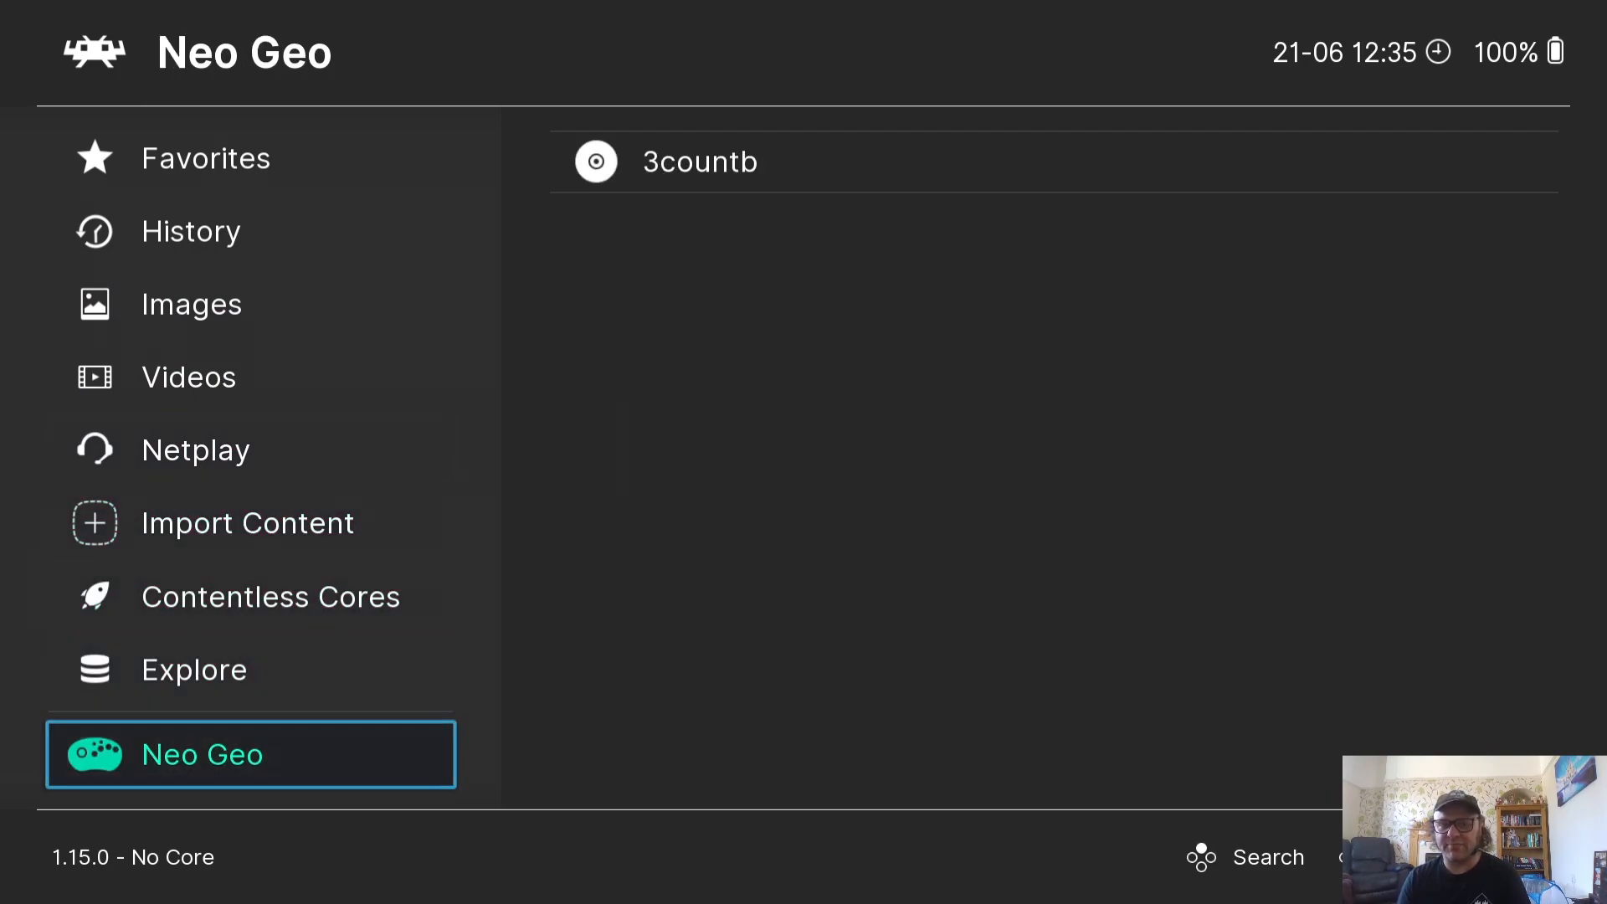
{"action": "left_click", "coordinate": [247, 522]}
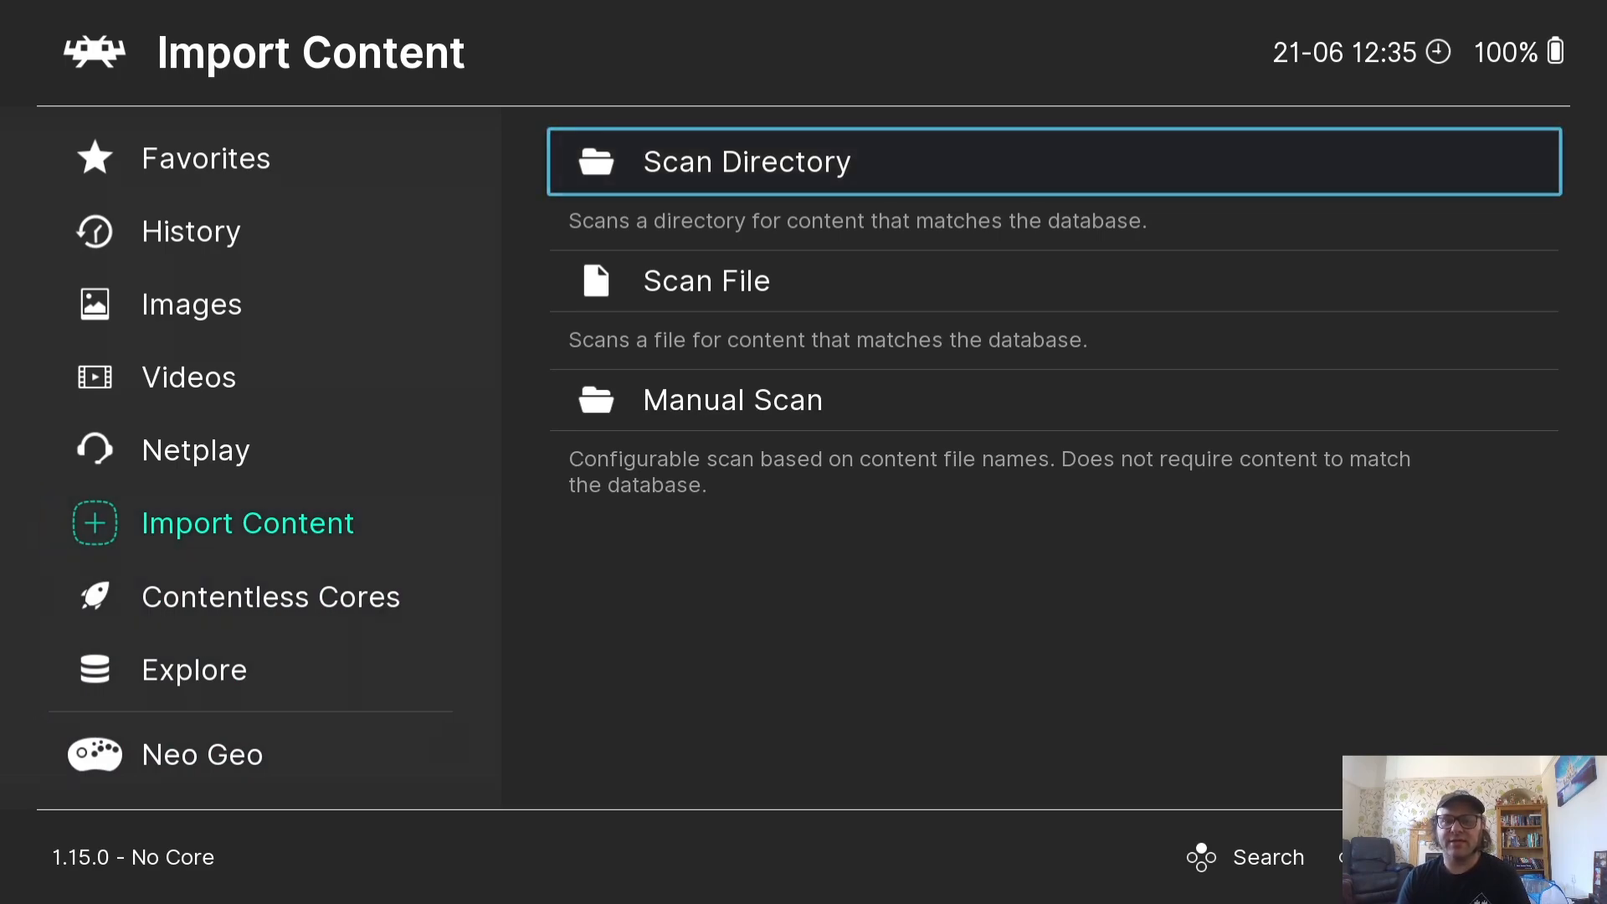
{"action": "left_click", "coordinate": [731, 401]}
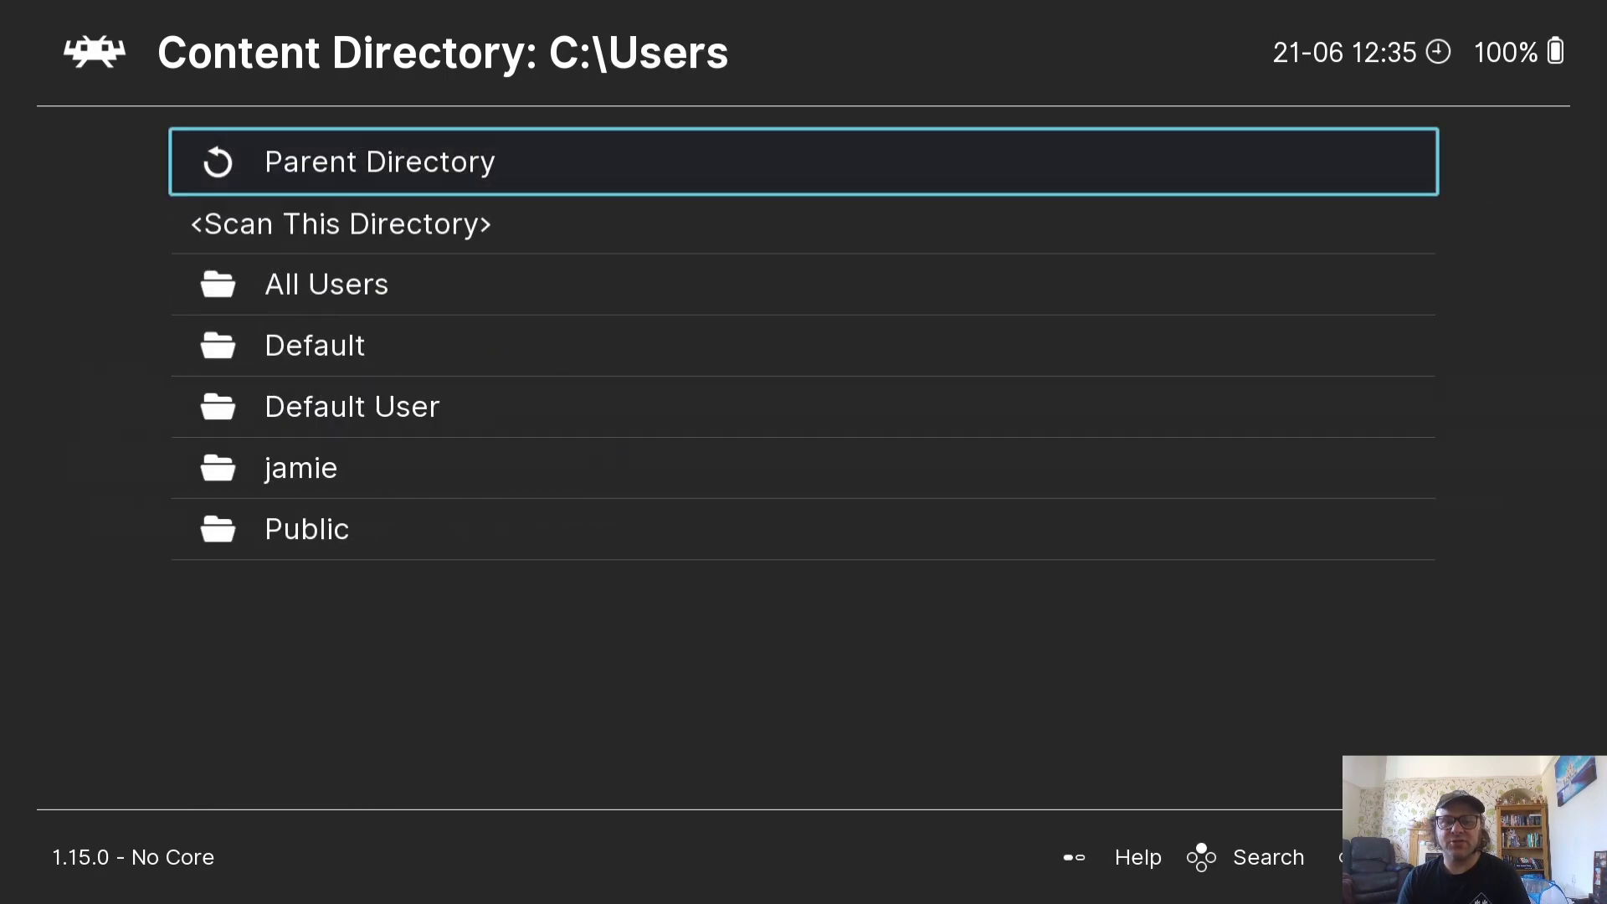
{"action": "left_click", "coordinate": [299, 467]}
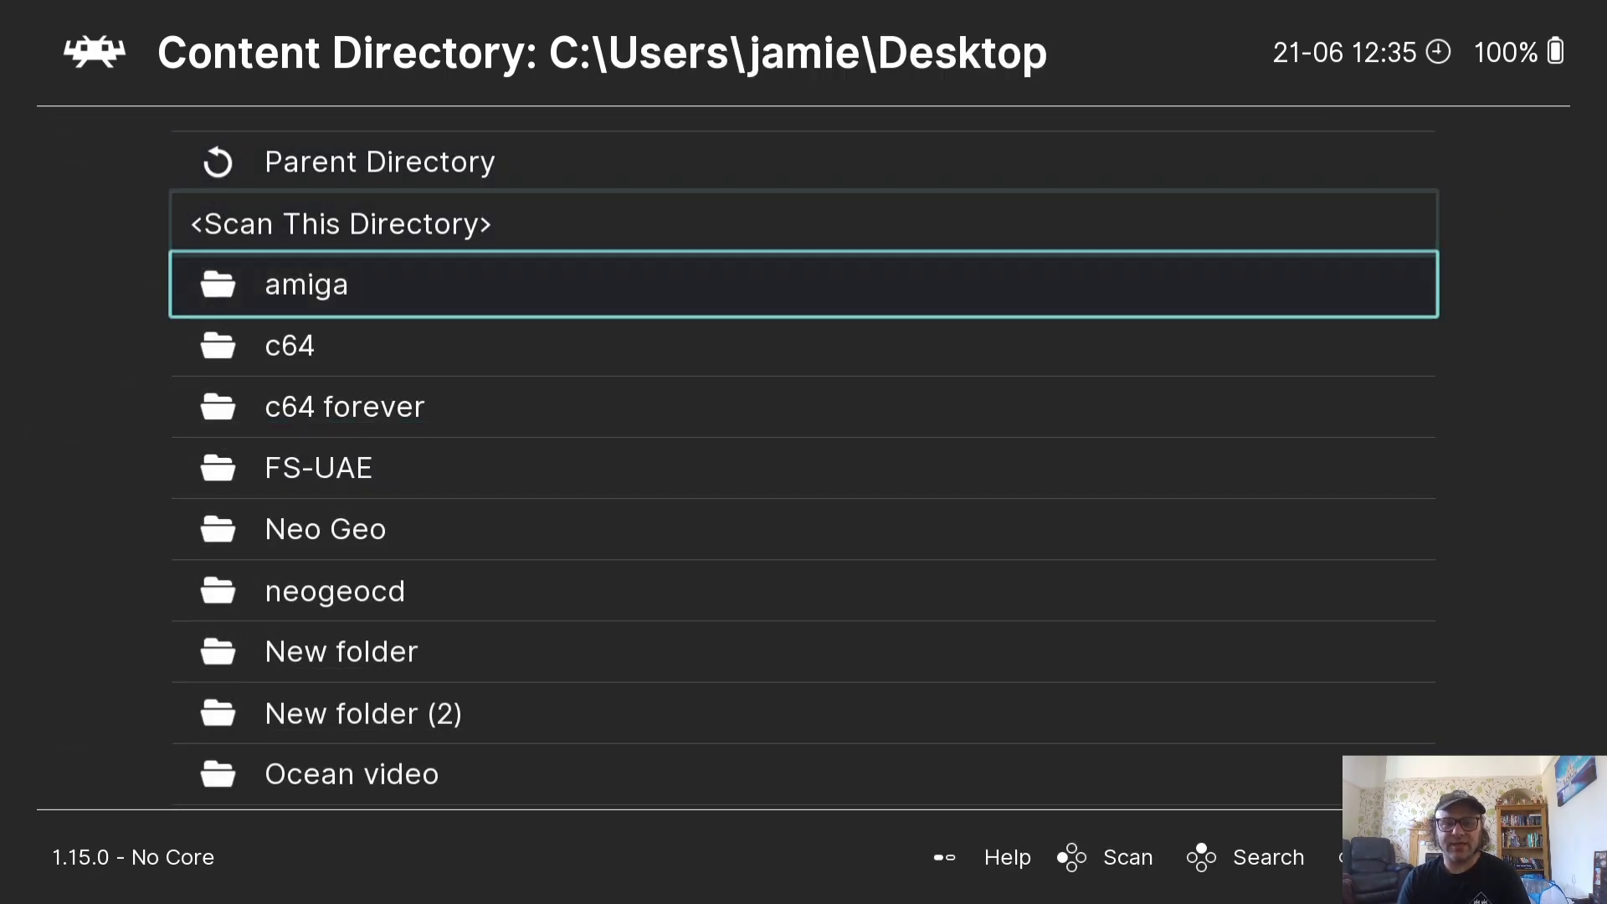
Choose Desktop\neogeocd as the scan directory so Breakers (Japan) gets its own neogeocd playlist
{"action": "scroll", "scroll_direction": "down", "scroll_amount": 3}
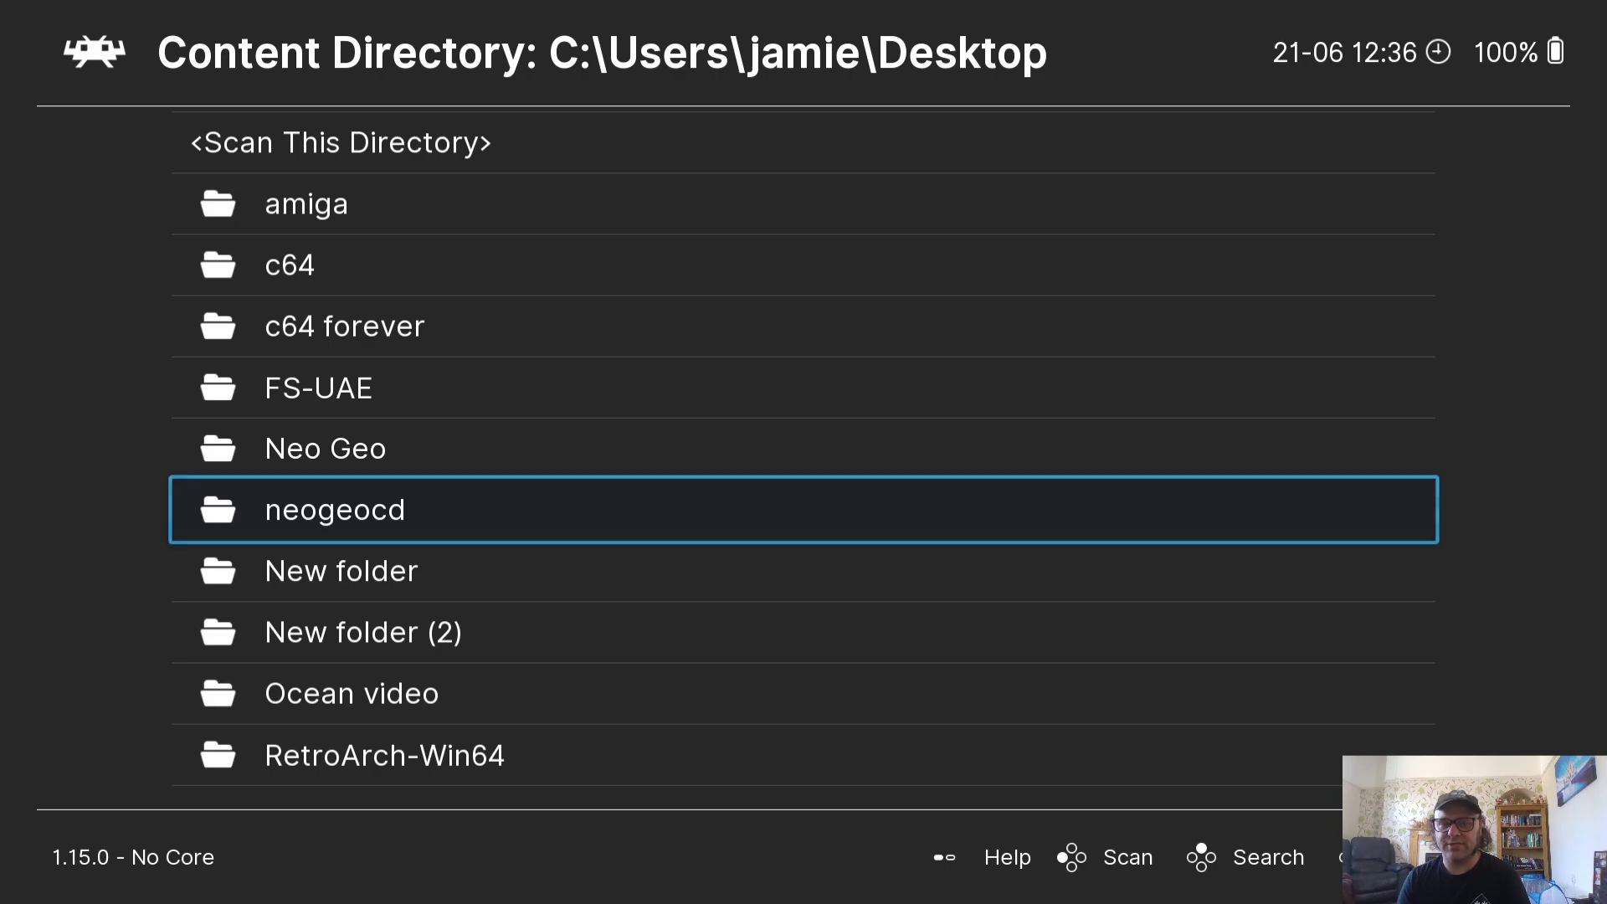
{"action": "left_click", "coordinate": [334, 509]}
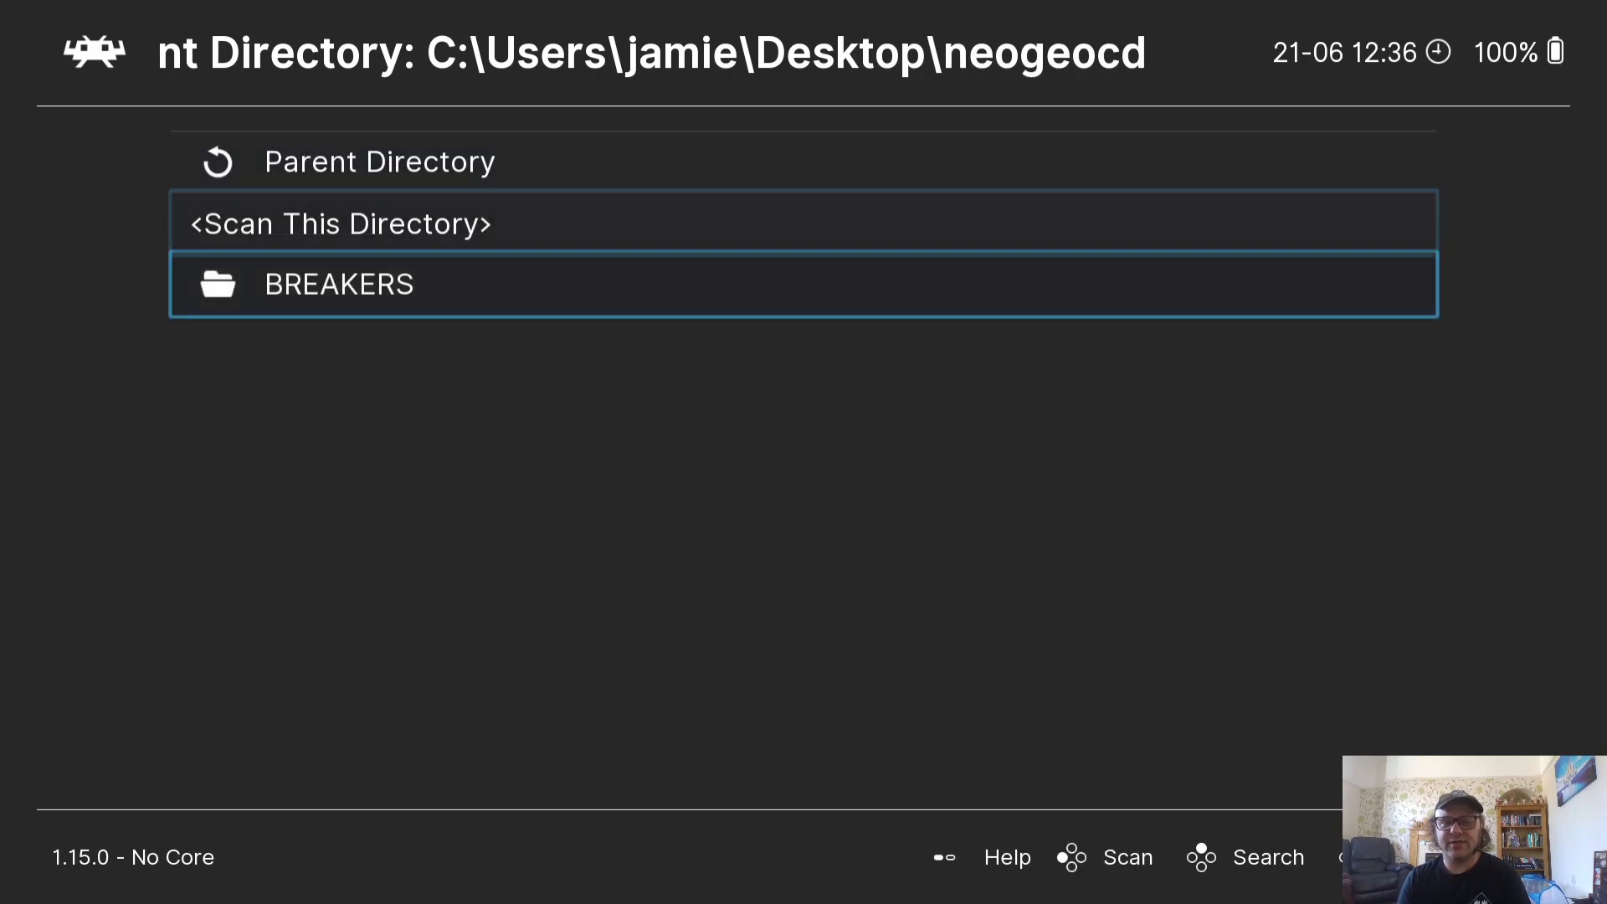
{"action": "left_click", "coordinate": [340, 222]}
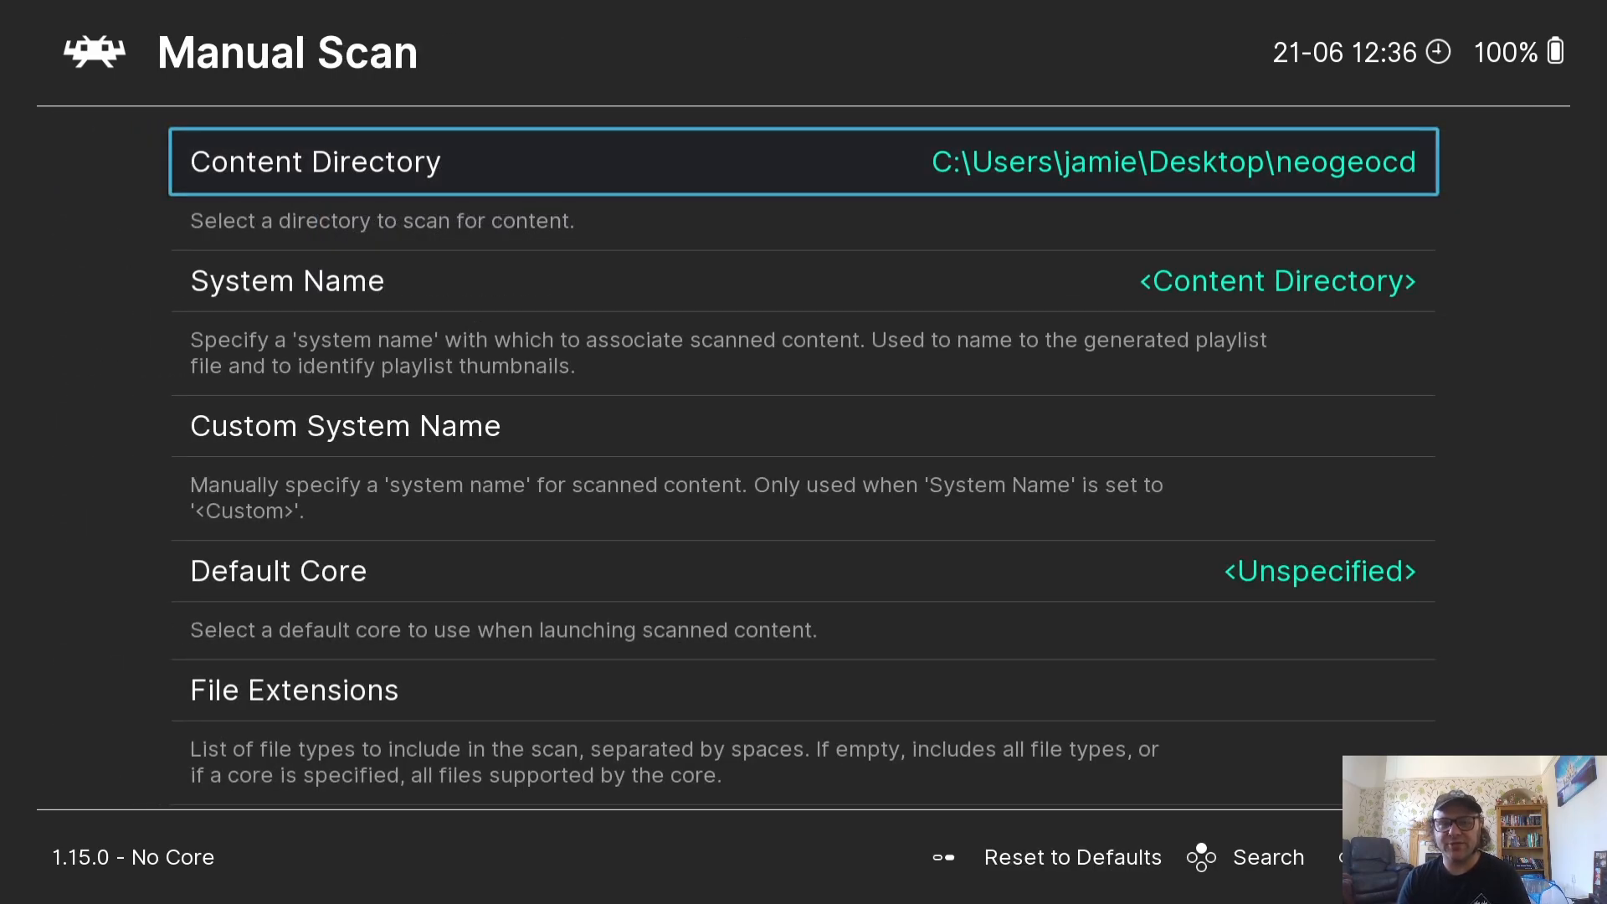
{"action": "scroll", "scroll_direction": "down", "scroll_amount": 3}
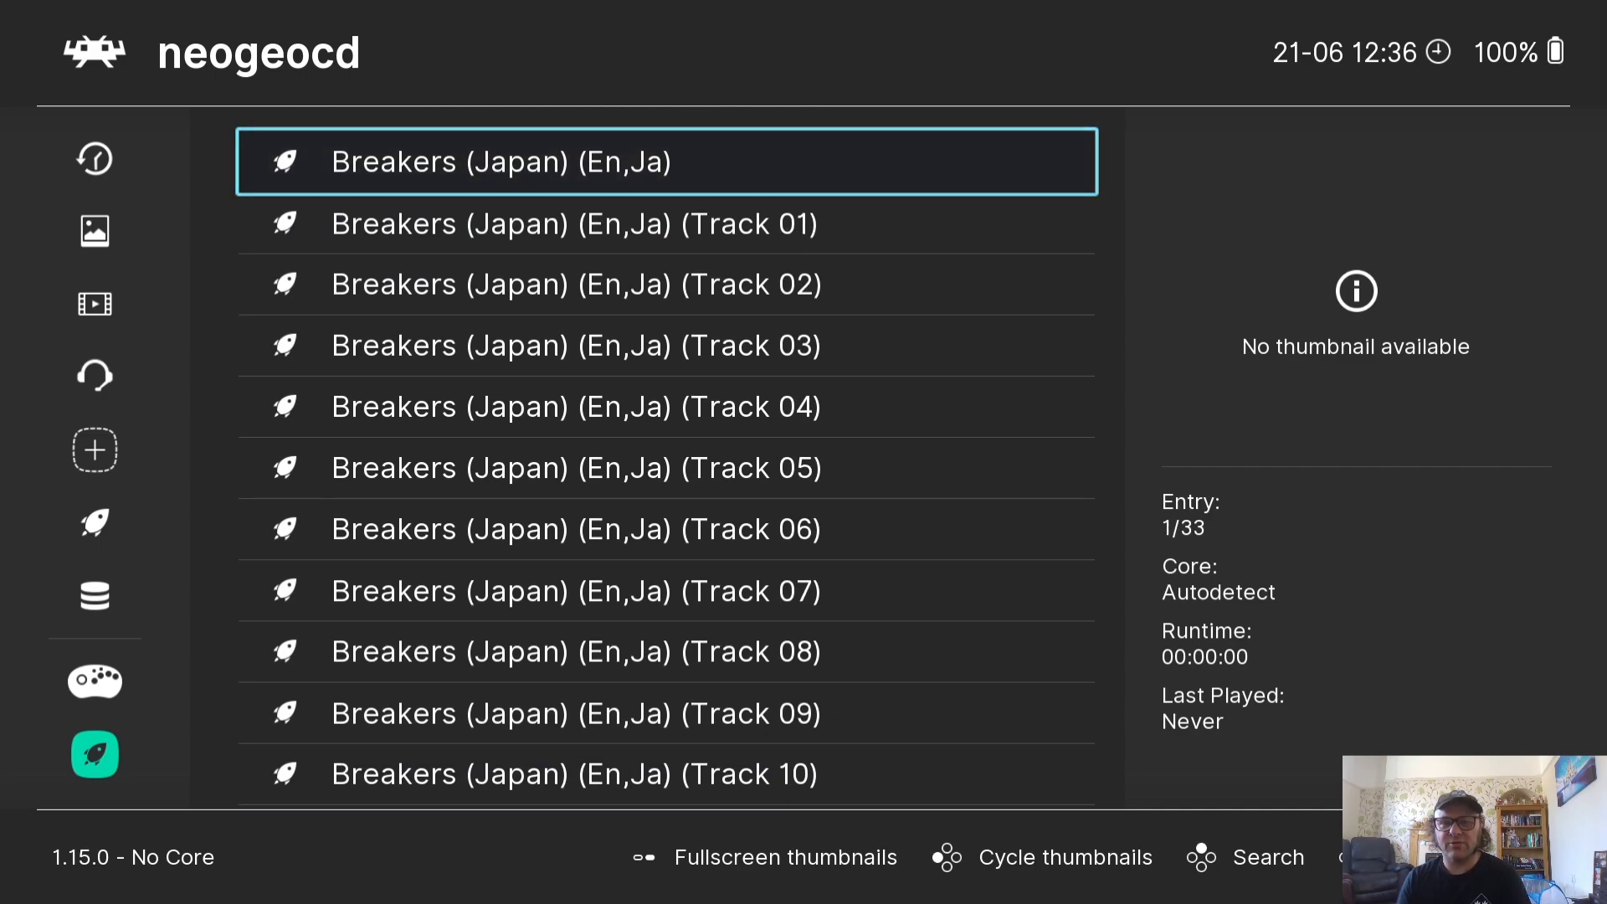
Set the core association of the Breakers (Japan) (En,Ja) playlist entry to SNK - Neo Geo CD (NeoCD)
{"action": "key", "text": "Down"}
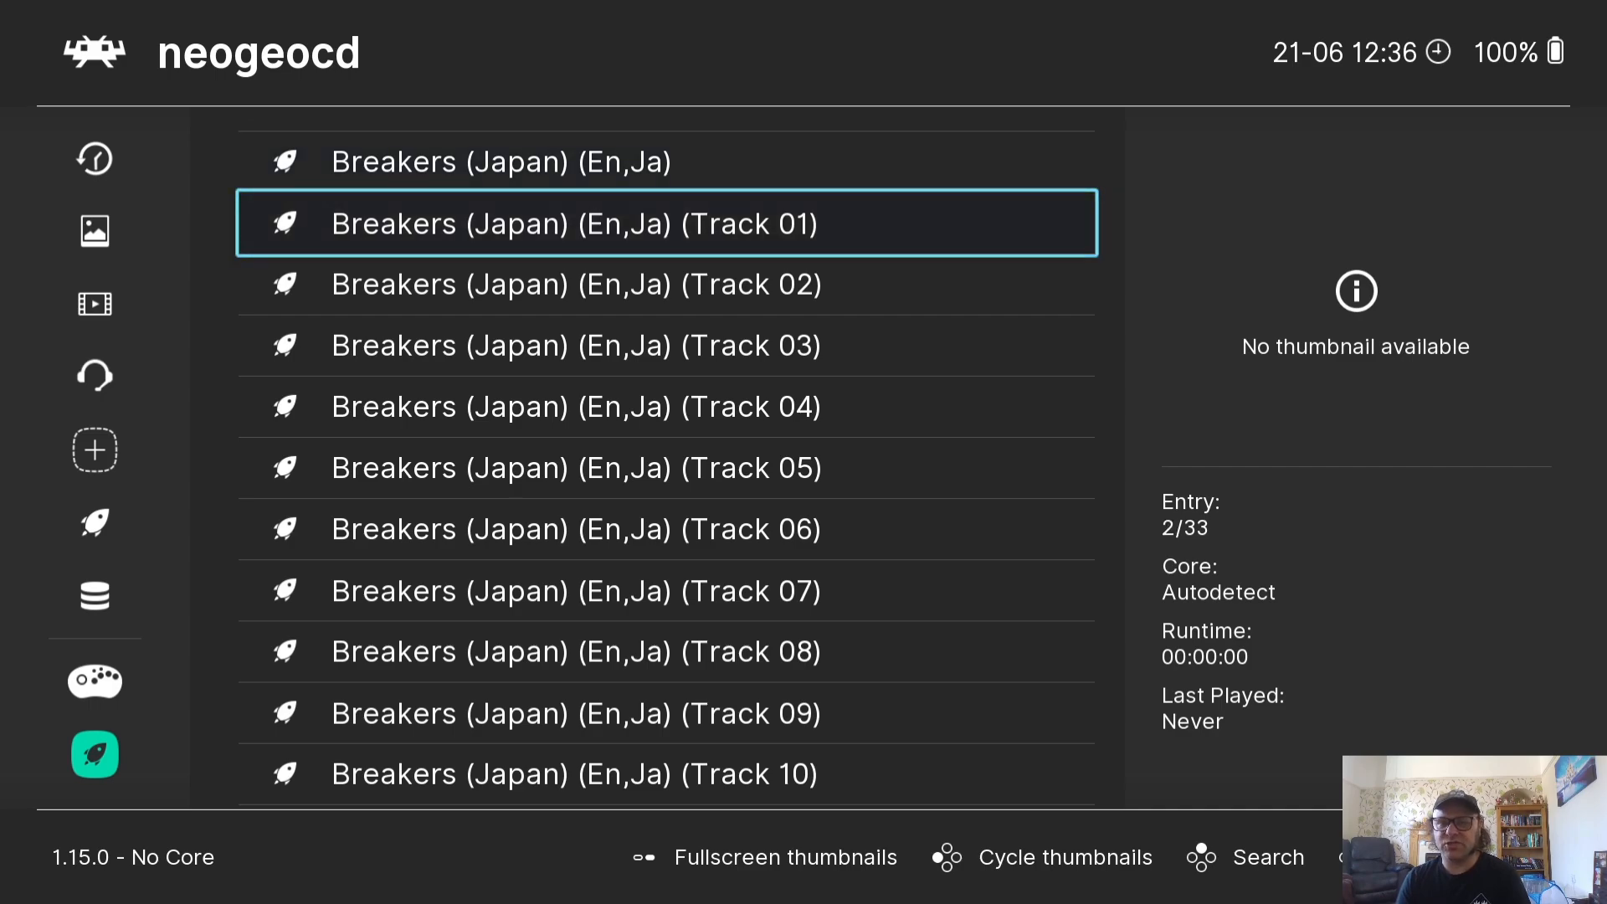
{"action": "key", "text": "Up"}
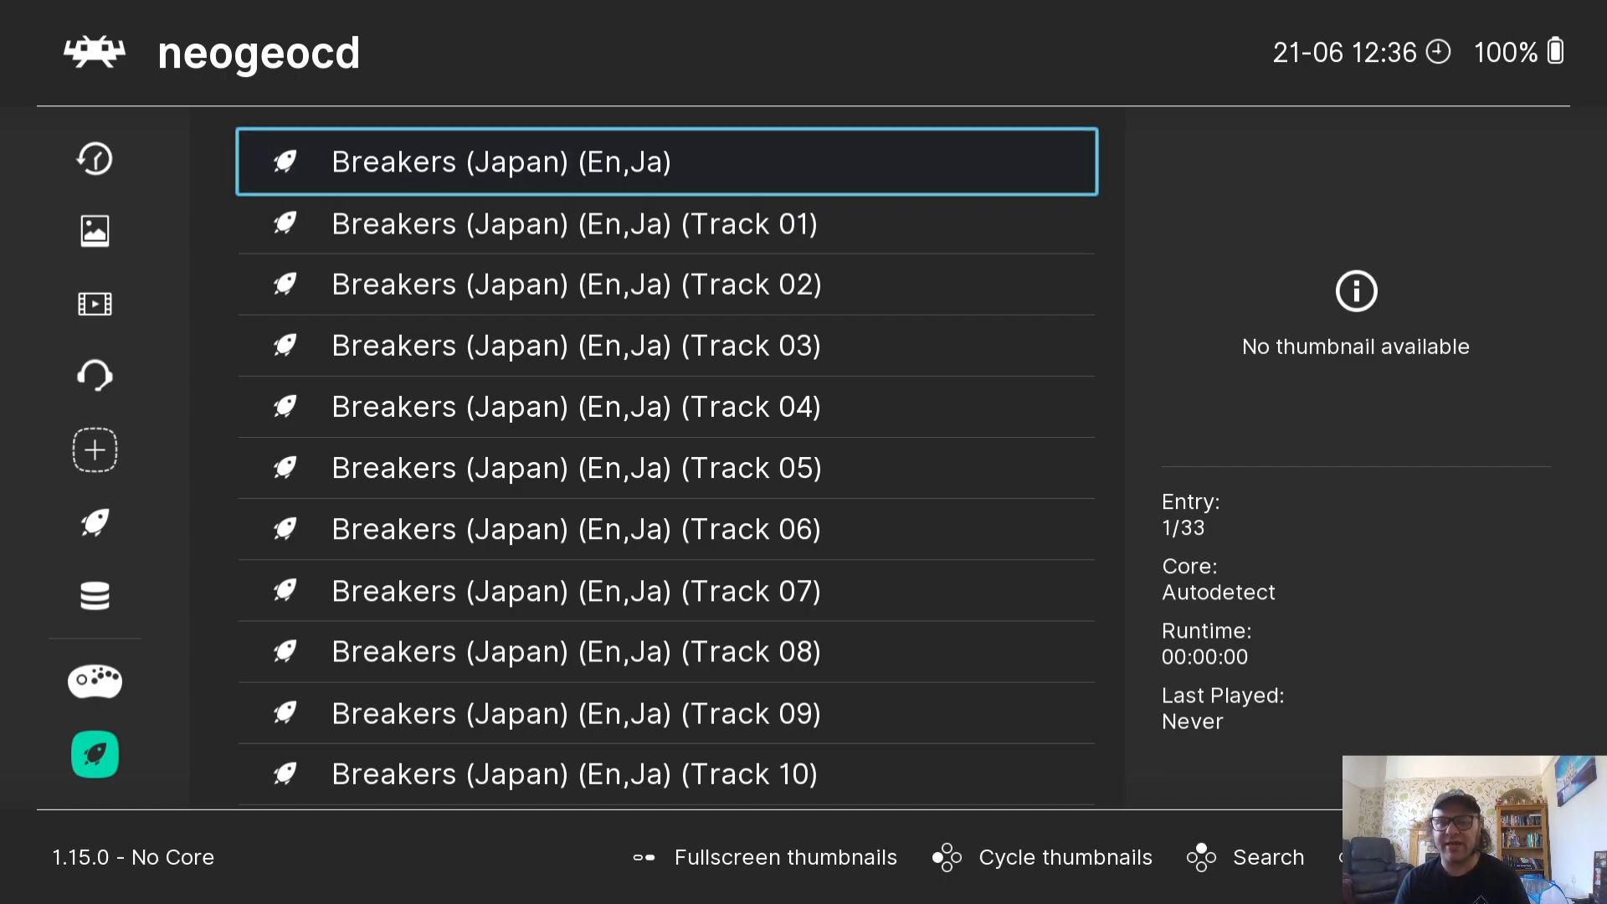
{"action": "left_click", "coordinate": [667, 160]}
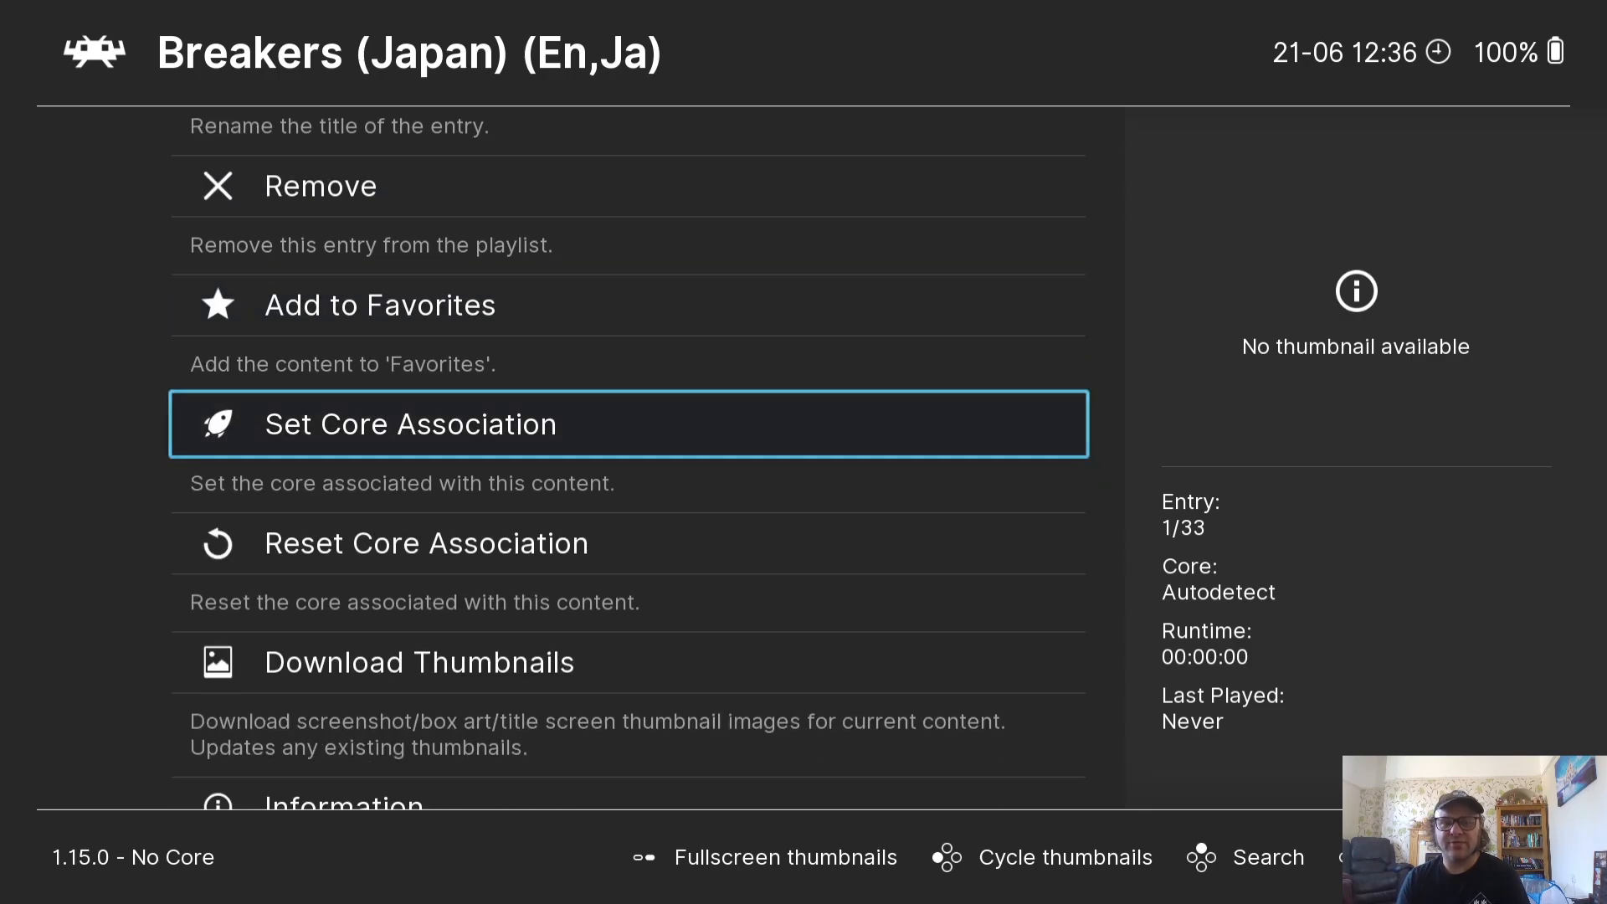
{"action": "left_click", "coordinate": [410, 424]}
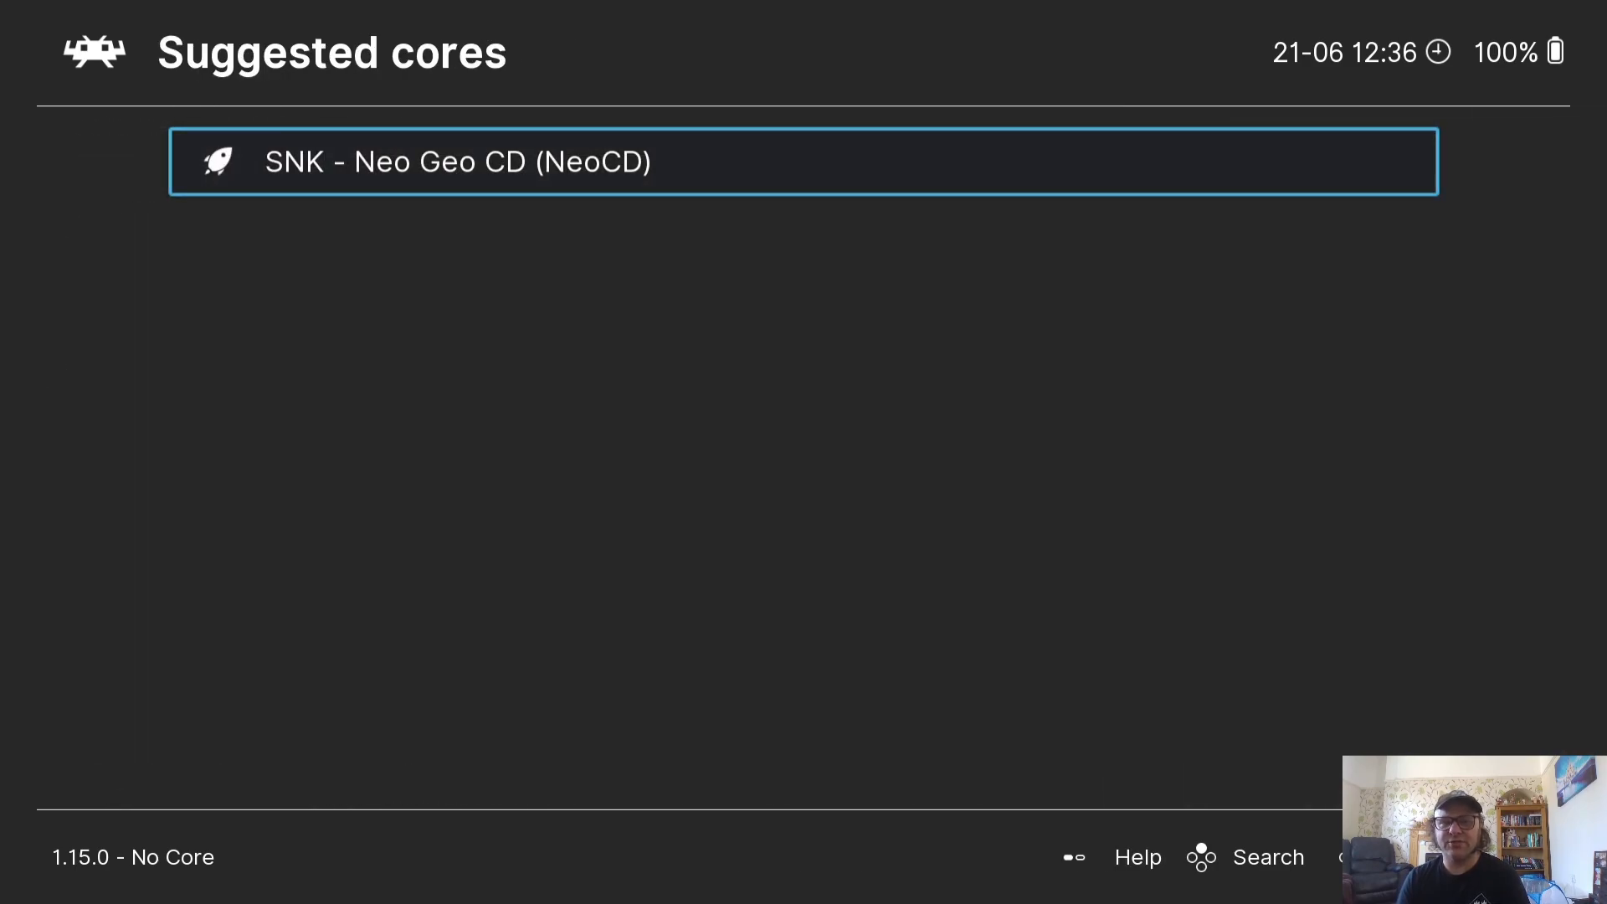
{"action": "left_click", "coordinate": [804, 160]}
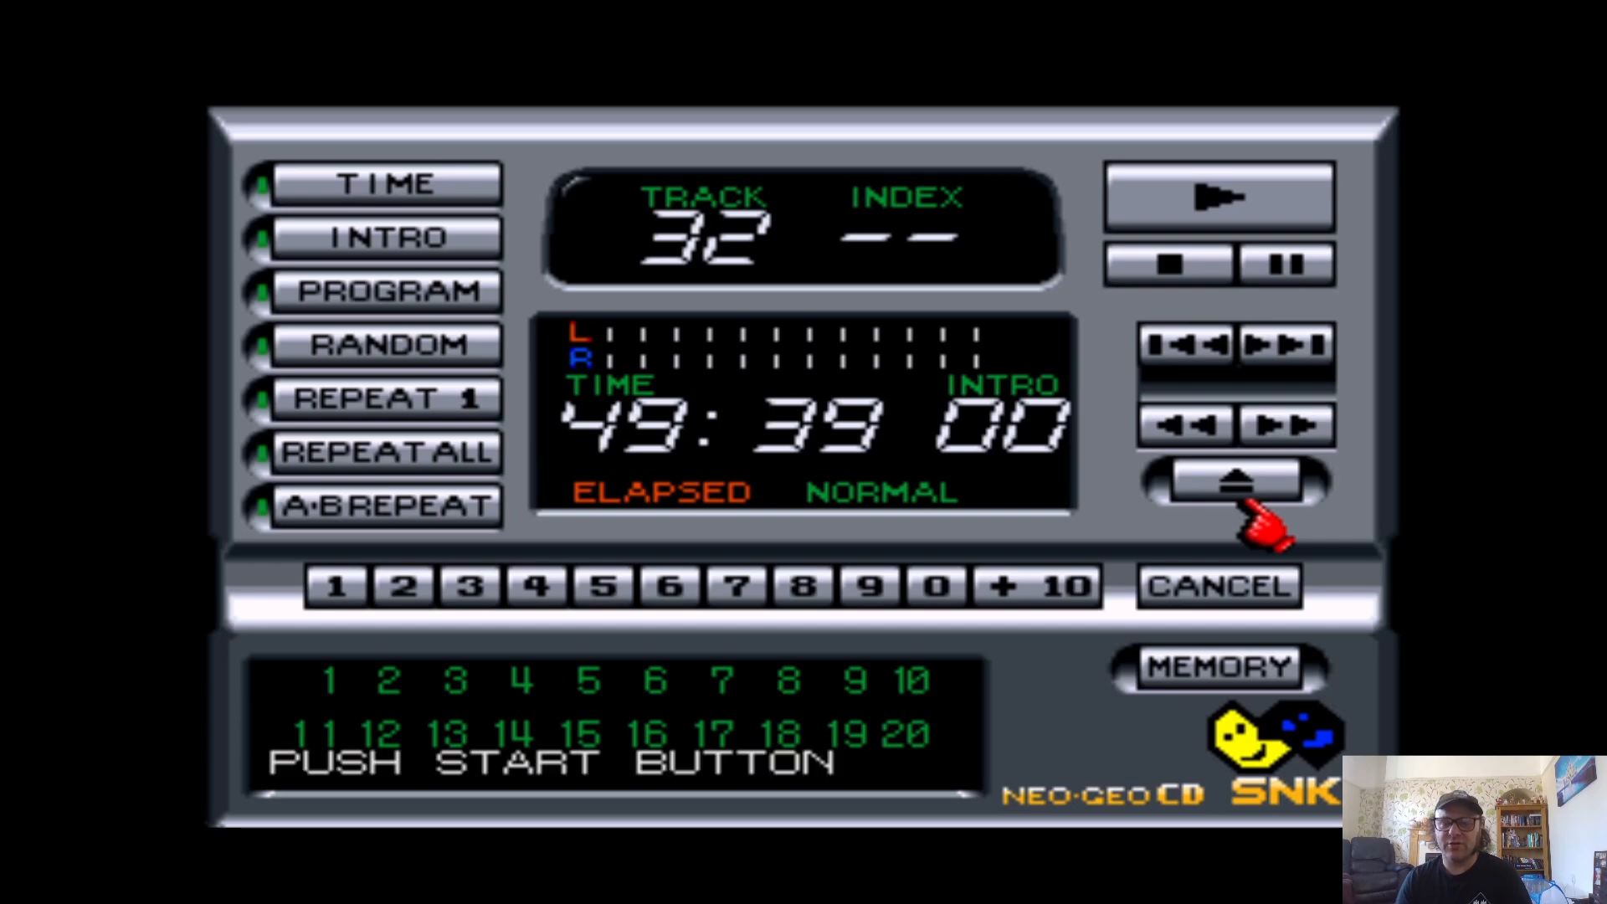
Start Breakers from the Neo Geo CD player screen into a Sho vs Condor fight, then bring up the F1 menu
{"action": "left_click", "coordinate": [1234, 482]}
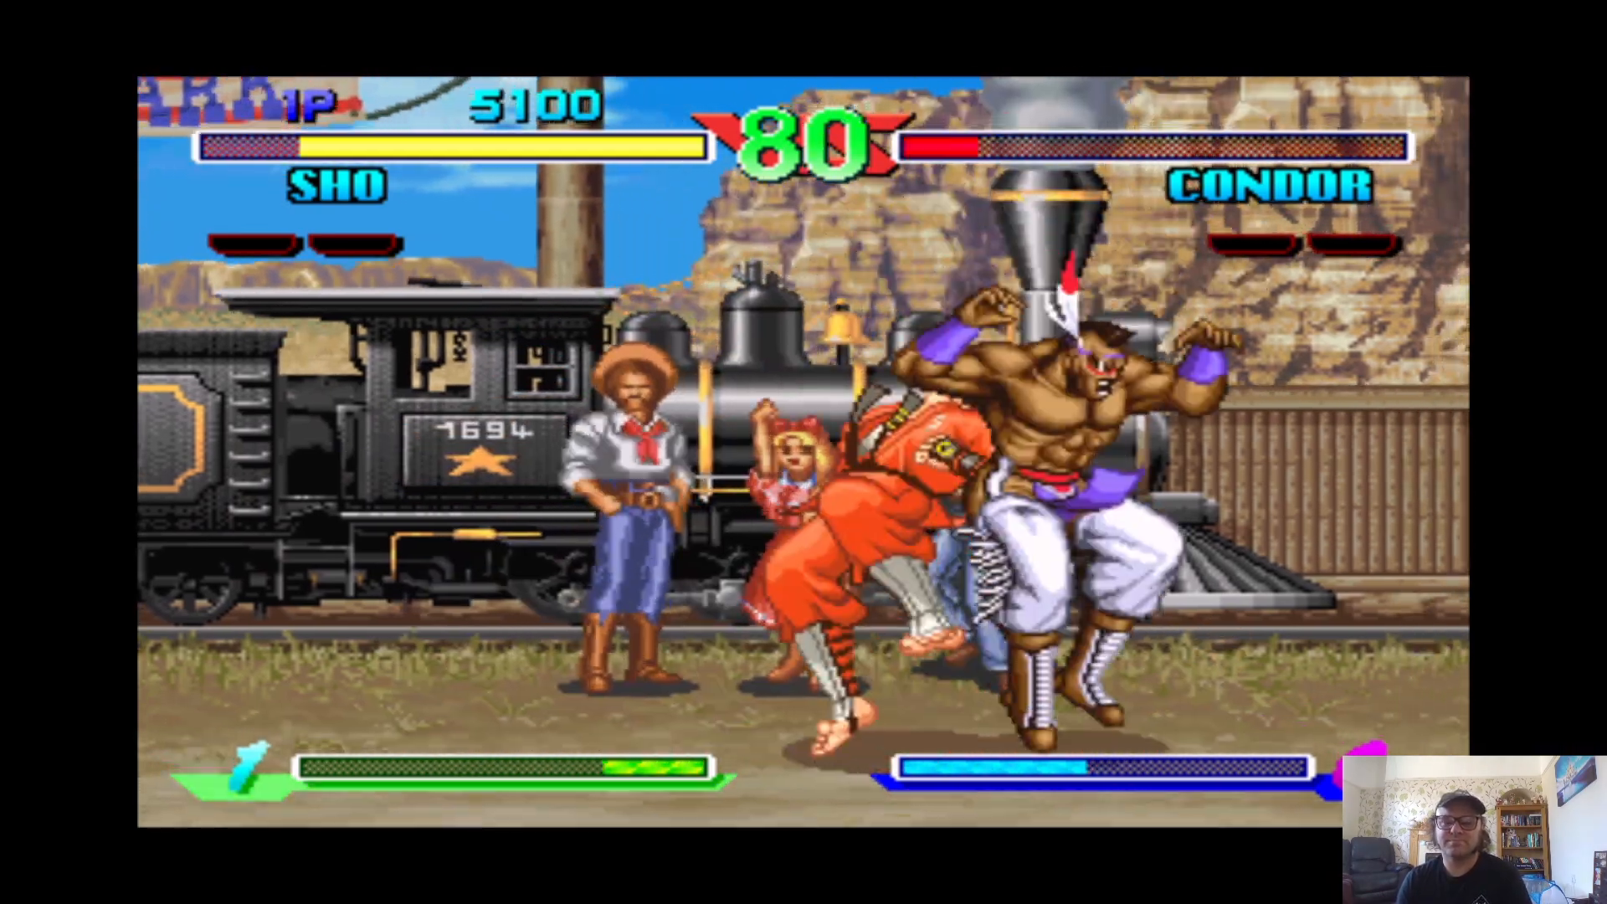
{"action": "key", "text": "F1"}
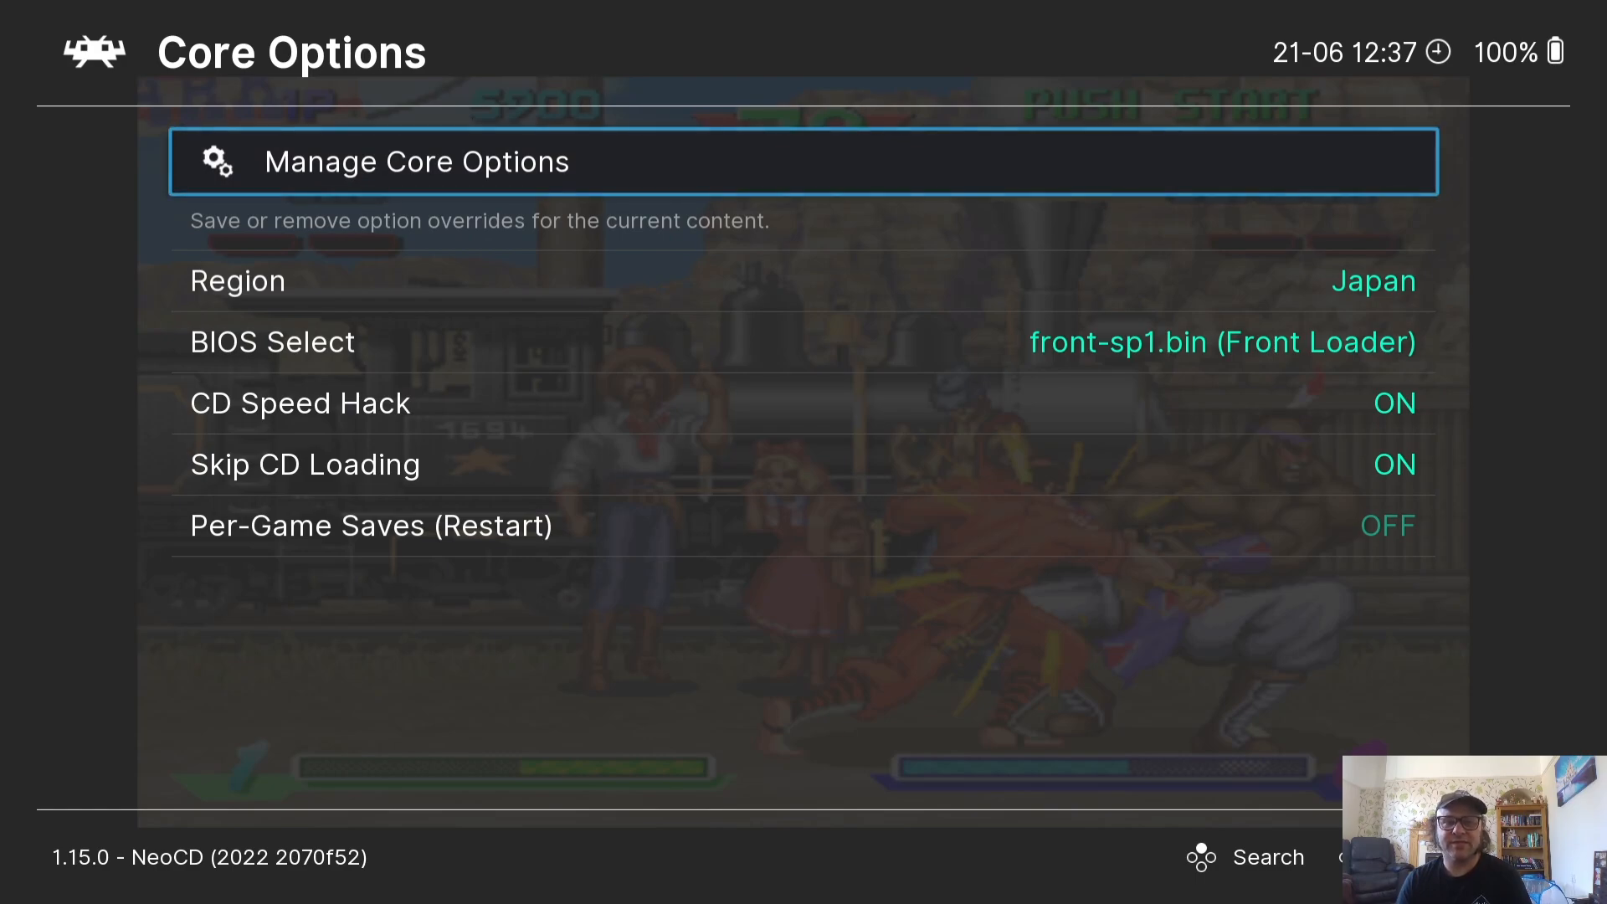
Reach Settings > Video > Scaling over the paused fight, showing 16:9 aspect ratio with integer scale off
{"action": "left_click", "coordinate": [415, 161]}
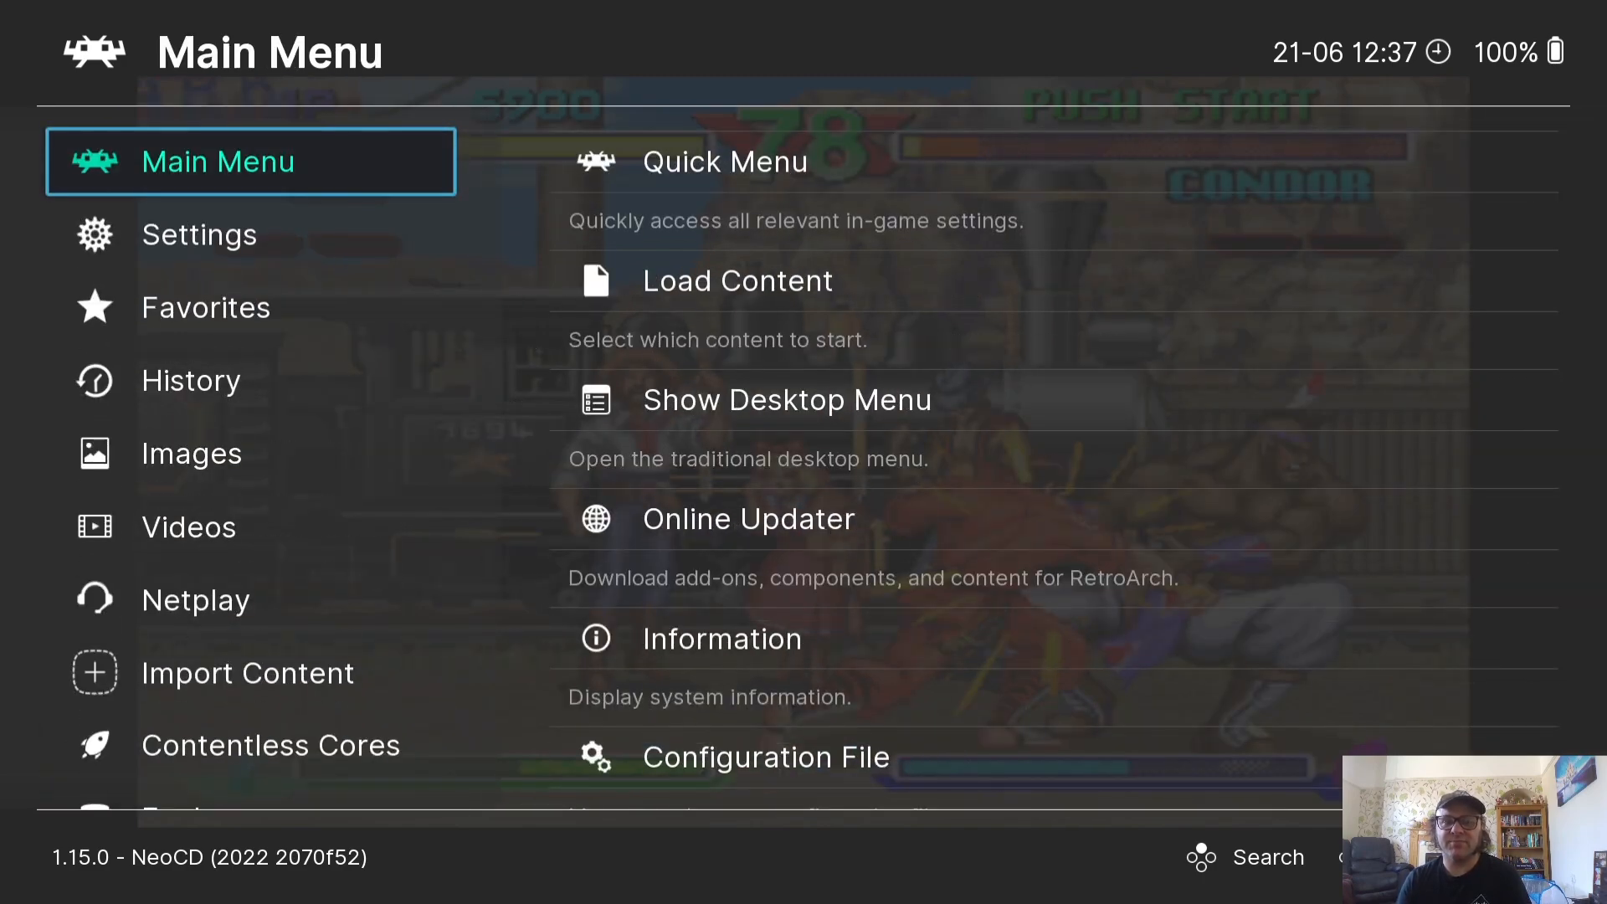
{"action": "left_click", "coordinate": [199, 235]}
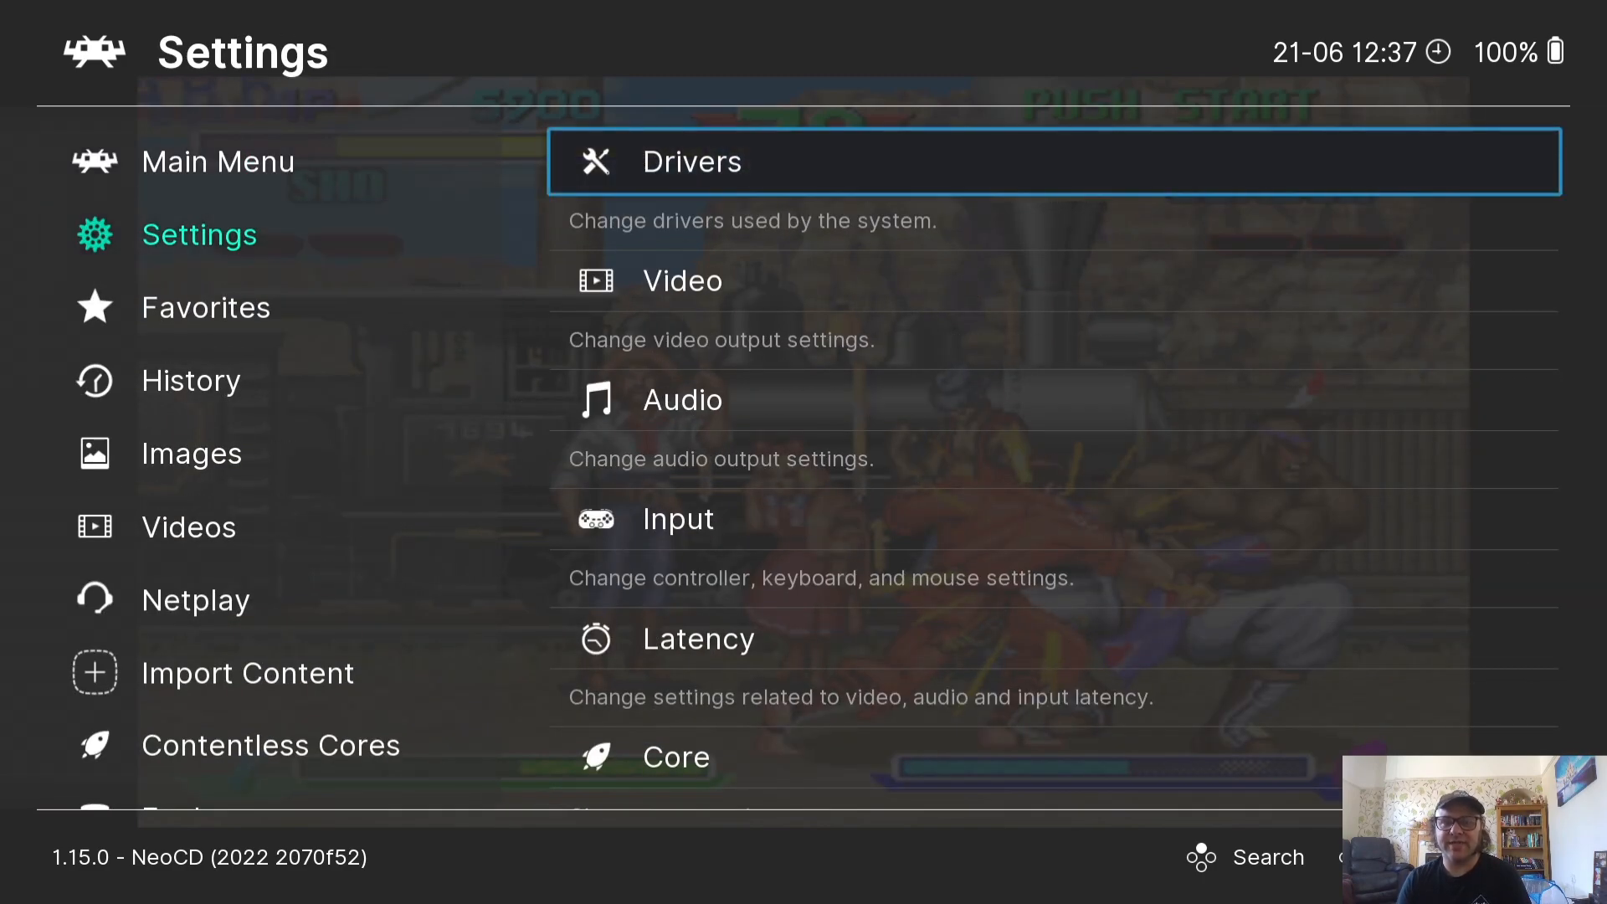
{"action": "left_click", "coordinate": [681, 280]}
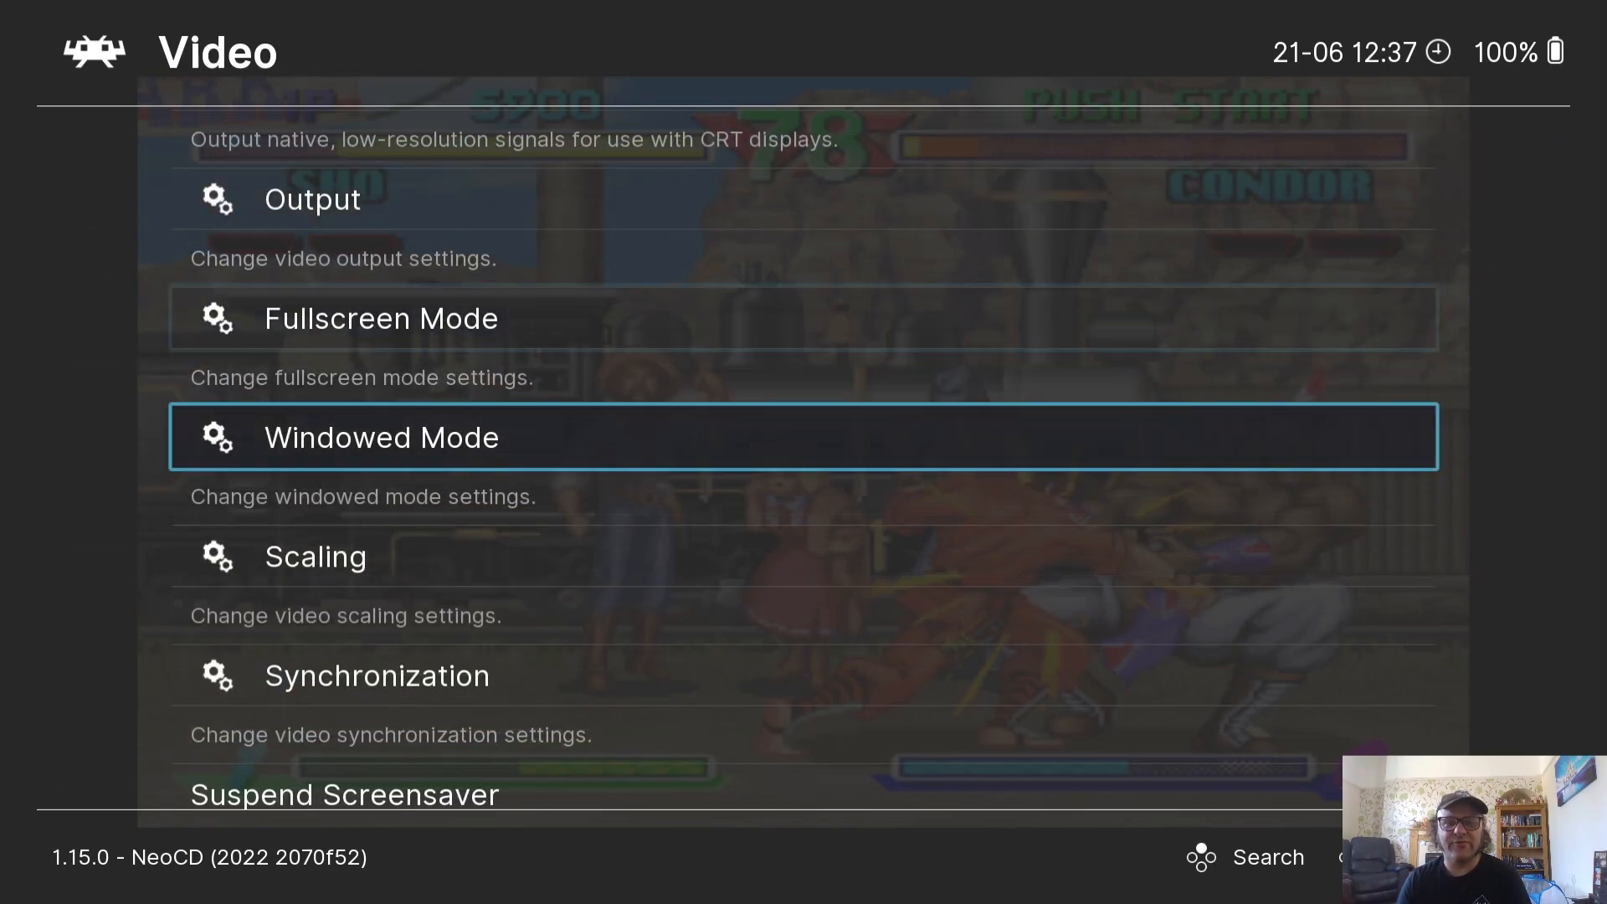
{"action": "left_click", "coordinate": [314, 556]}
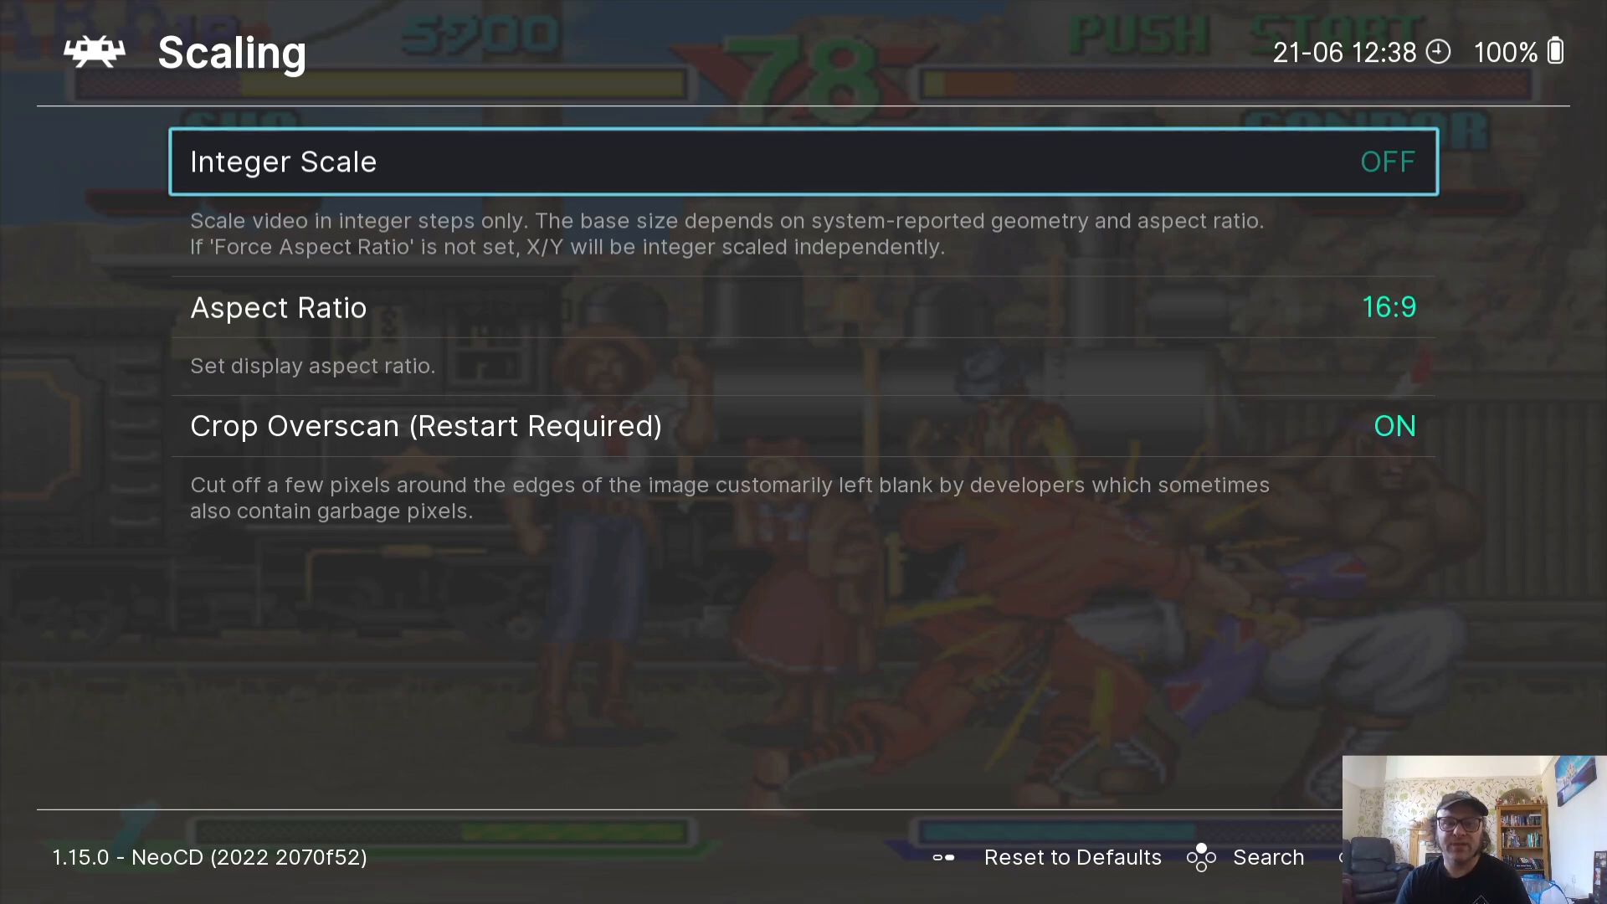
{"action": "key", "text": "Down"}
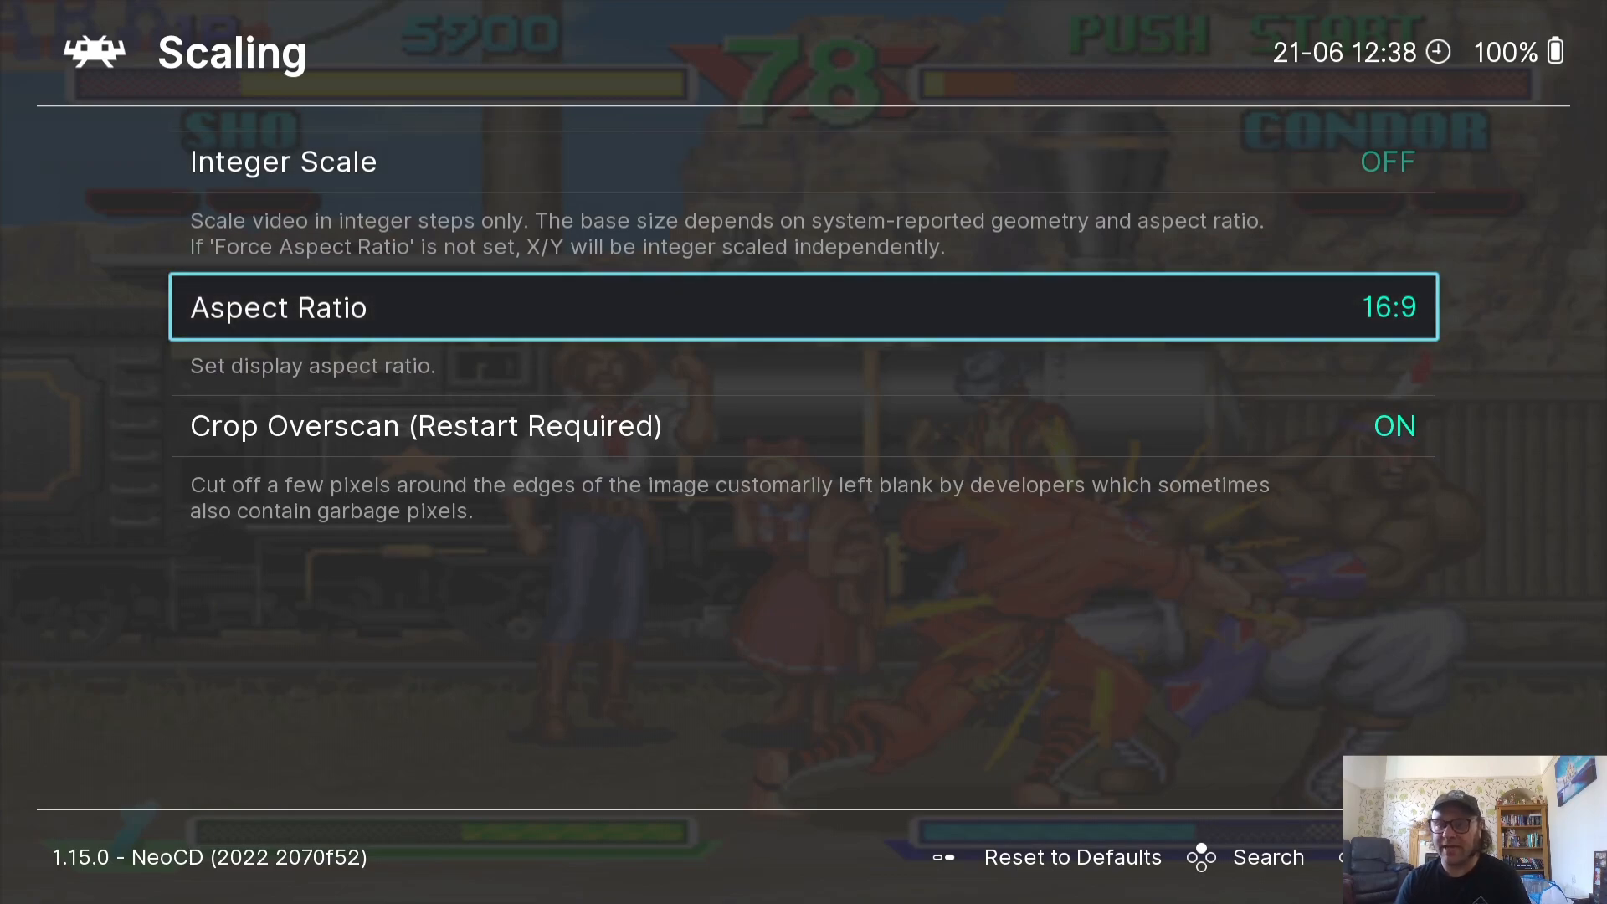